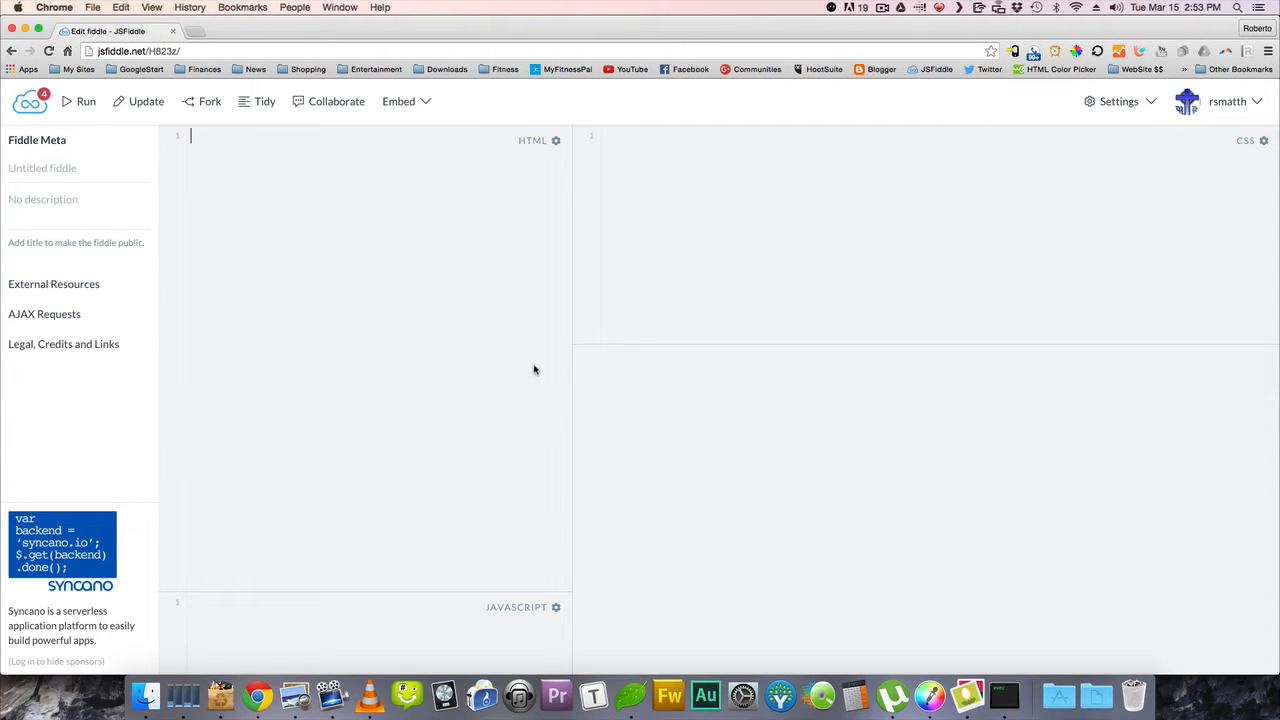
- In the HTML pane, create a div with id "wrapper" and open a line inside it
{"action": "type", "text": "<"}
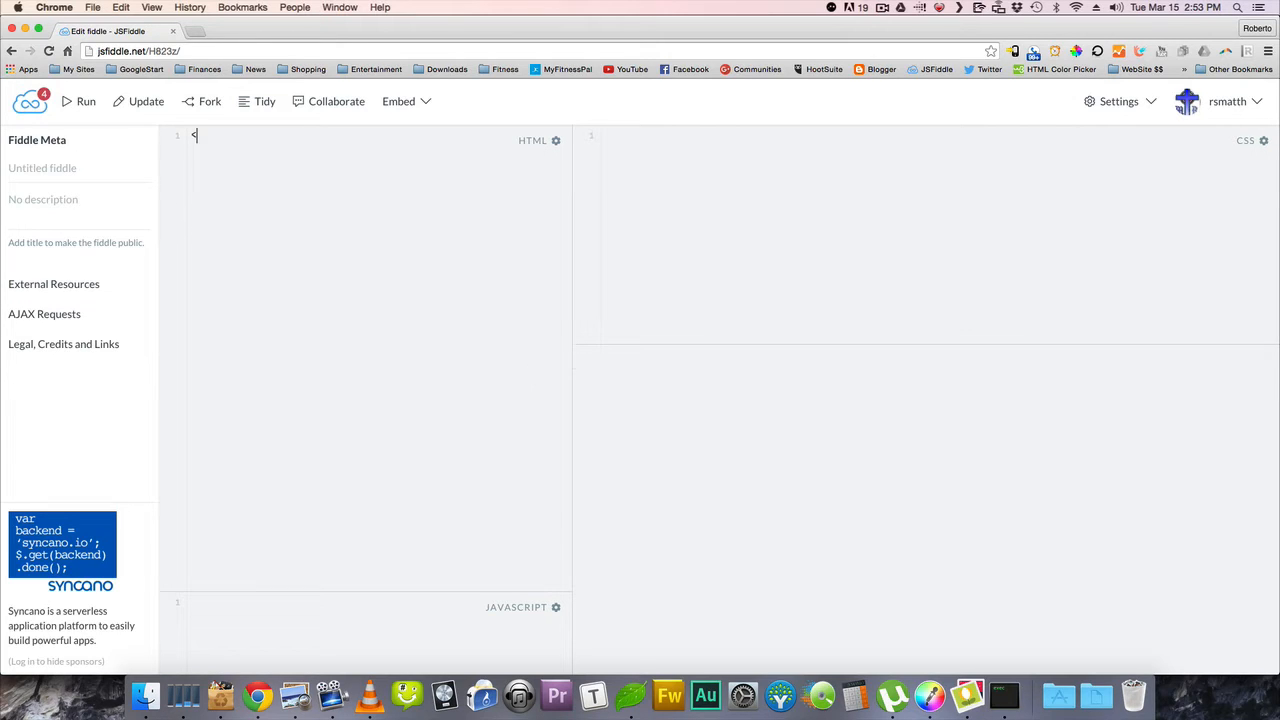
{"action": "type", "text": "div"}
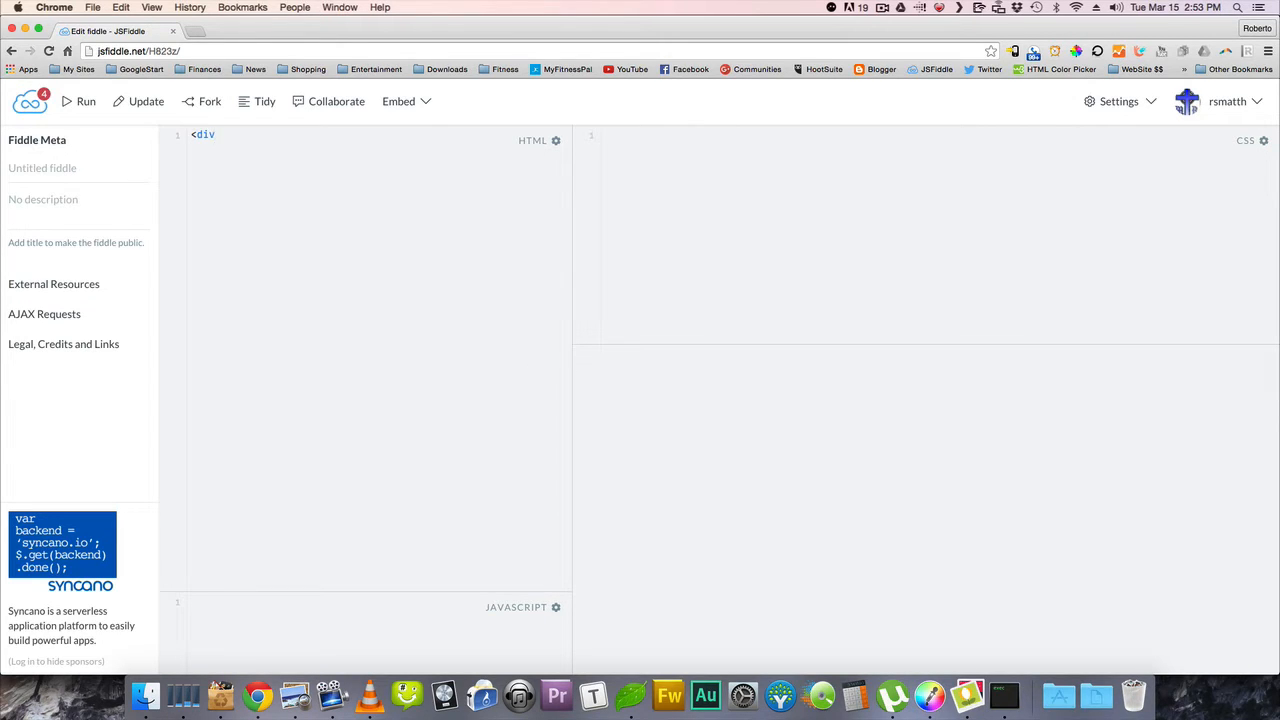
{"action": "type", "text": "id="}
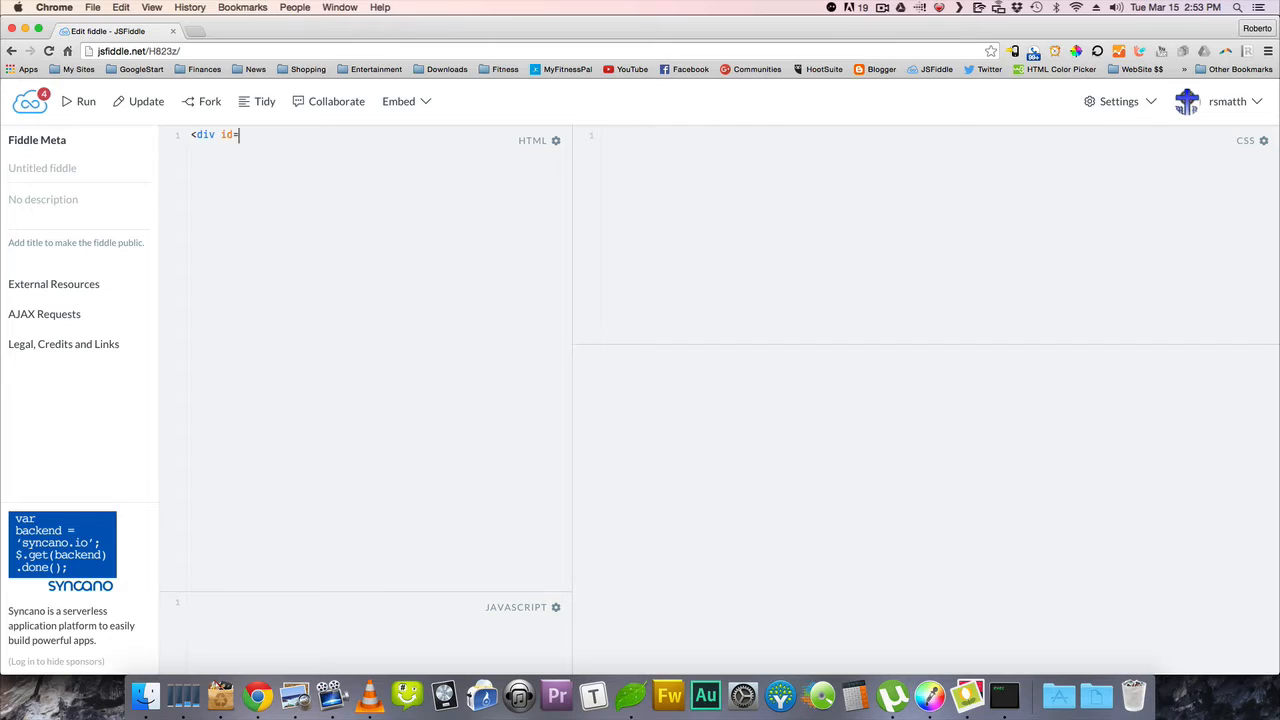
{"action": "type", "text": "\"wrapper\">"}
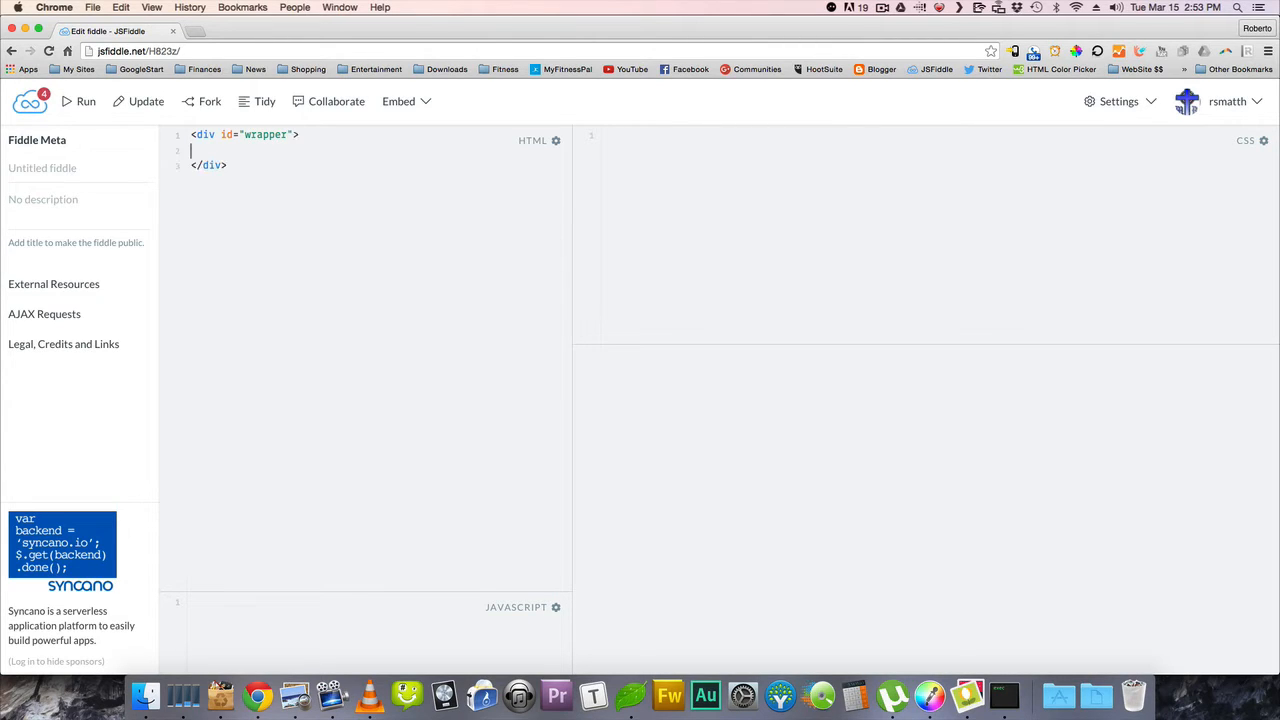
{"action": "key", "text": "enter"}
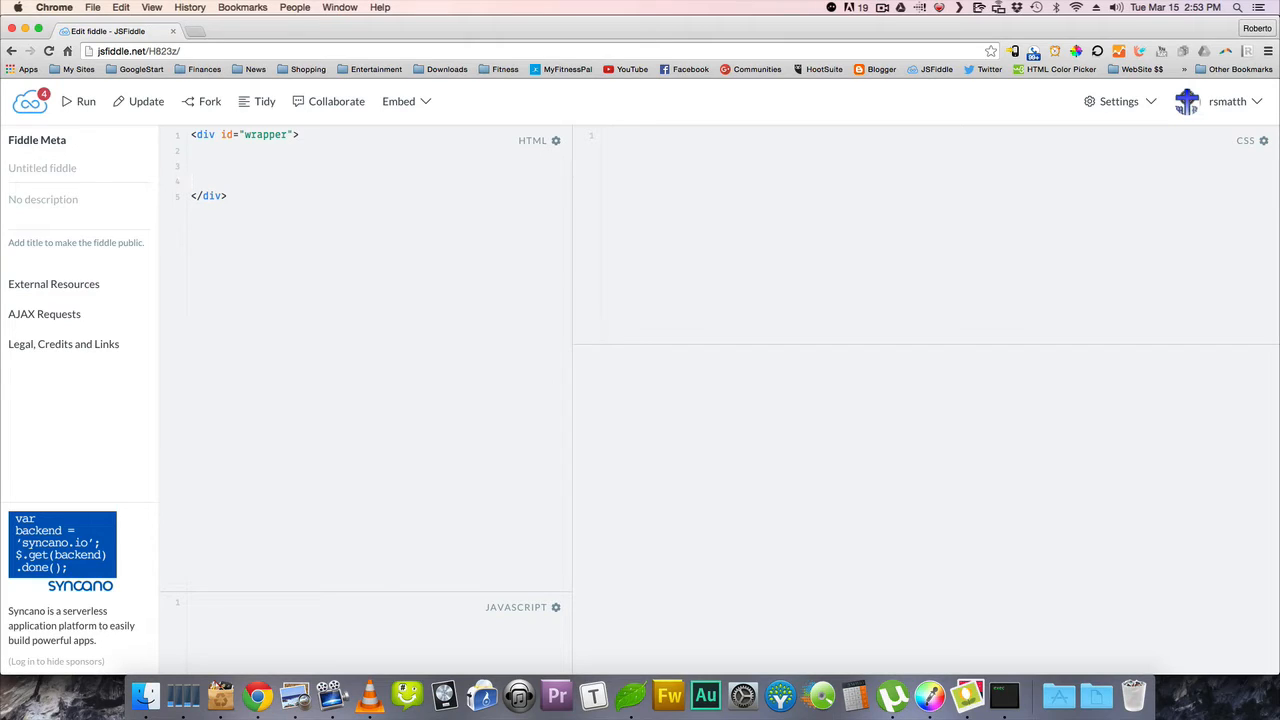
- Nest two divs with ids "one" and "two" inside the wrapper
{"action": "type", "text": "<div id"}
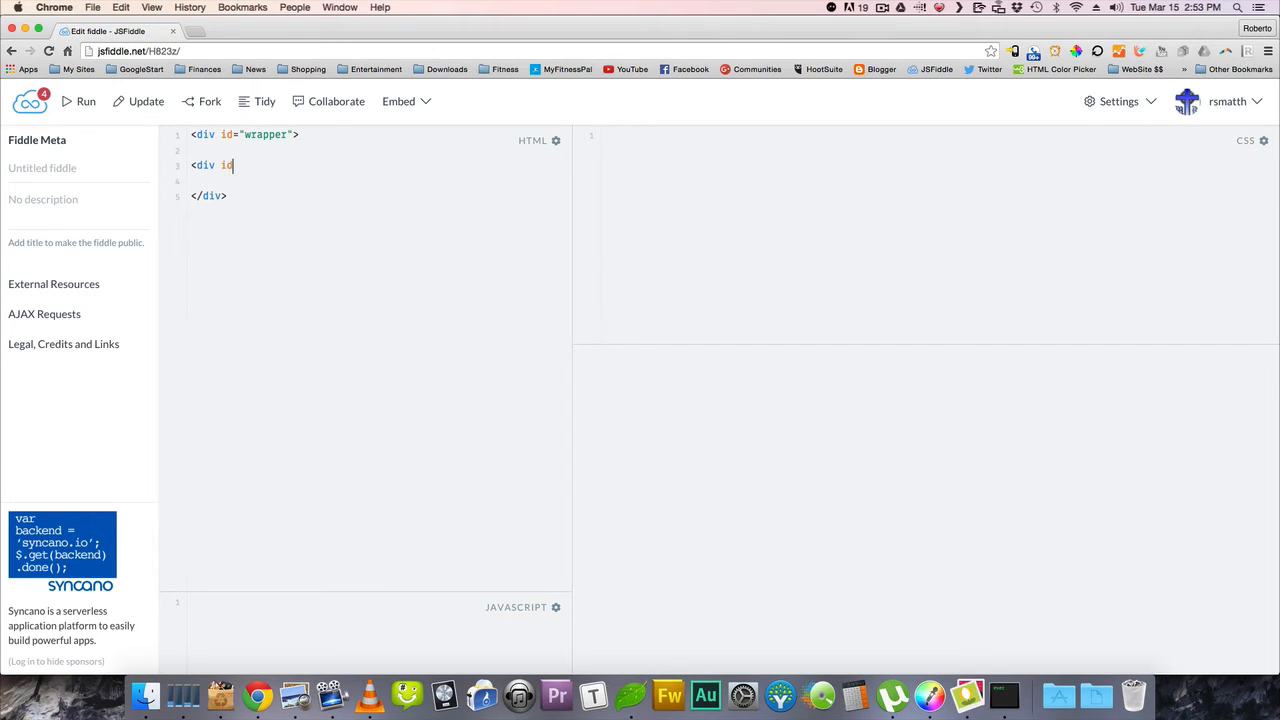
{"action": "type", "text": "\"one\""}
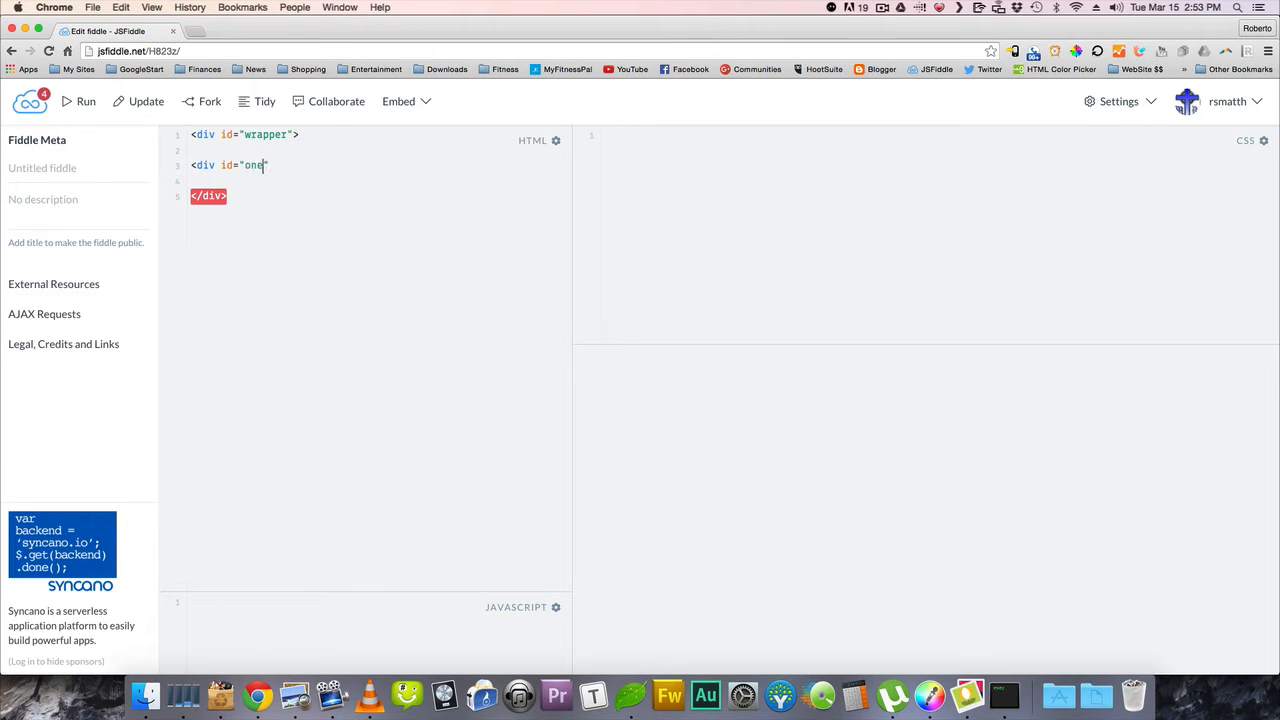
{"action": "type", "text": "\">"}
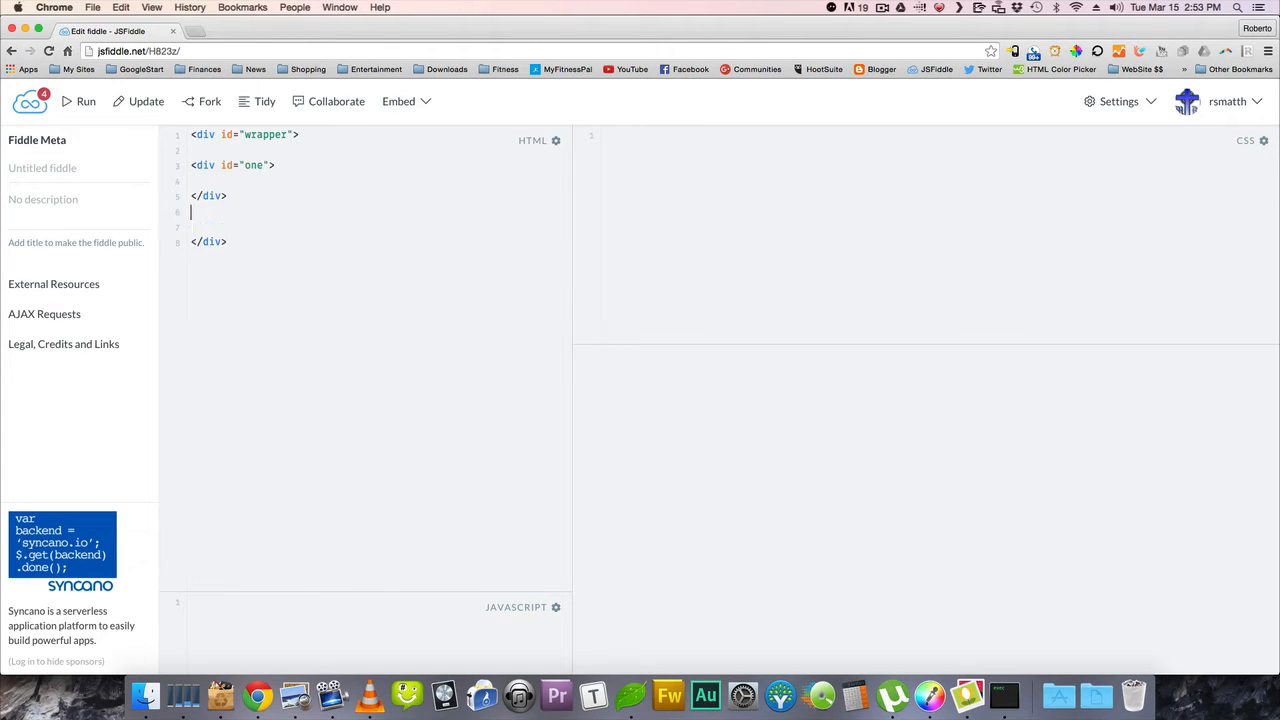
{"action": "type", "text": "<div"}
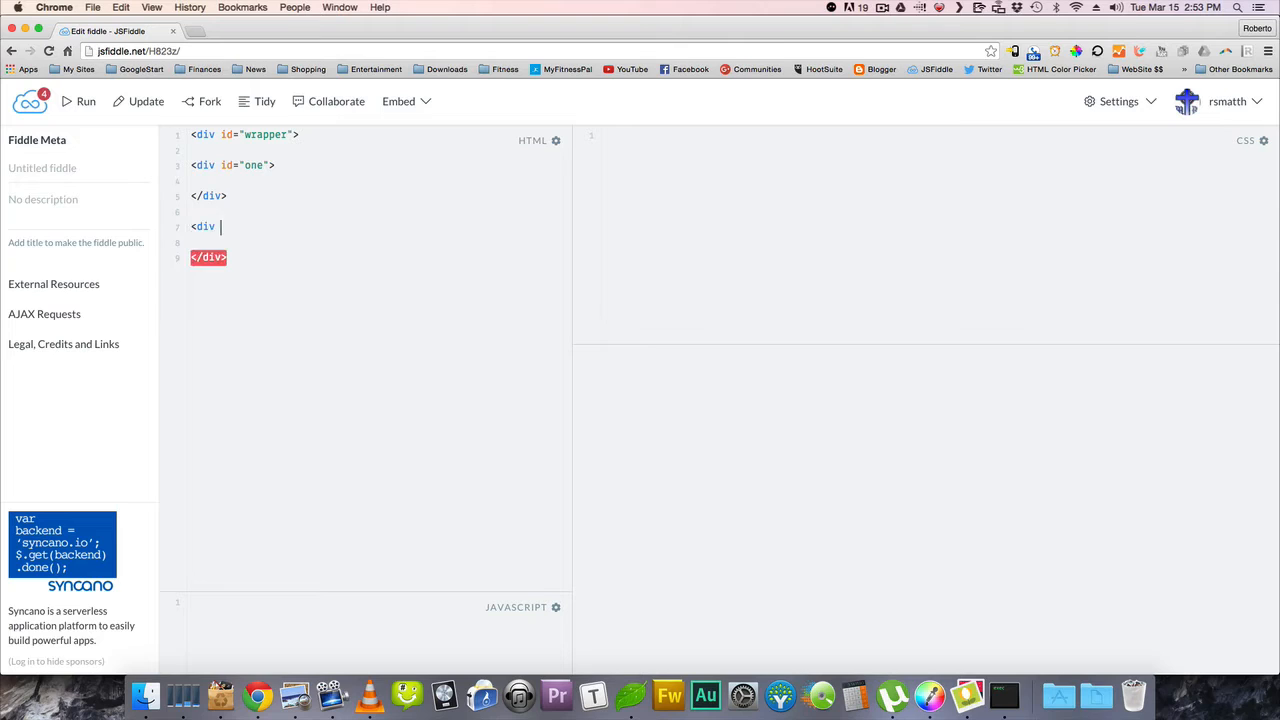
{"action": "type", "text": "id="}
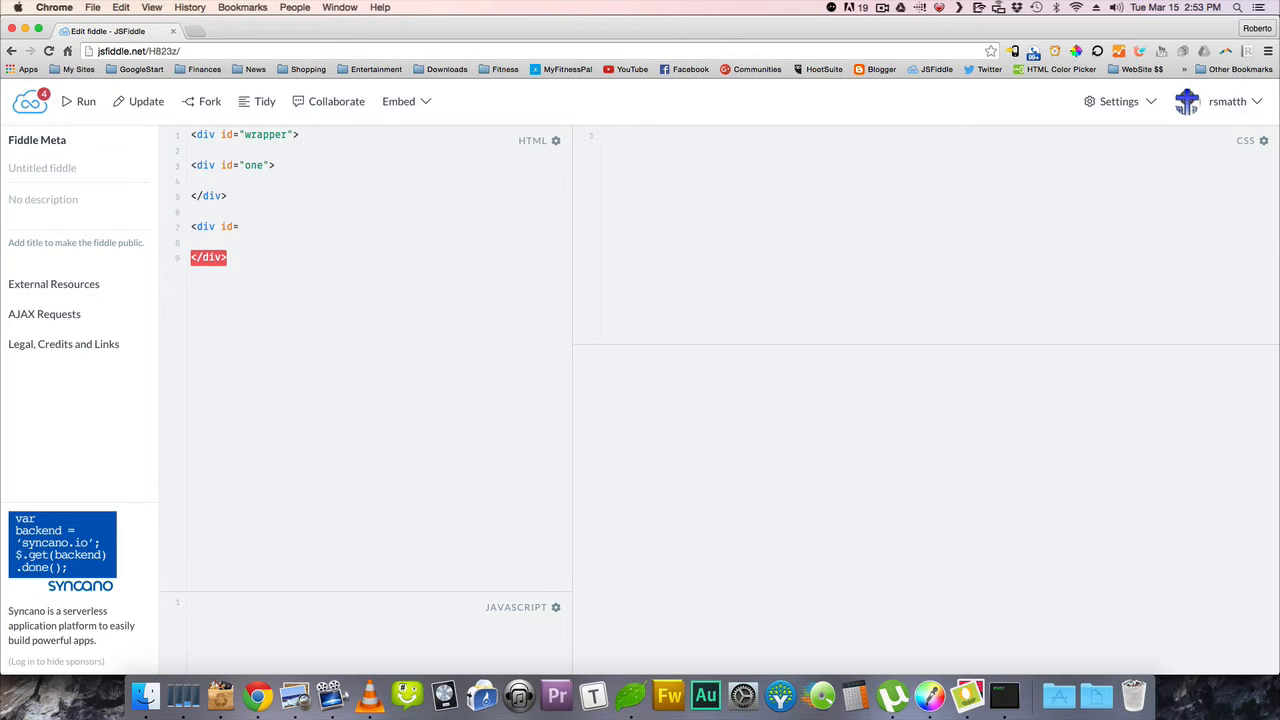
{"action": "type", "text": "two\">"}
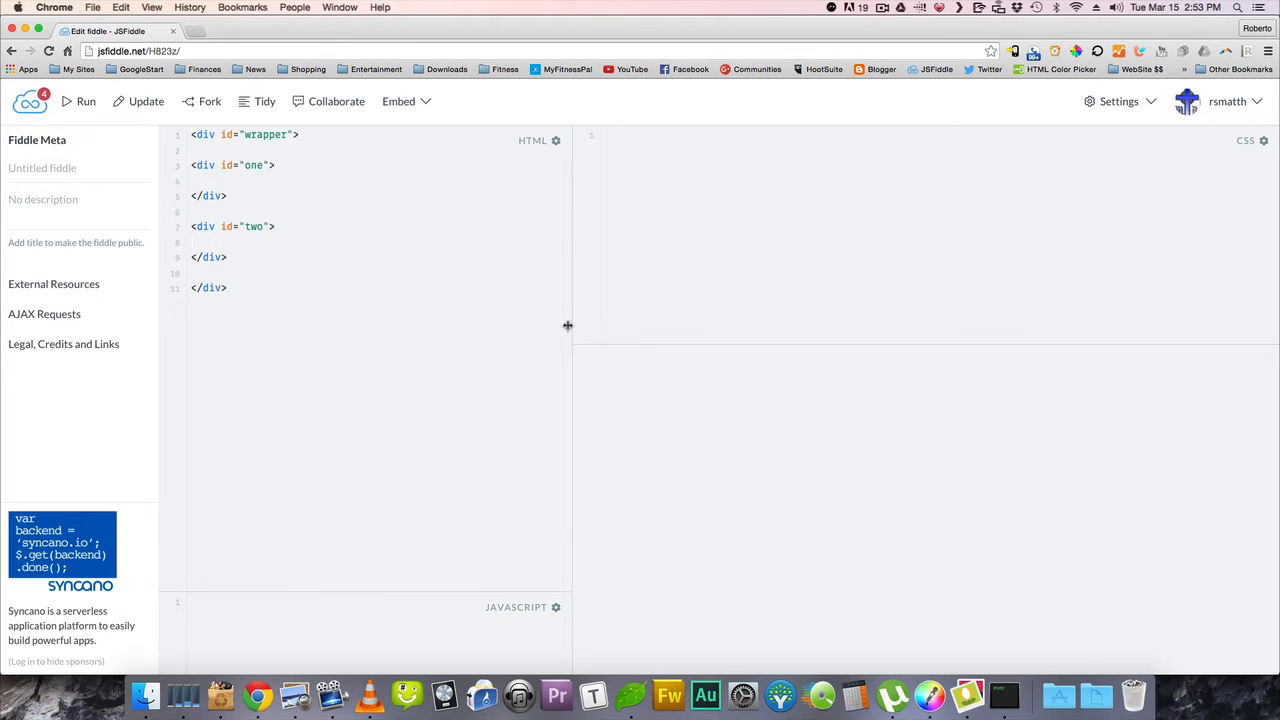
- Add class="box" to the inner divs with ids one and two
{"action": "left_click", "coordinate": [195, 242]}
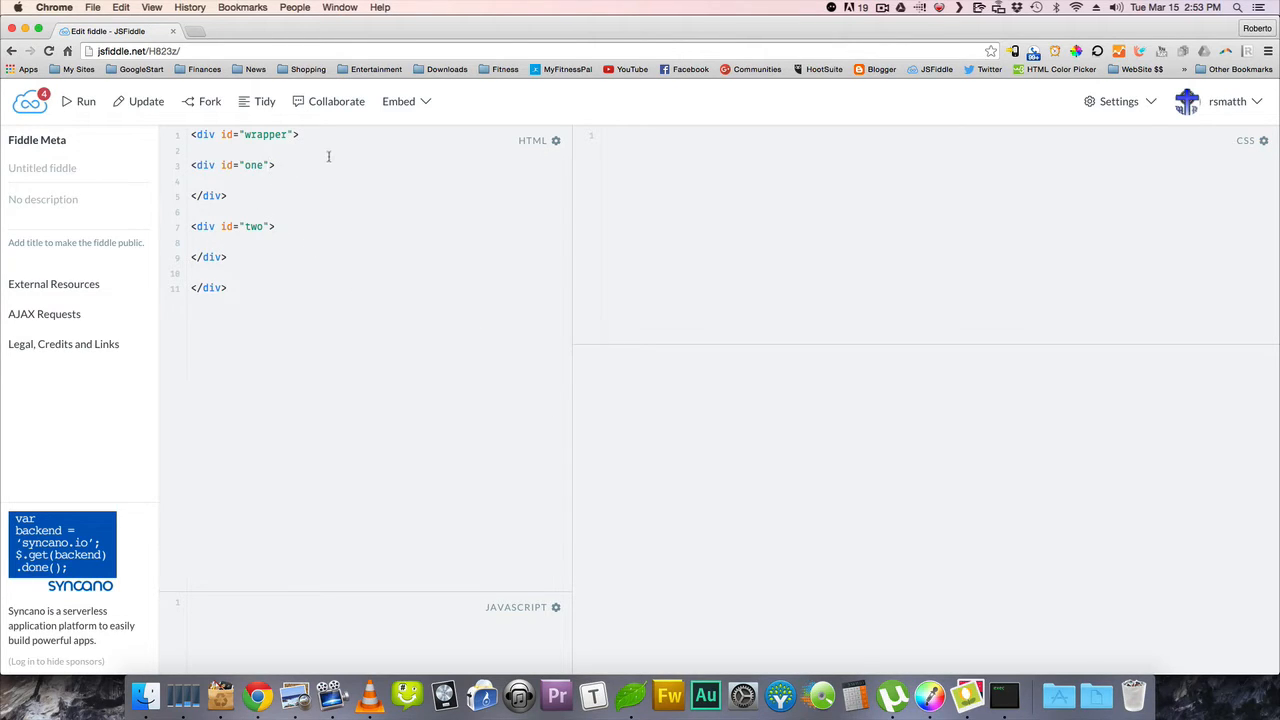
{"action": "type", "text": "class"}
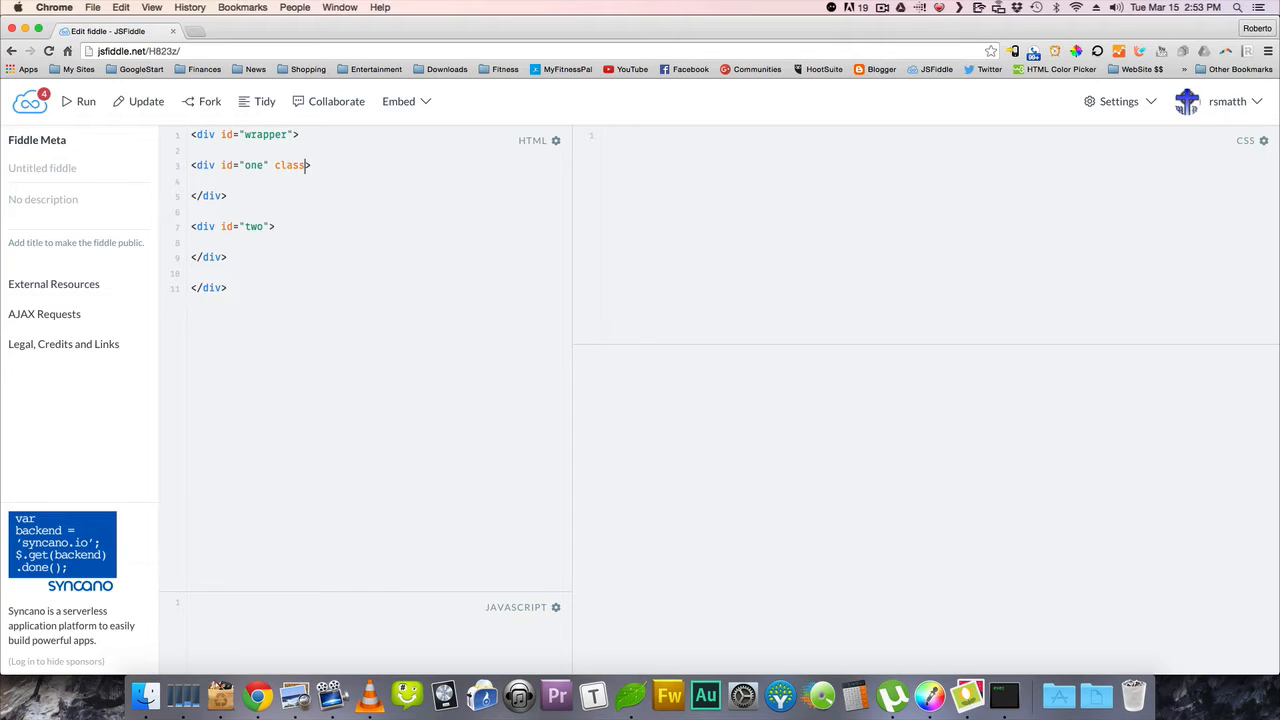
{"action": "type", "text": "=\"\""}
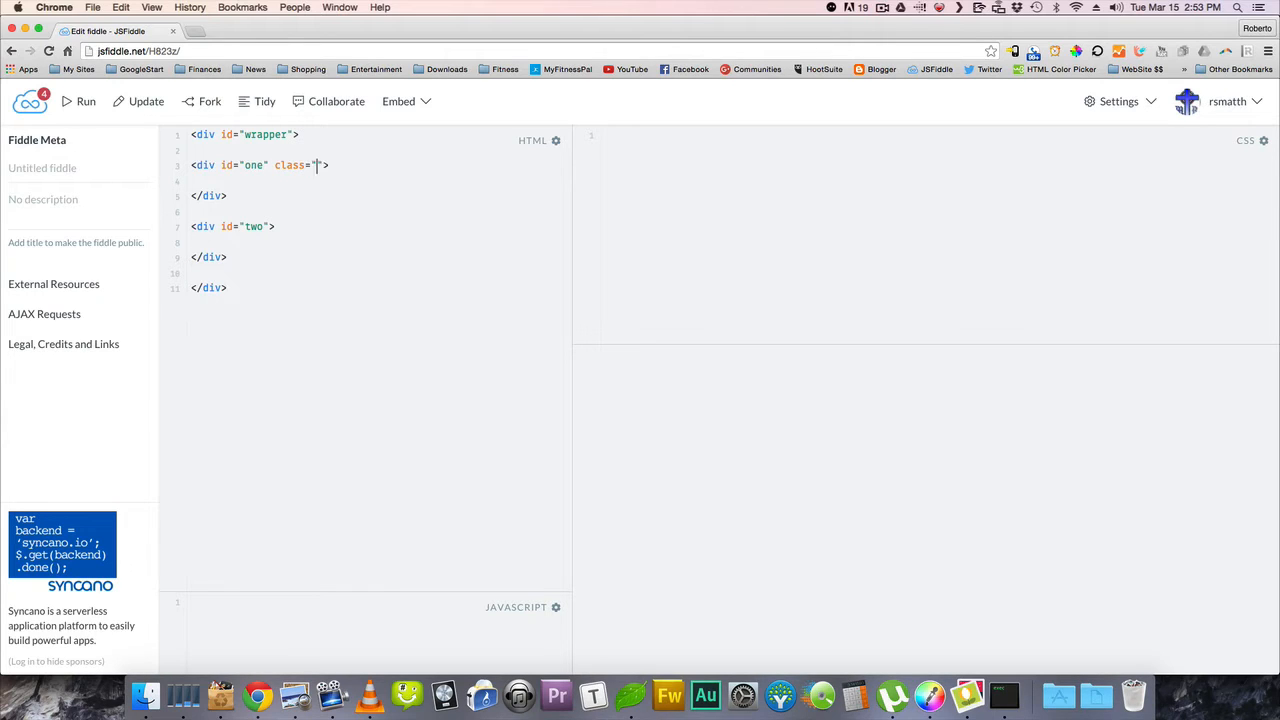
{"action": "type", "text": "box"}
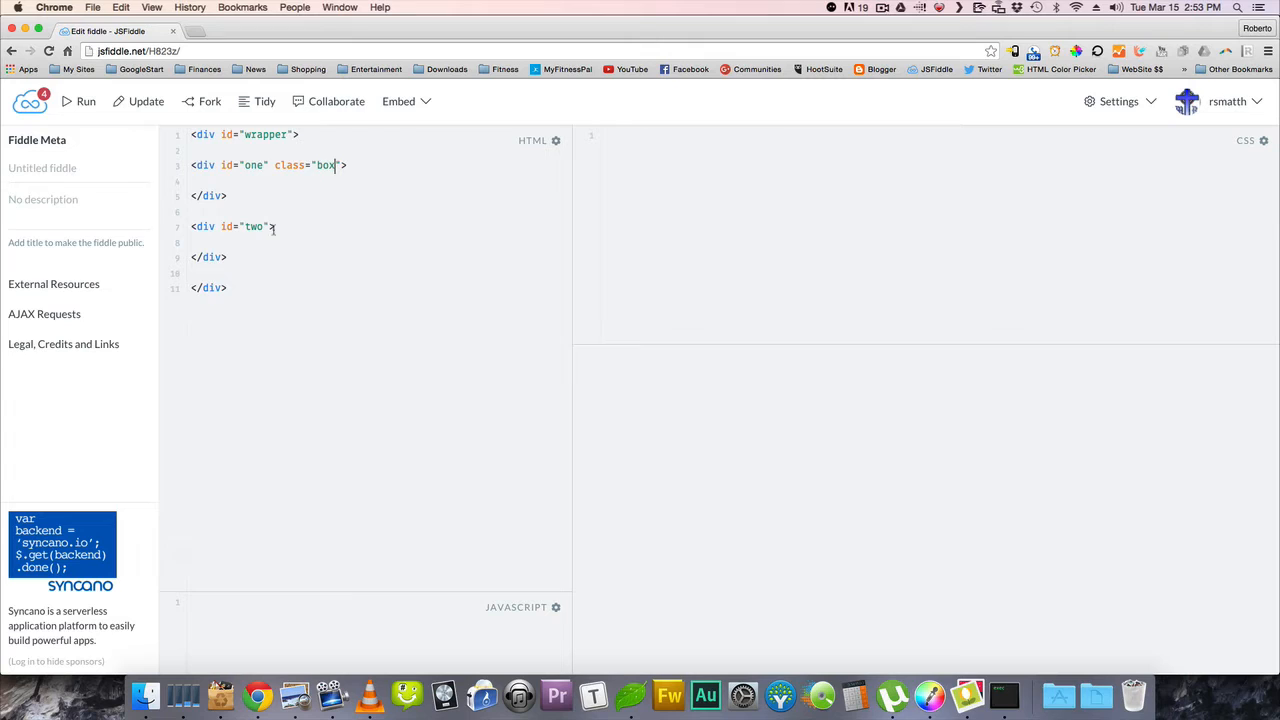
{"action": "type", "text": "class=\""}
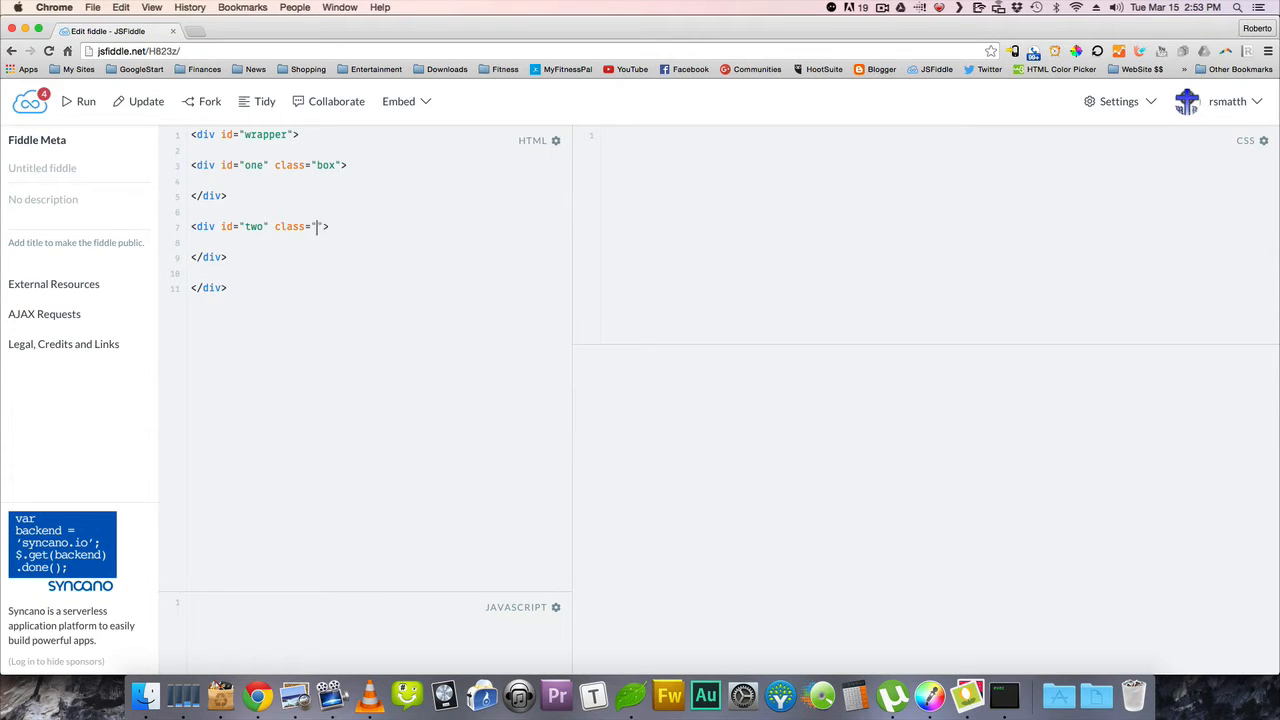
{"action": "type", "text": "box"}
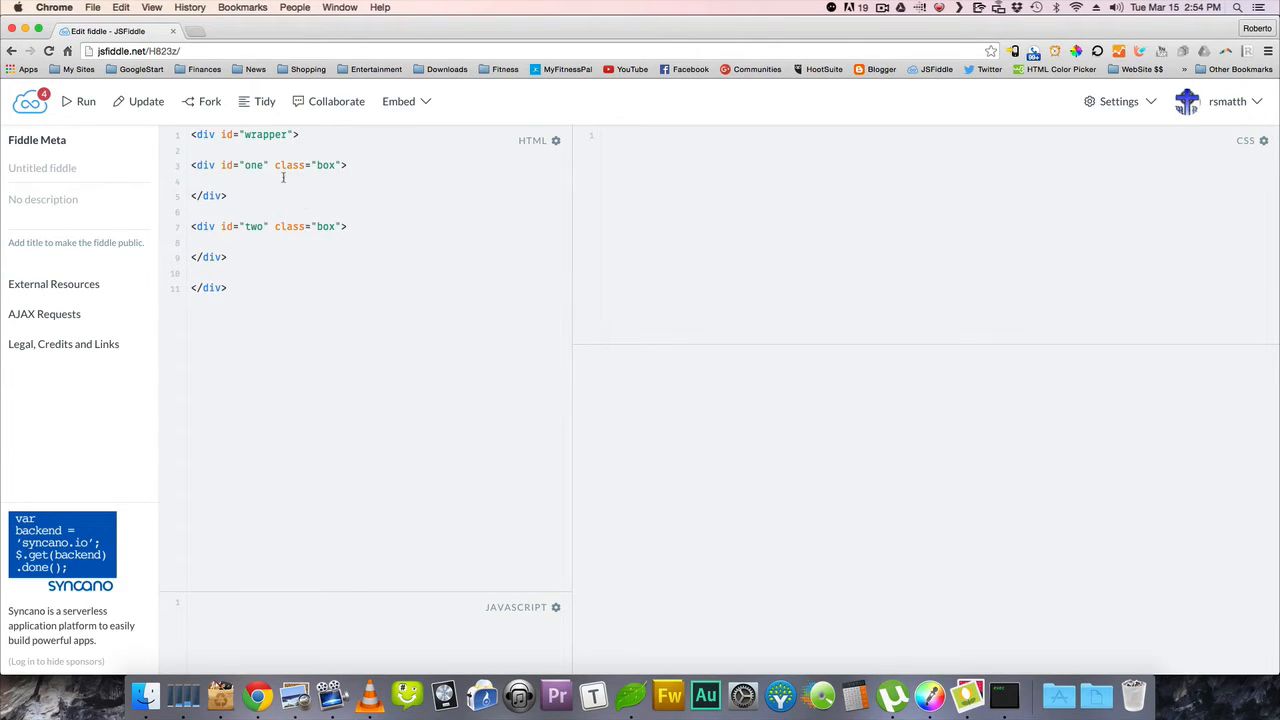
{"action": "mouse_move", "coordinate": [665, 188]}
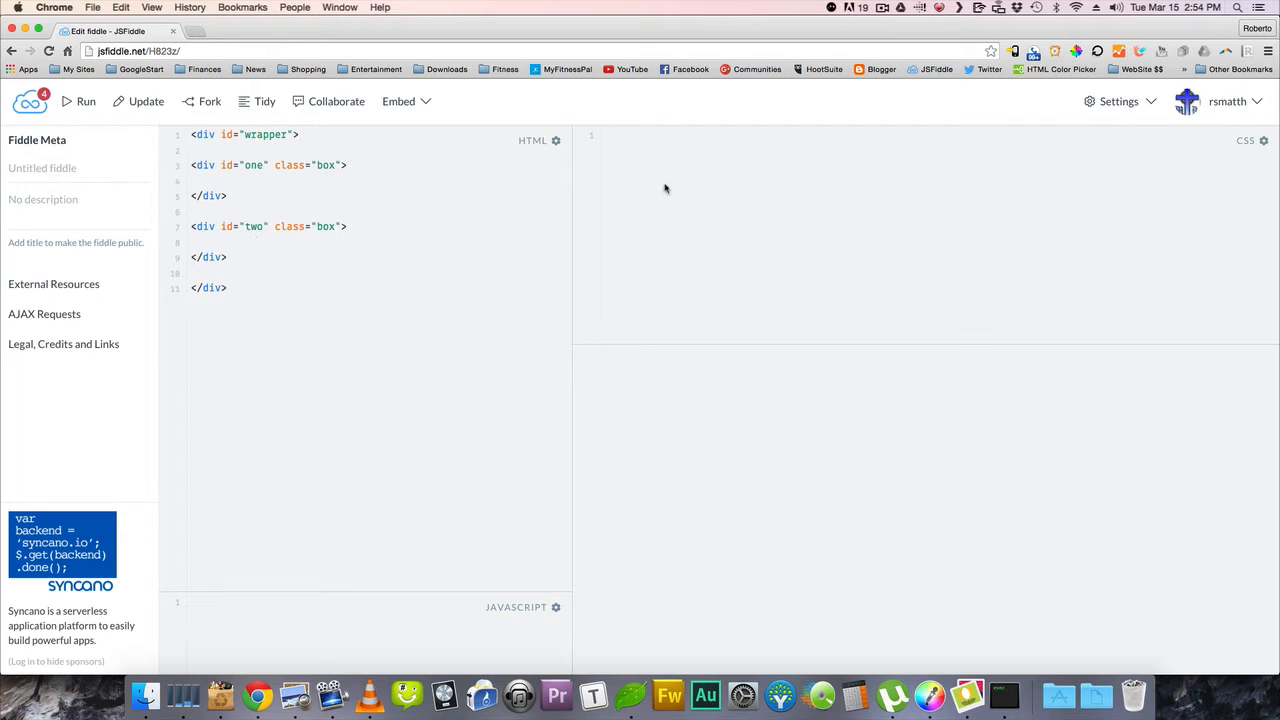
{"action": "left_click", "coordinate": [85, 101]}
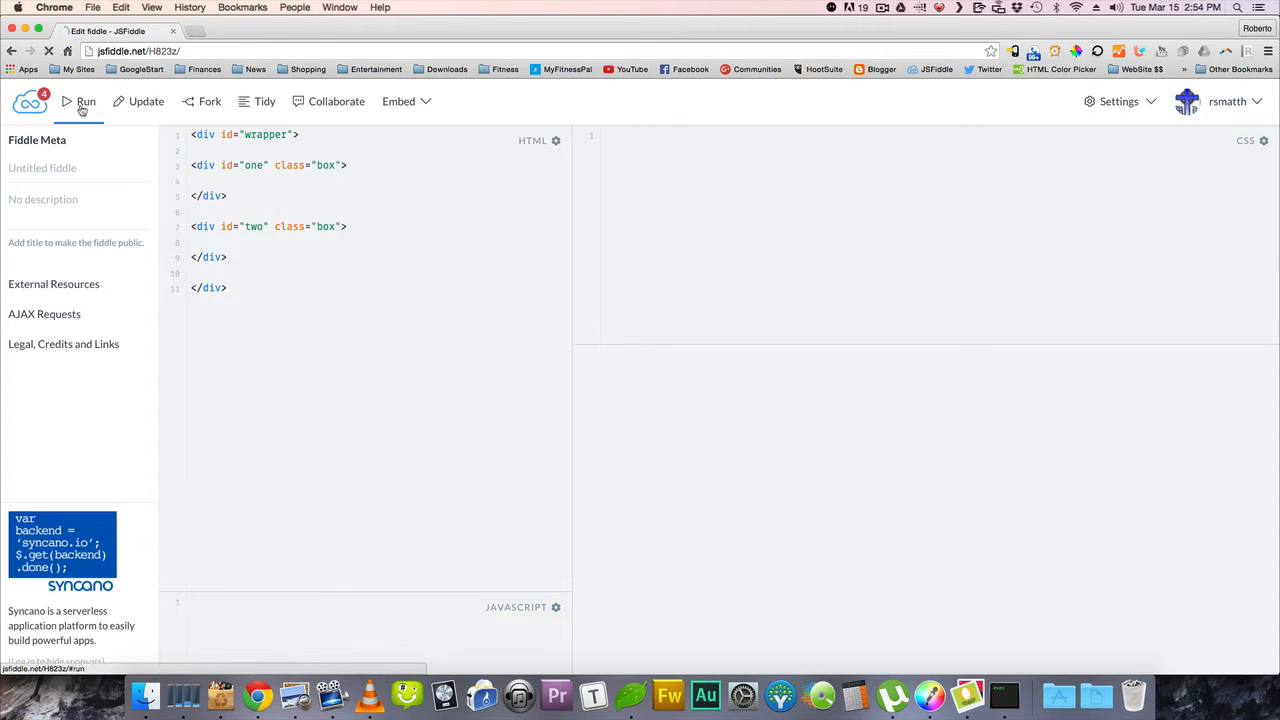
{"action": "left_click", "coordinate": [85, 101]}
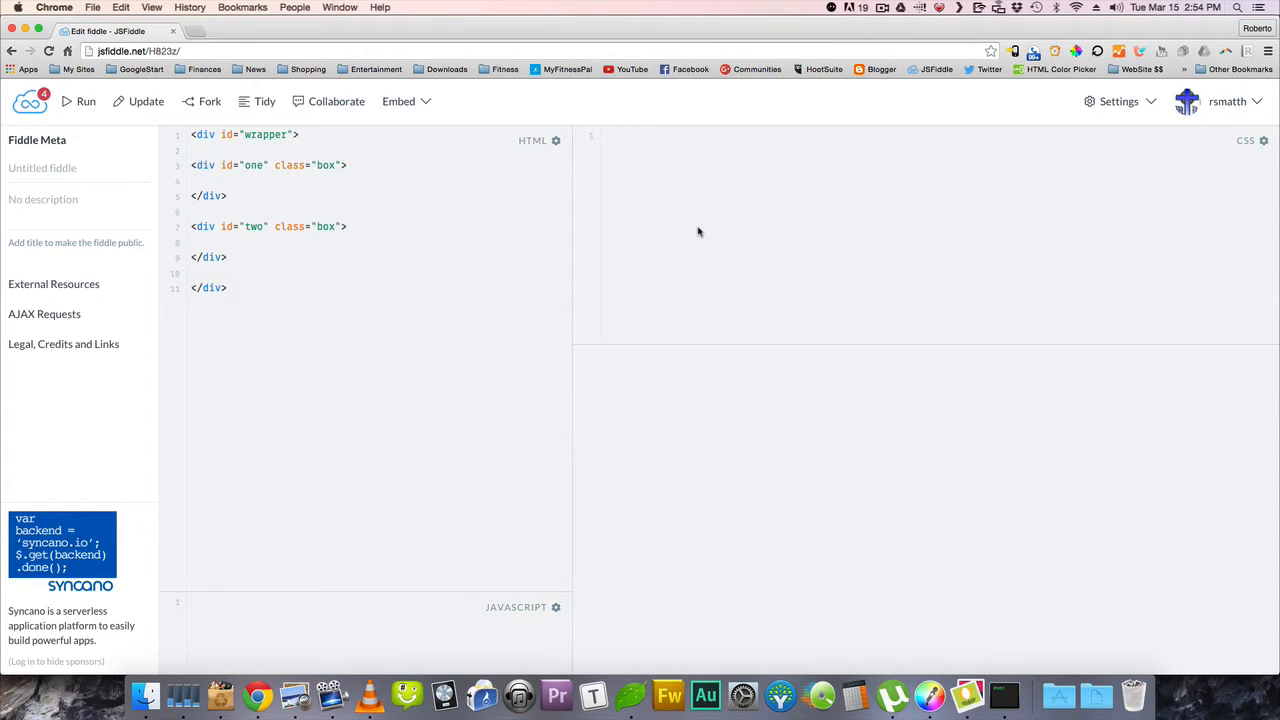
- Start a #wrapper CSS rule with width and height of 600px
{"action": "type", "text": "#wrapper"}
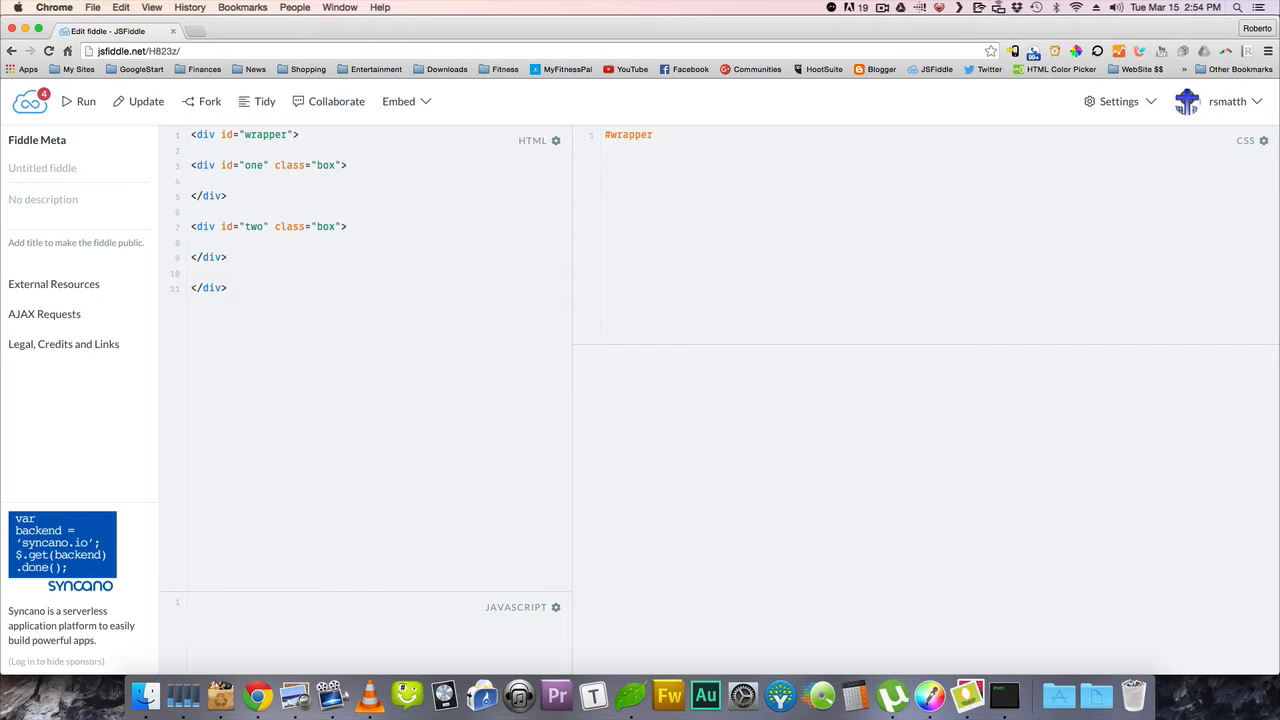
{"action": "type", "text": "{"}
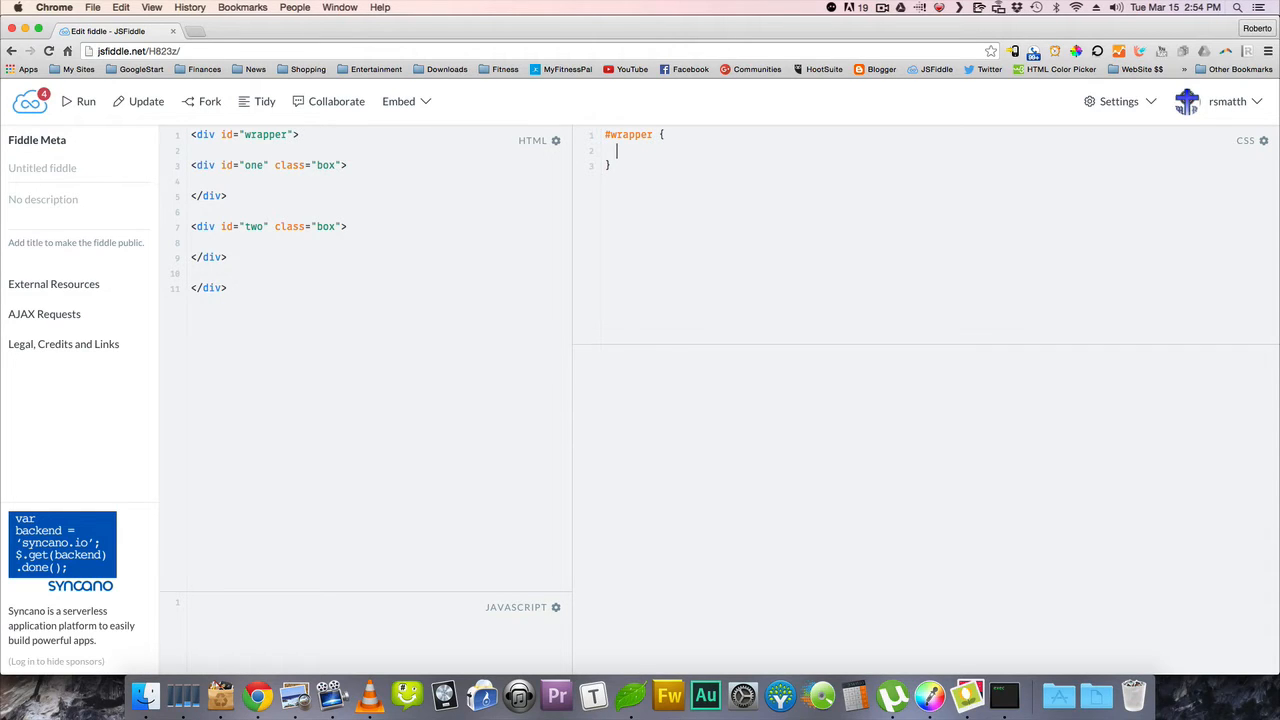
{"action": "type", "text": "width:"}
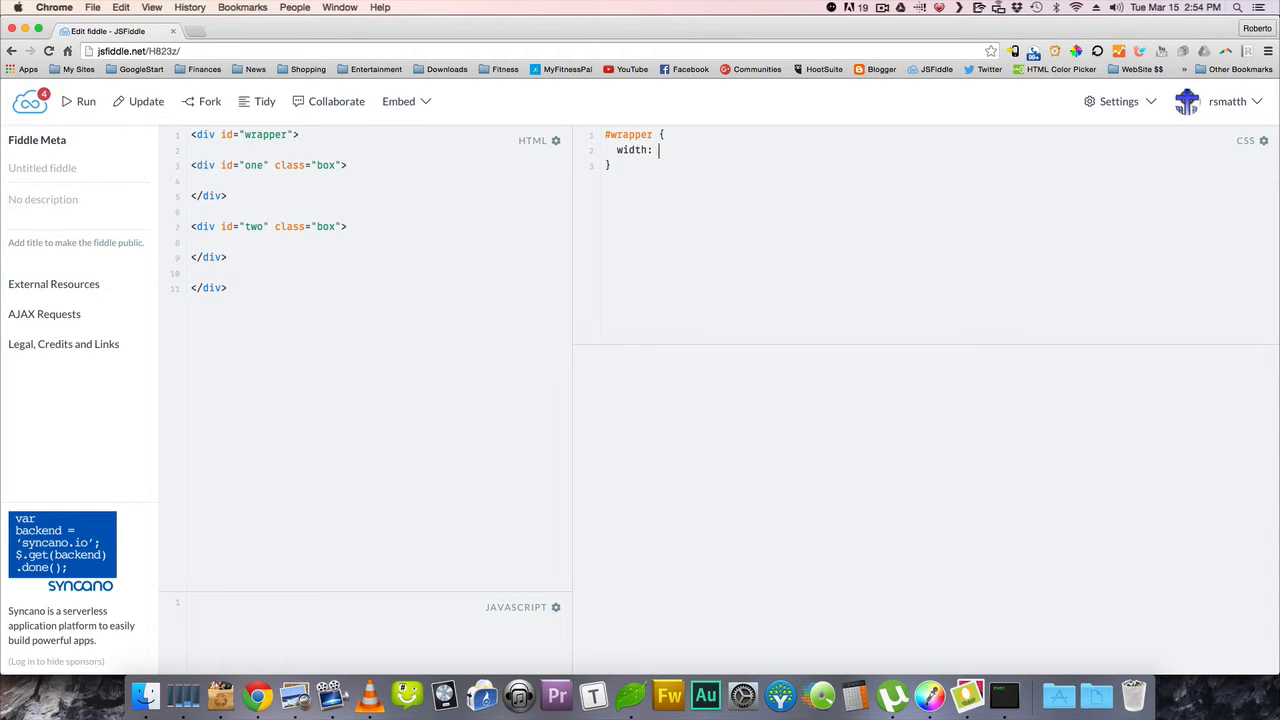
{"action": "type", "text": "600px"}
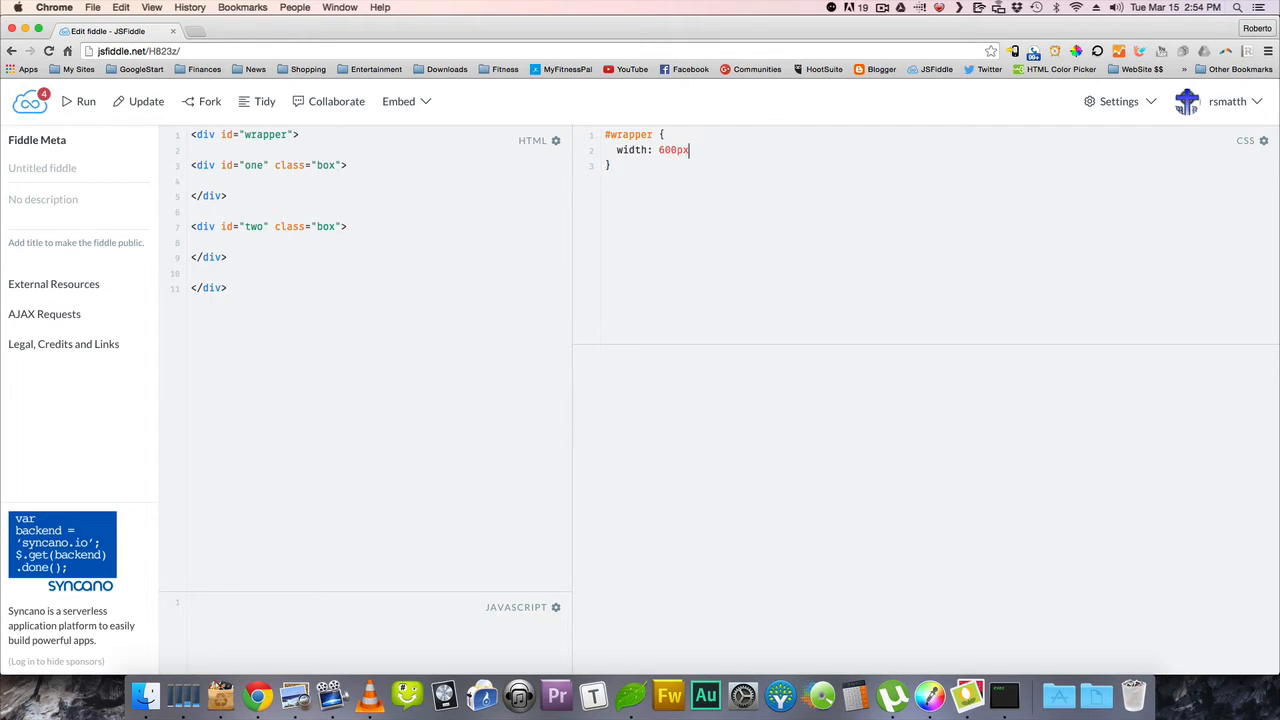
{"action": "type", "text": ";"}
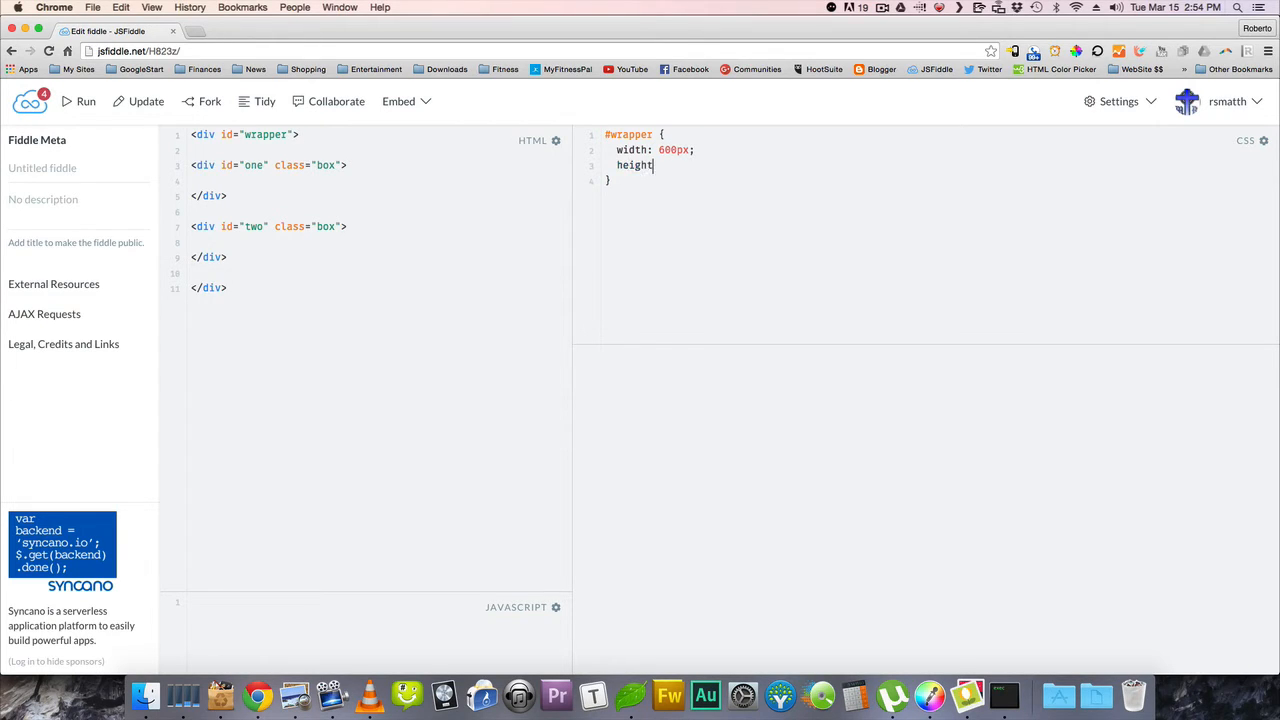
{"action": "type", "text": "600"}
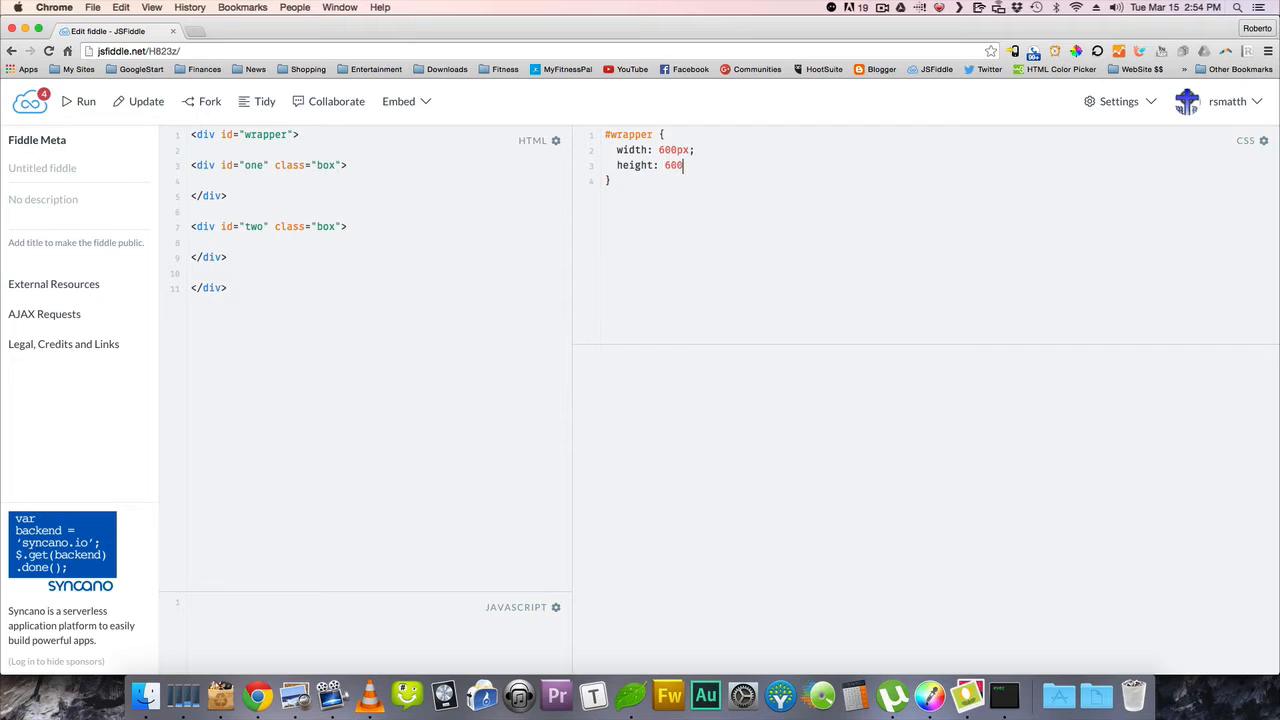
{"action": "type", "text": "px;"}
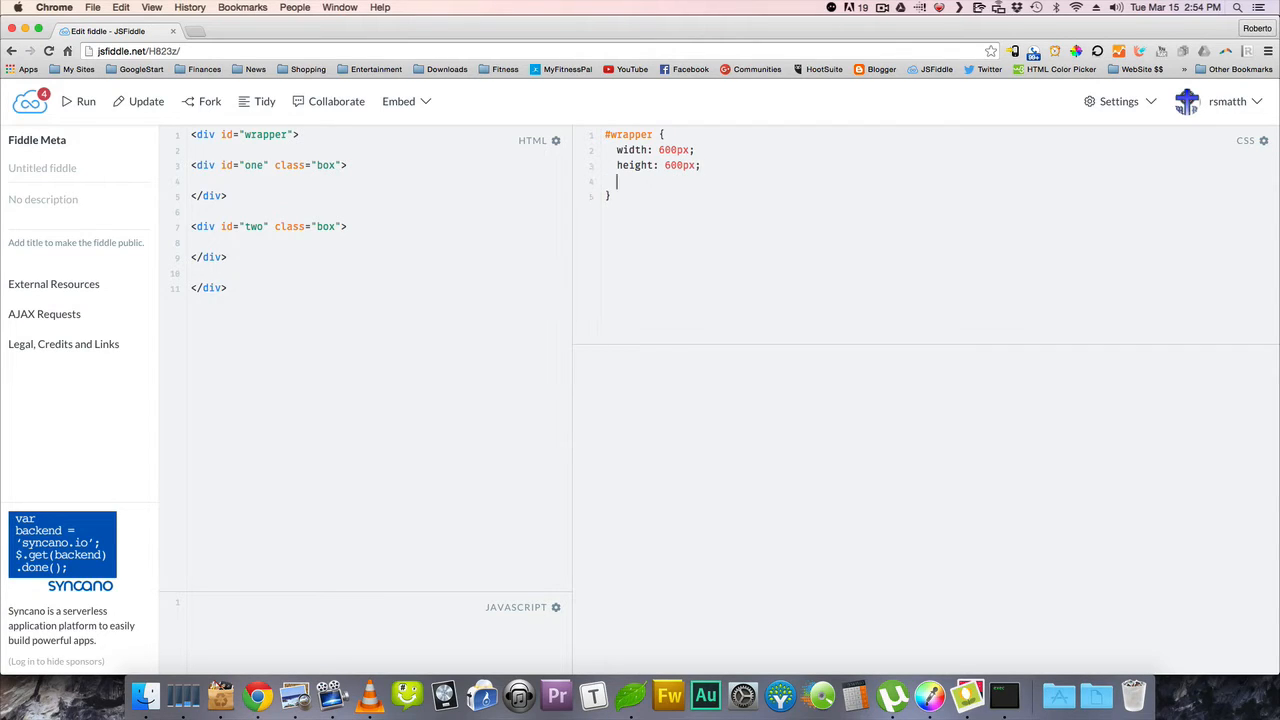
- Add background #ccc and margin 0 auto to the #wrapper rule
{"action": "type", "text": "backg"}
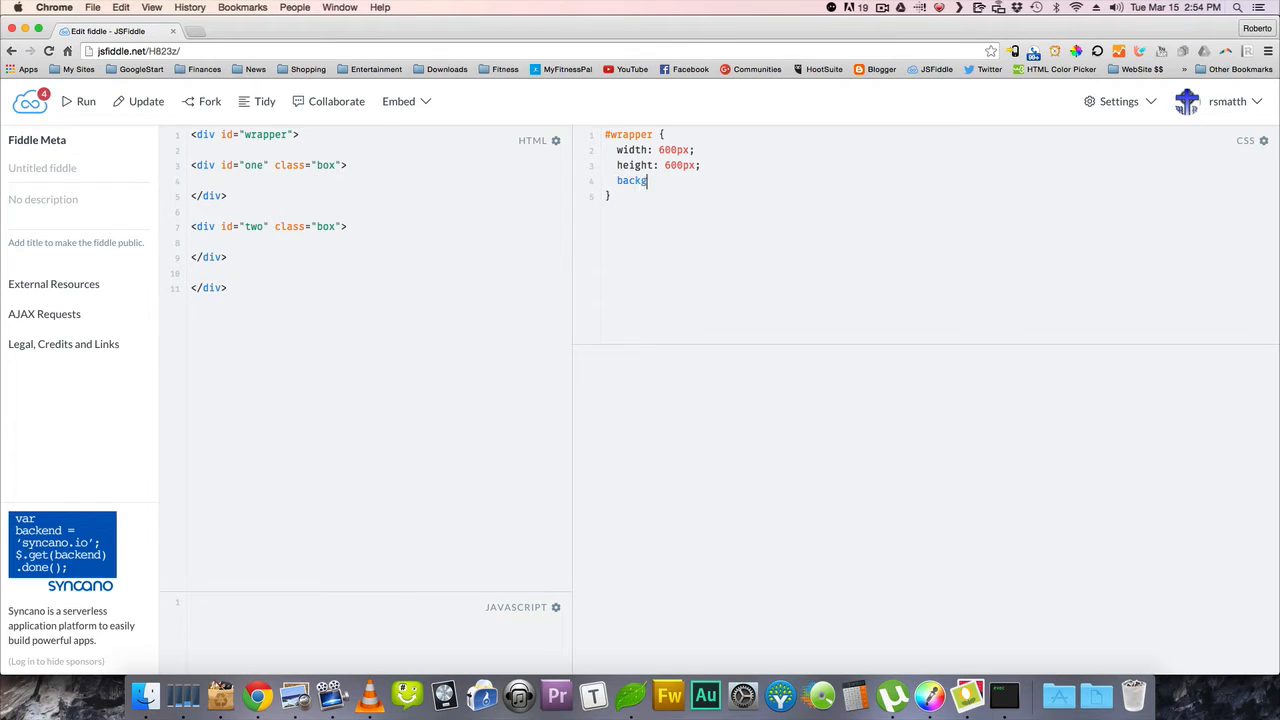
{"action": "type", "text": "round:"}
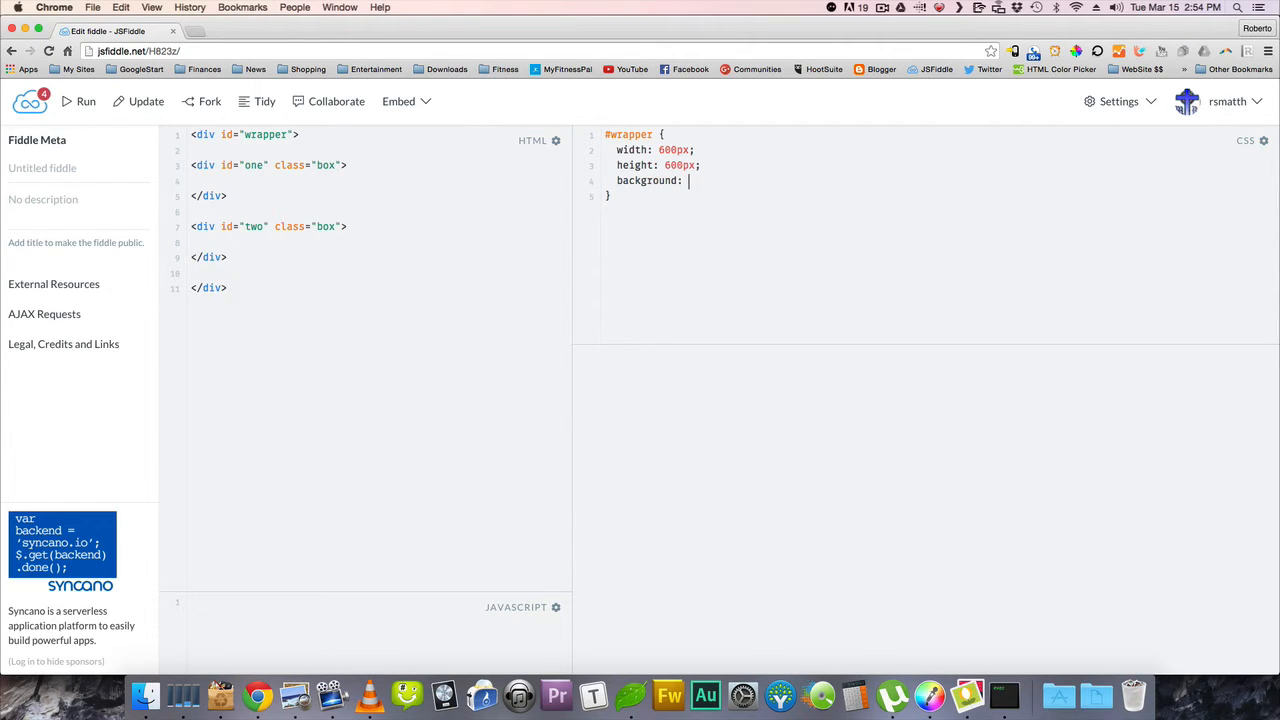
{"action": "type", "text": "#ccc;"}
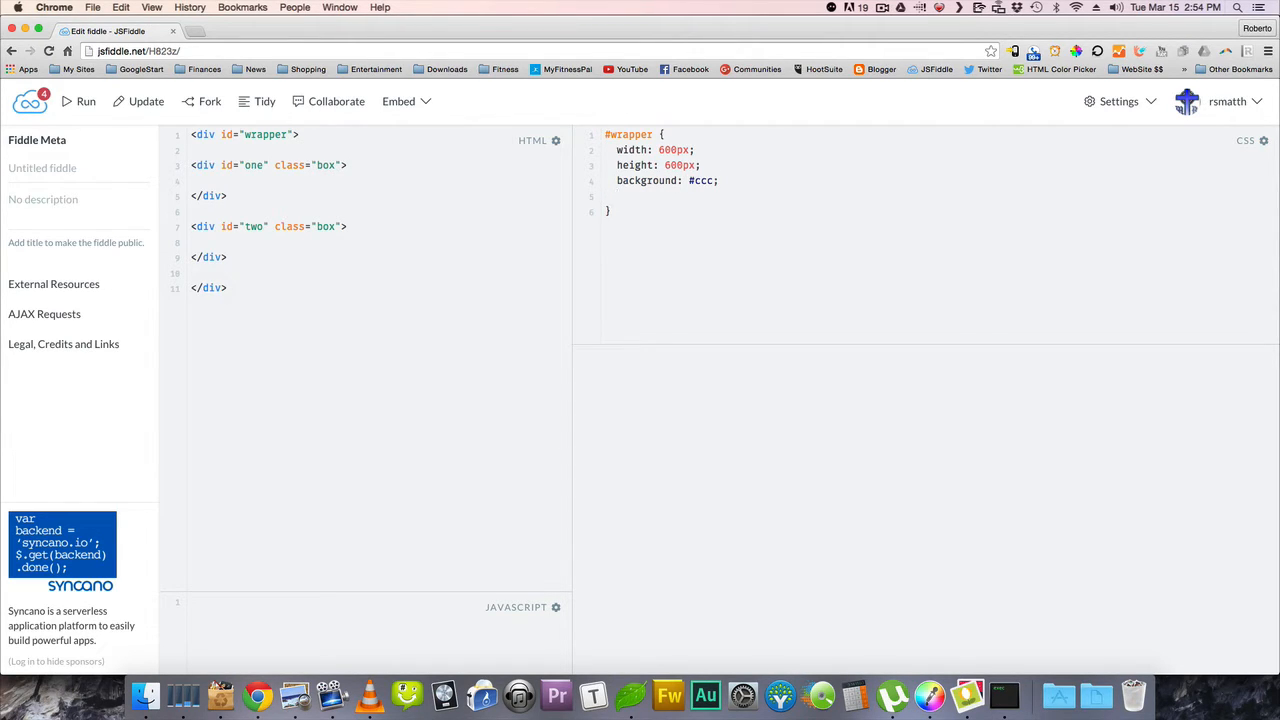
{"action": "type", "text": "margin:"}
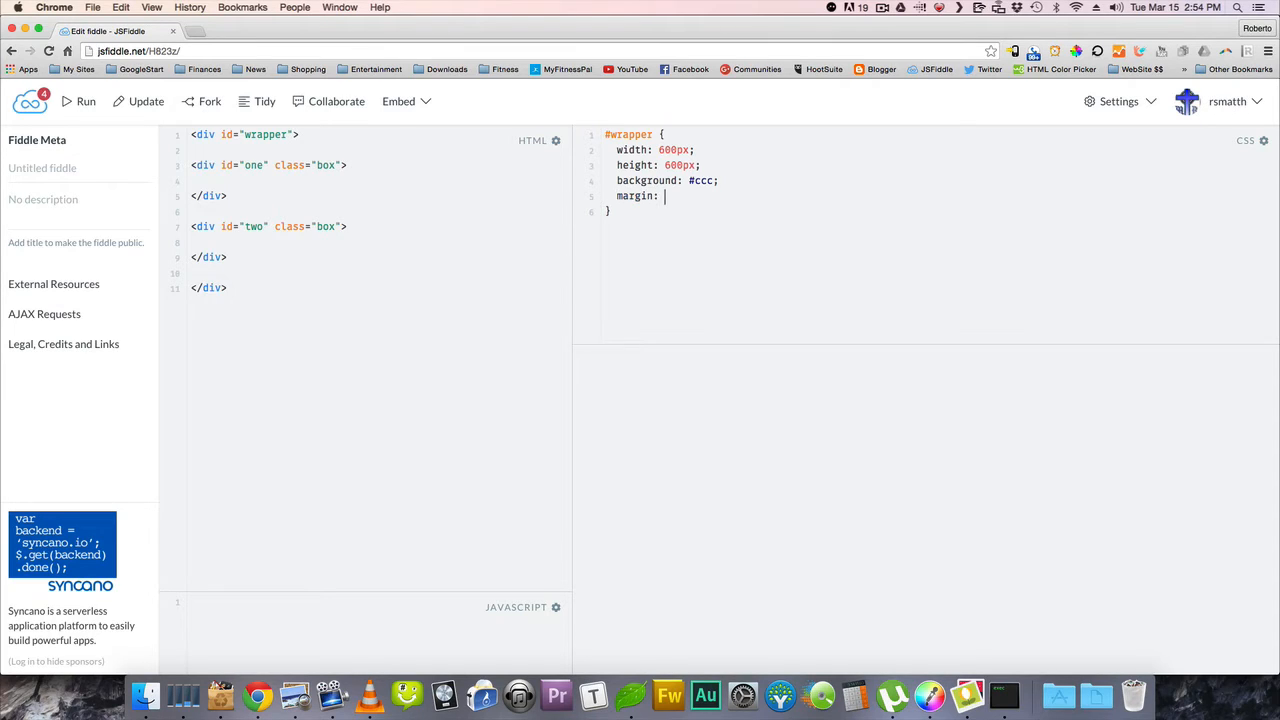
{"action": "type", "text": "0 auto"}
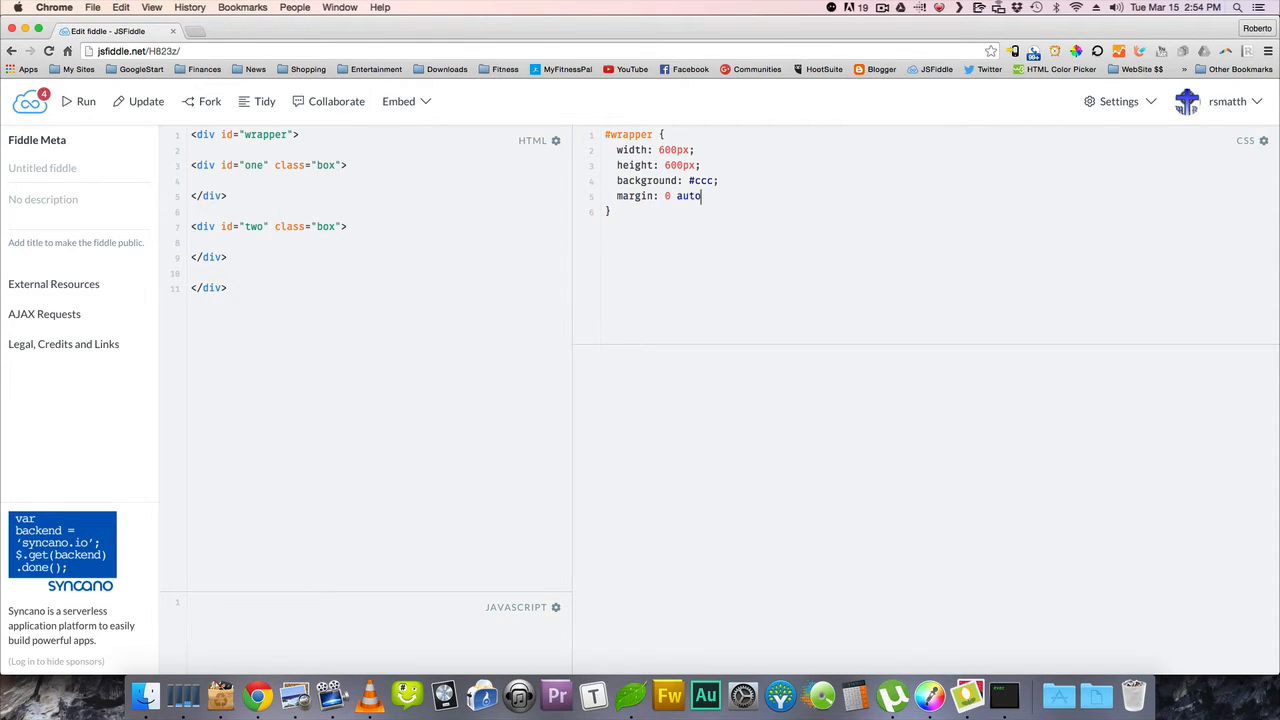
- Preview the wrapper, resize it to 500px then 400px, rerunning after each change
{"action": "left_click", "coordinate": [85, 101]}
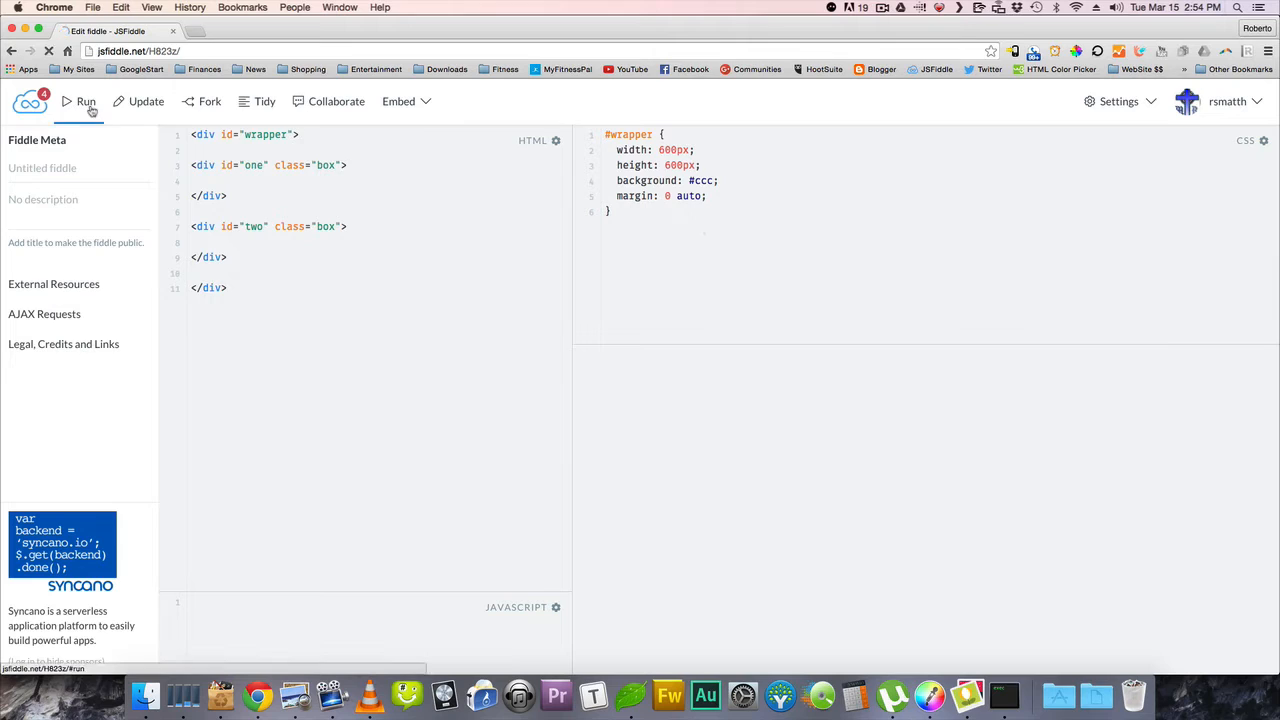
{"action": "left_click", "coordinate": [85, 101]}
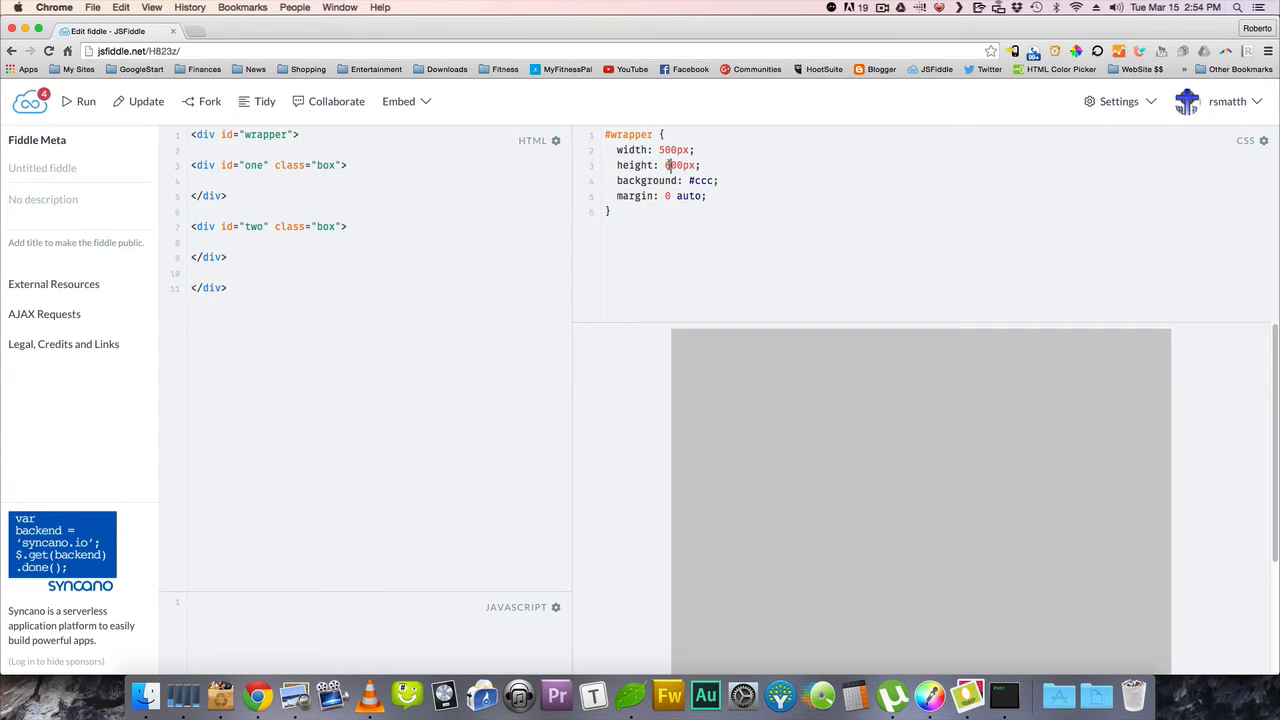
{"action": "type", "text": "500px"}
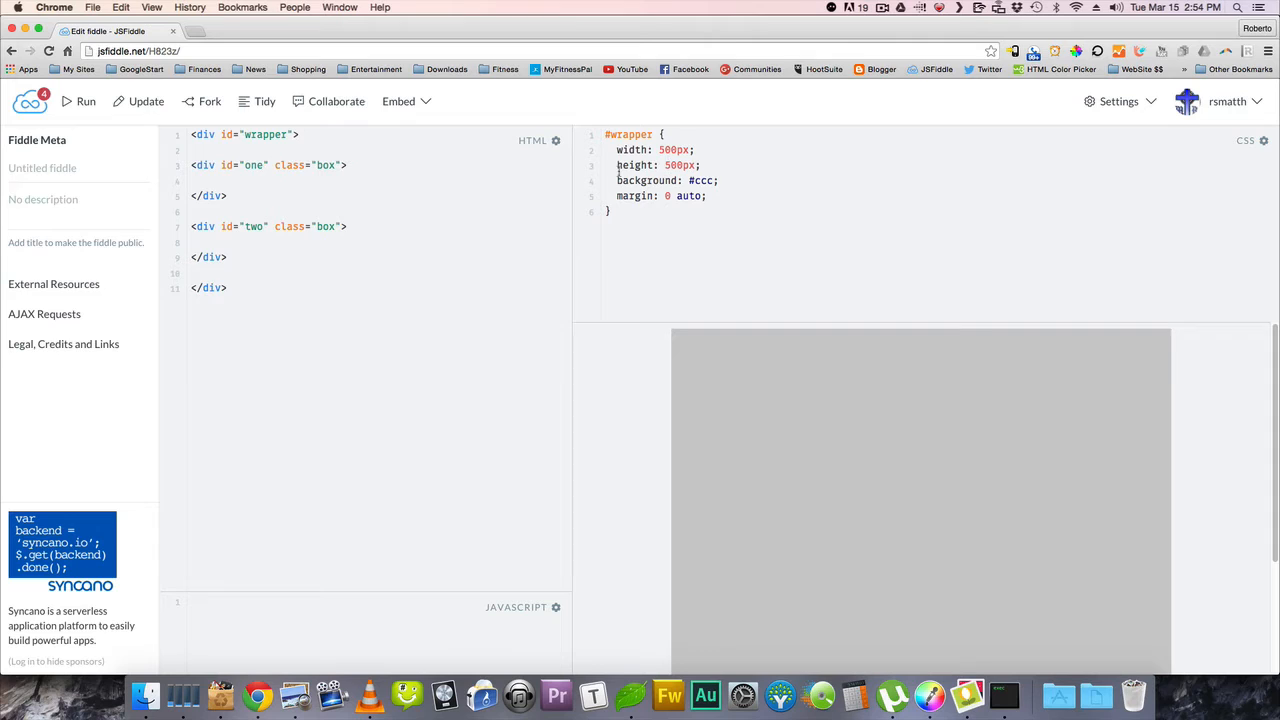
{"action": "left_click", "coordinate": [86, 101]}
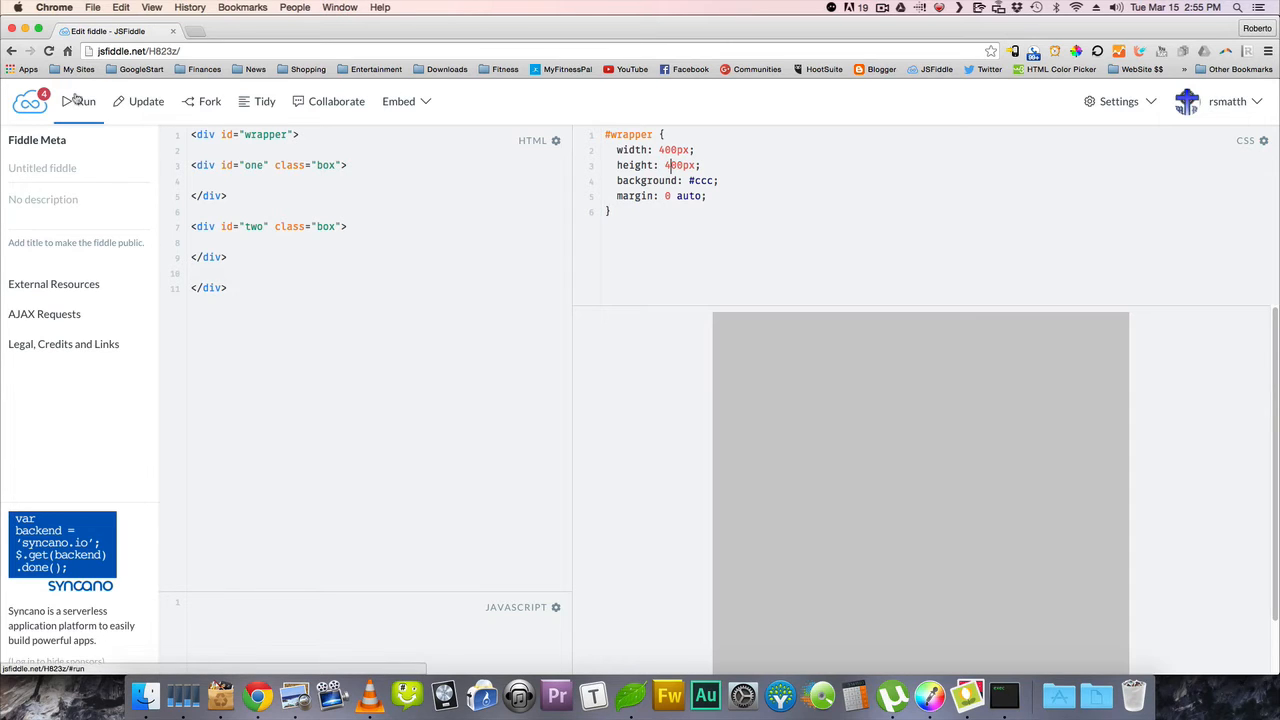
{"action": "left_click", "coordinate": [85, 101]}
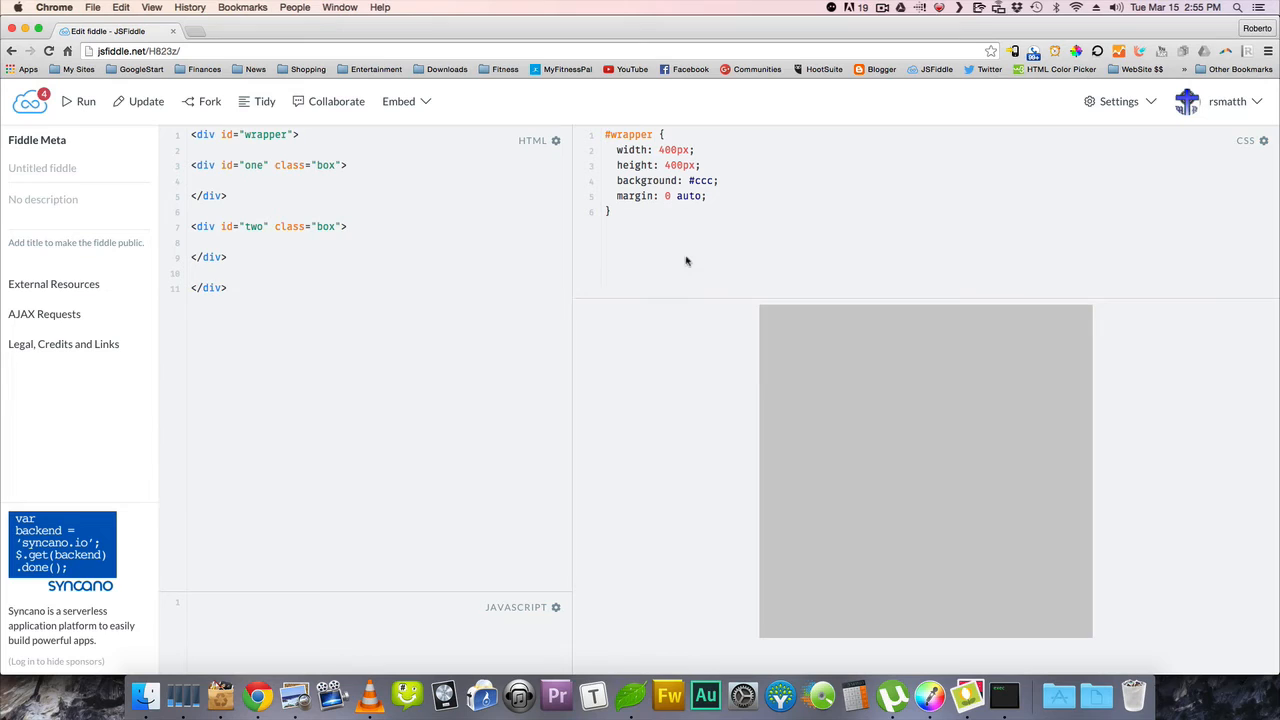
{"action": "mouse_move", "coordinate": [655, 248]}
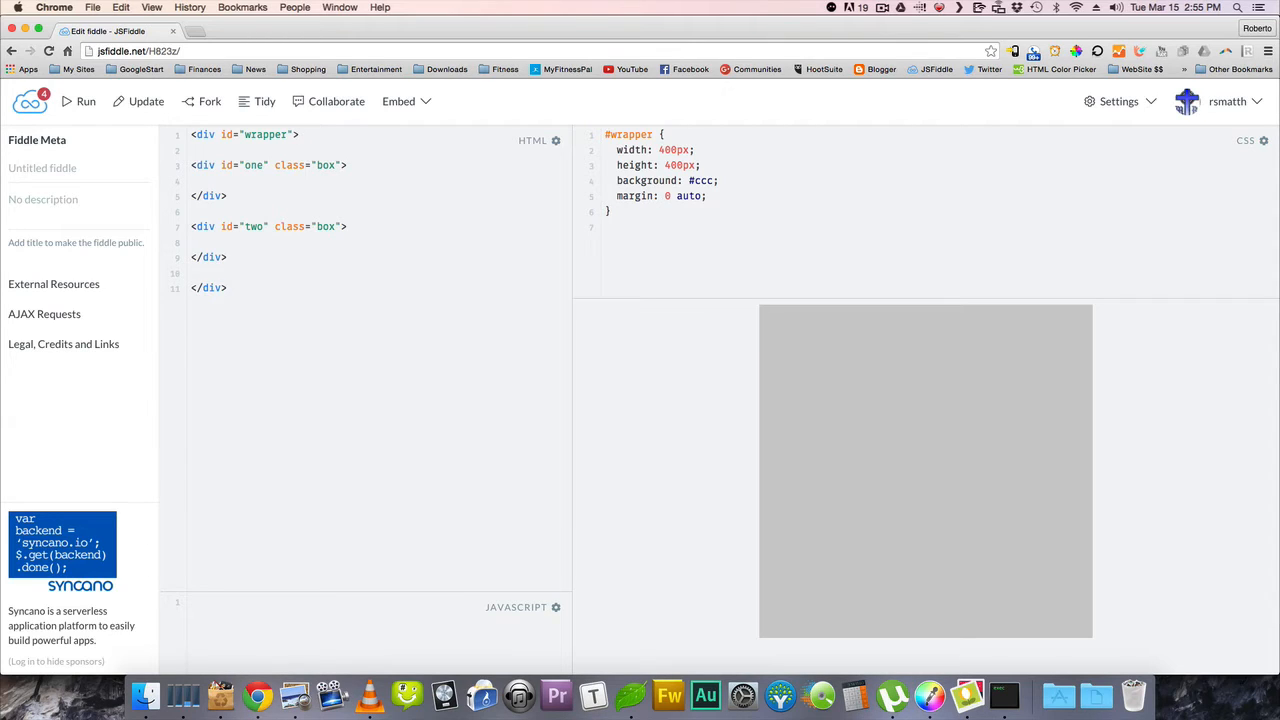
- Add a .box rule with 150px width and height and a thin black solid border
{"action": "type", "text": ".c"}
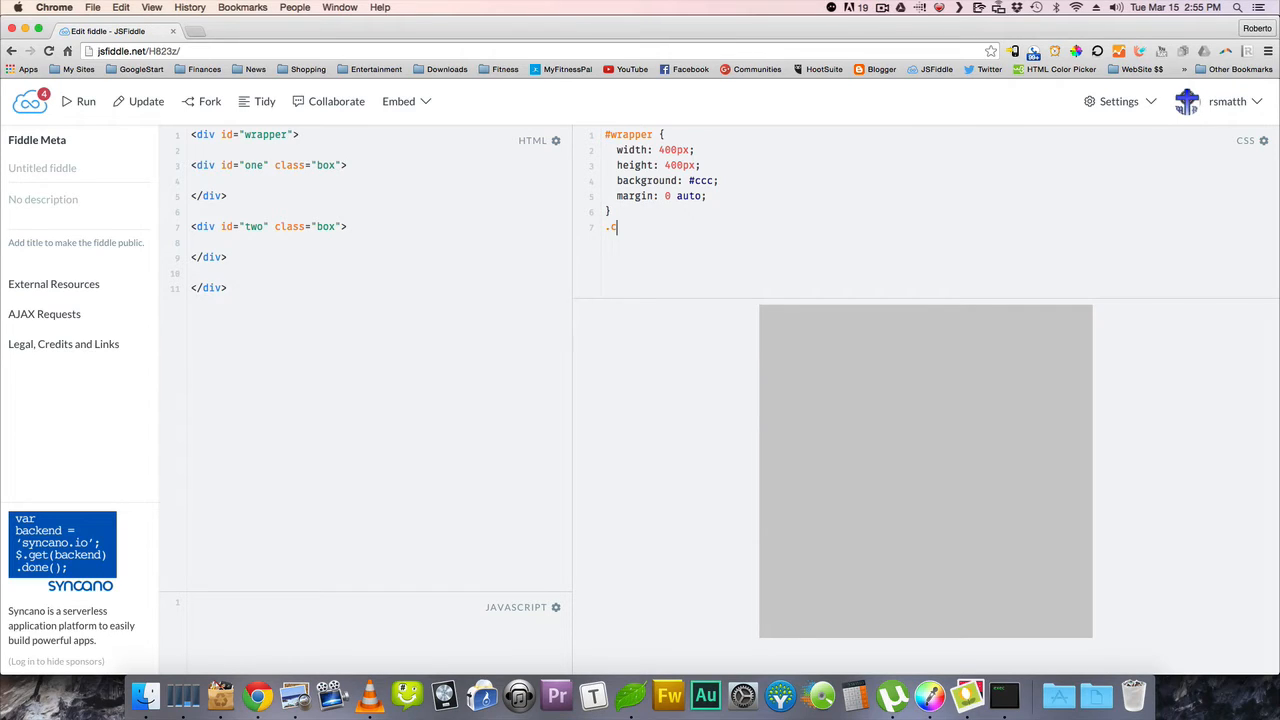
{"action": "type", "text": "box {"}
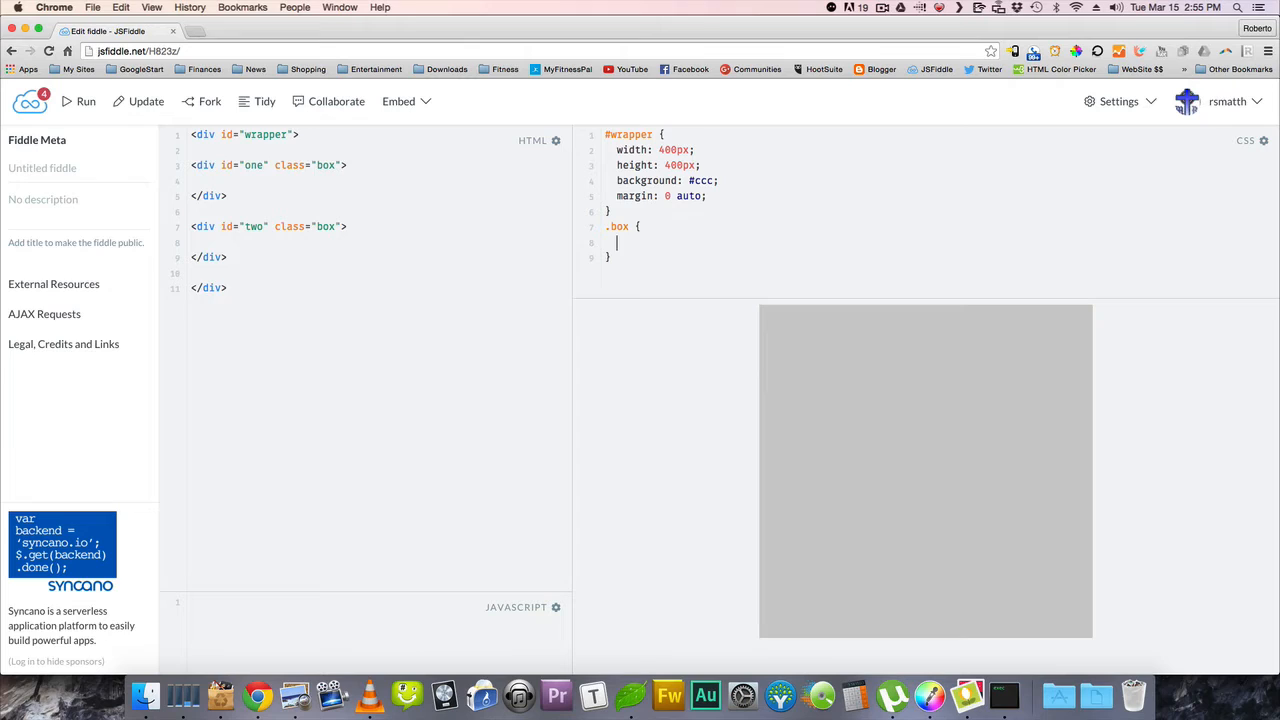
{"action": "type", "text": "width:"}
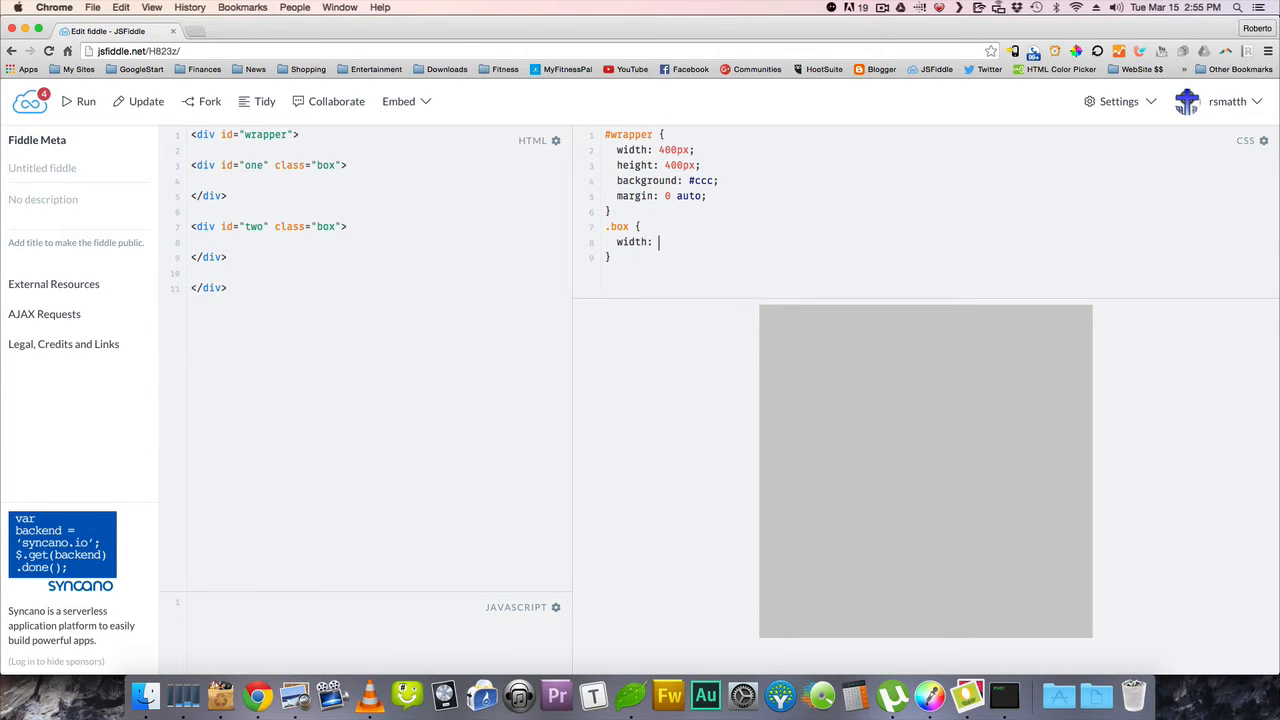
{"action": "type", "text": "150px"}
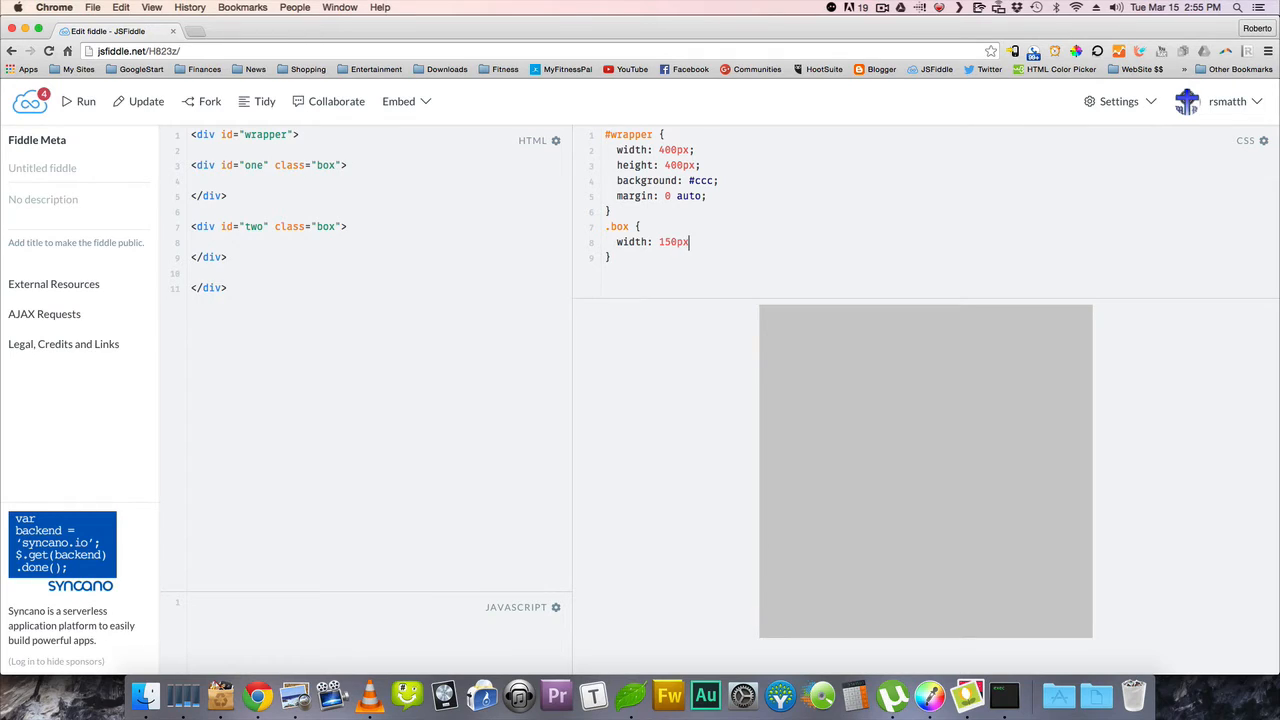
{"action": "type", "text": "height: 150px"}
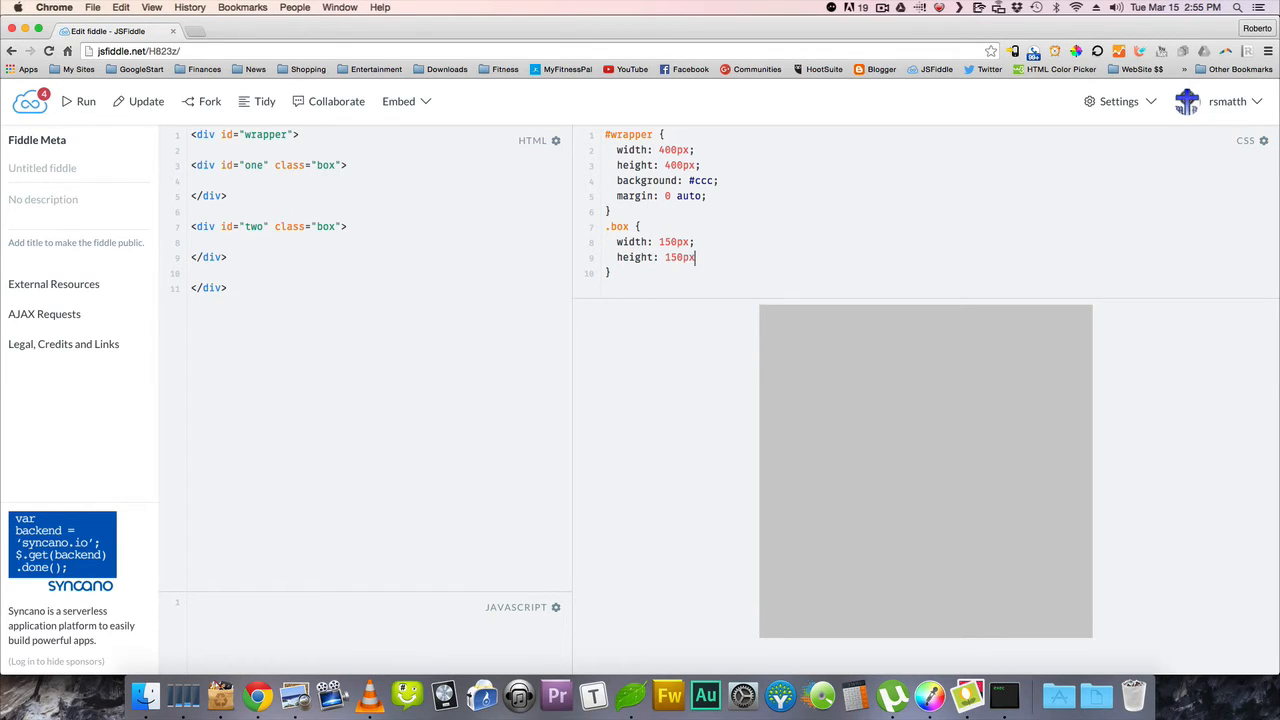
{"action": "type", "text": "b"}
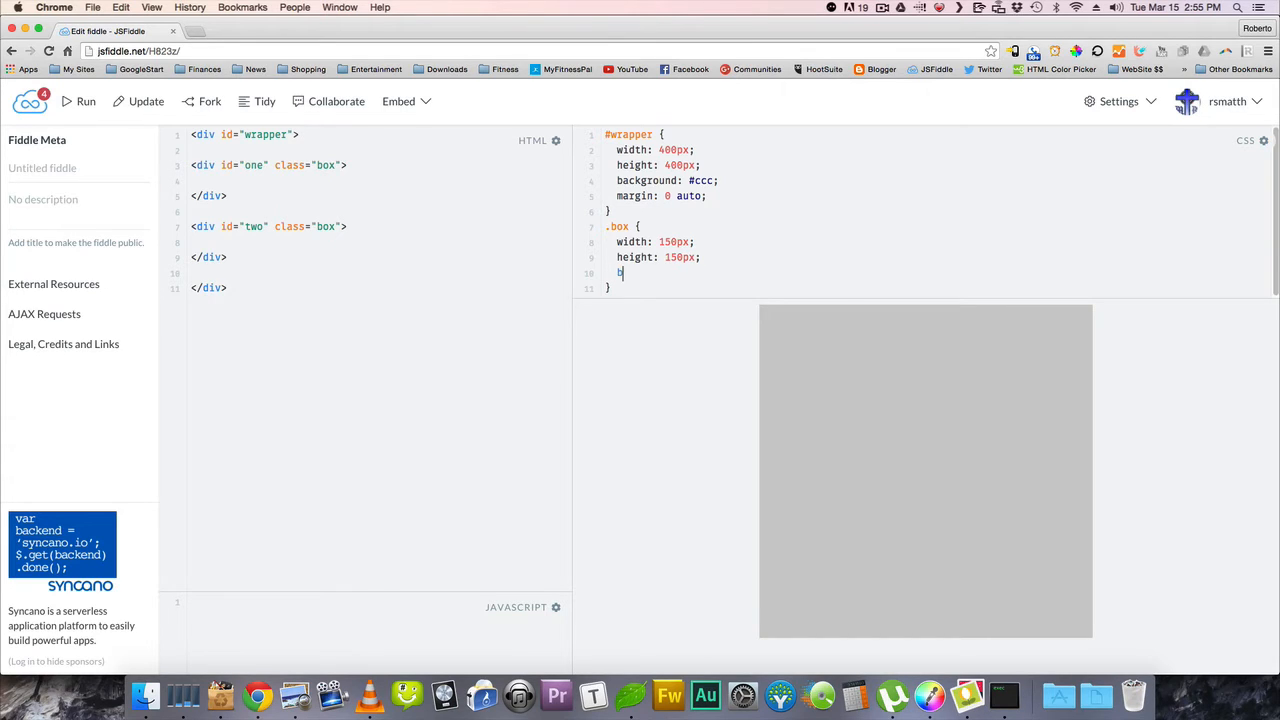
{"action": "type", "text": "border: thin"}
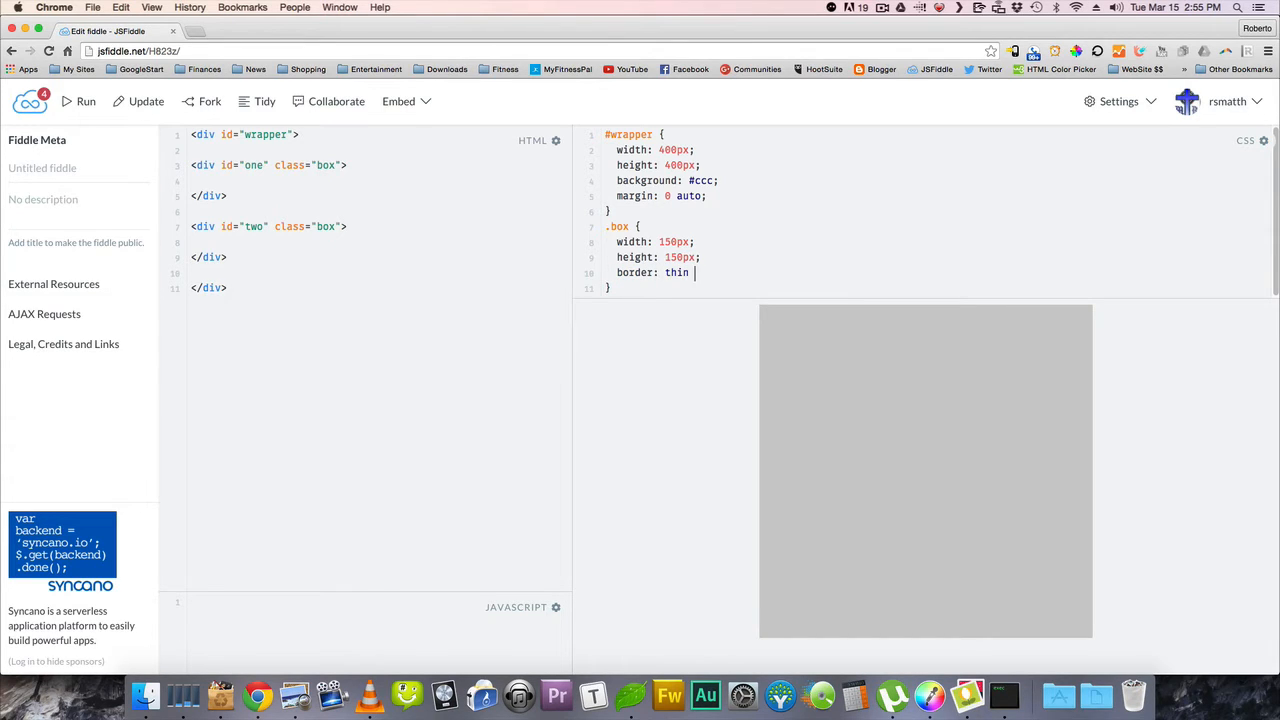
{"action": "type", "text": "blue"}
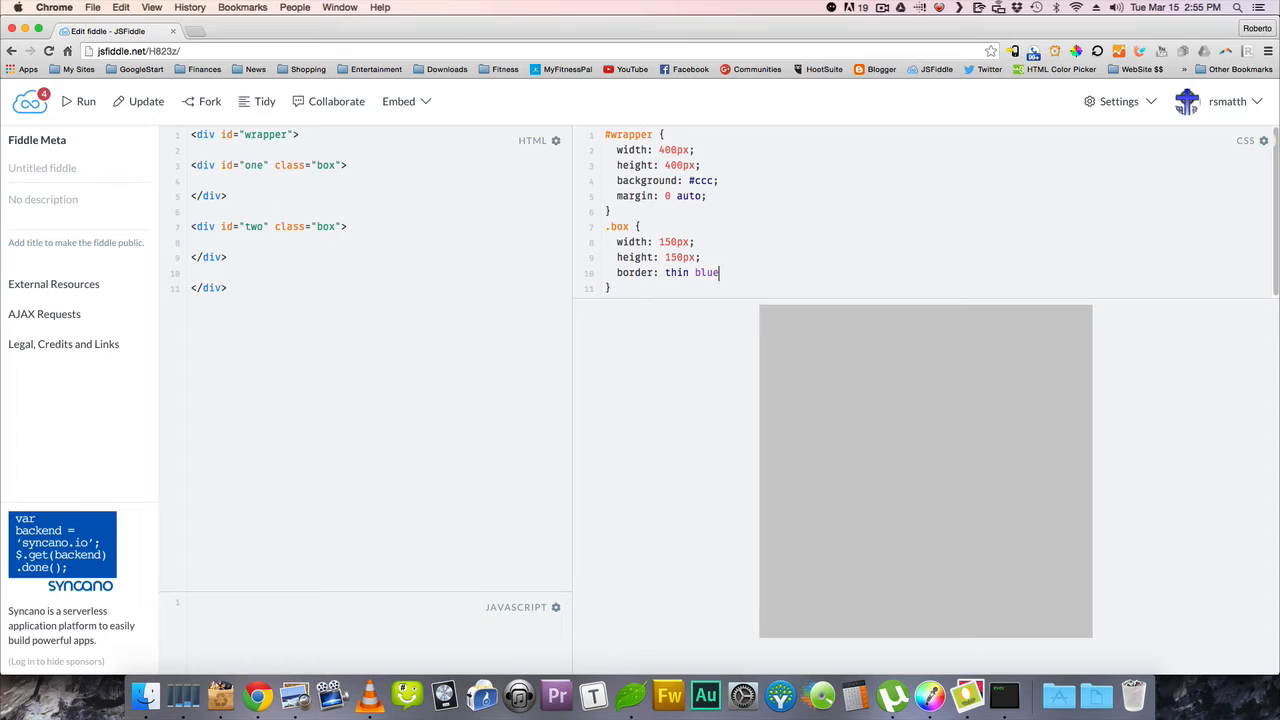
{"action": "type", "text": "black h"}
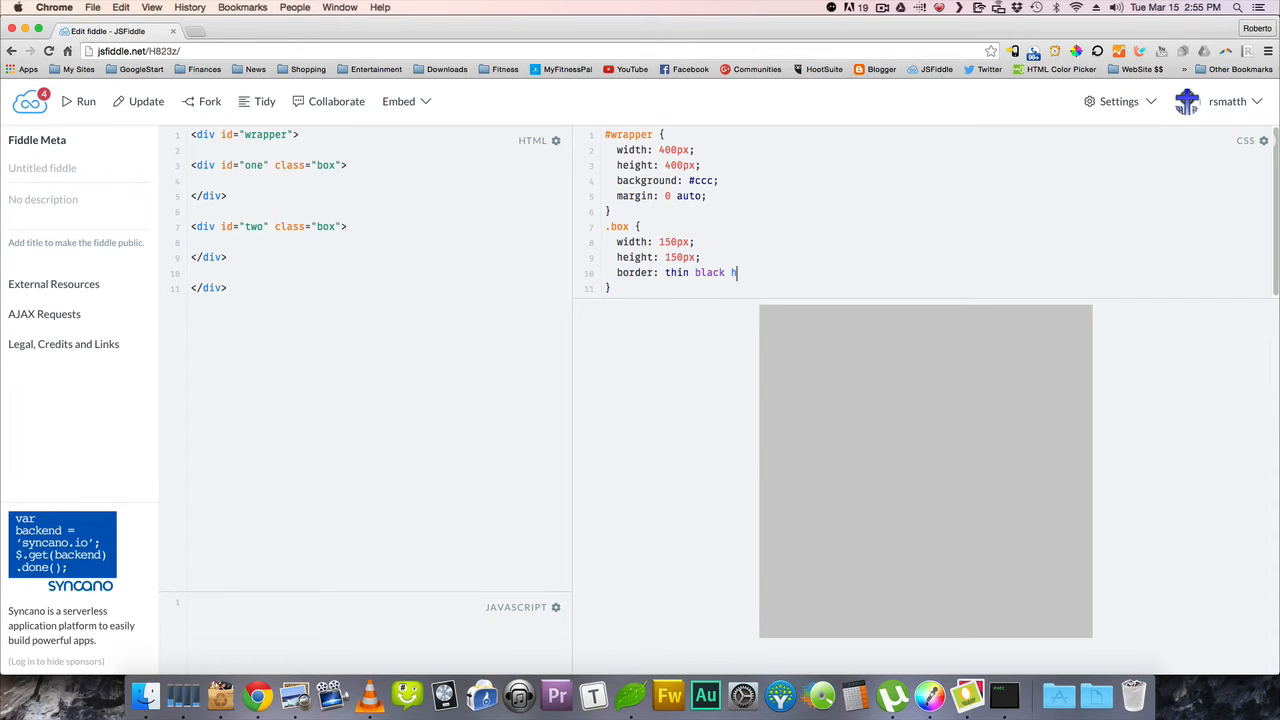
{"action": "type", "text": "solid;"}
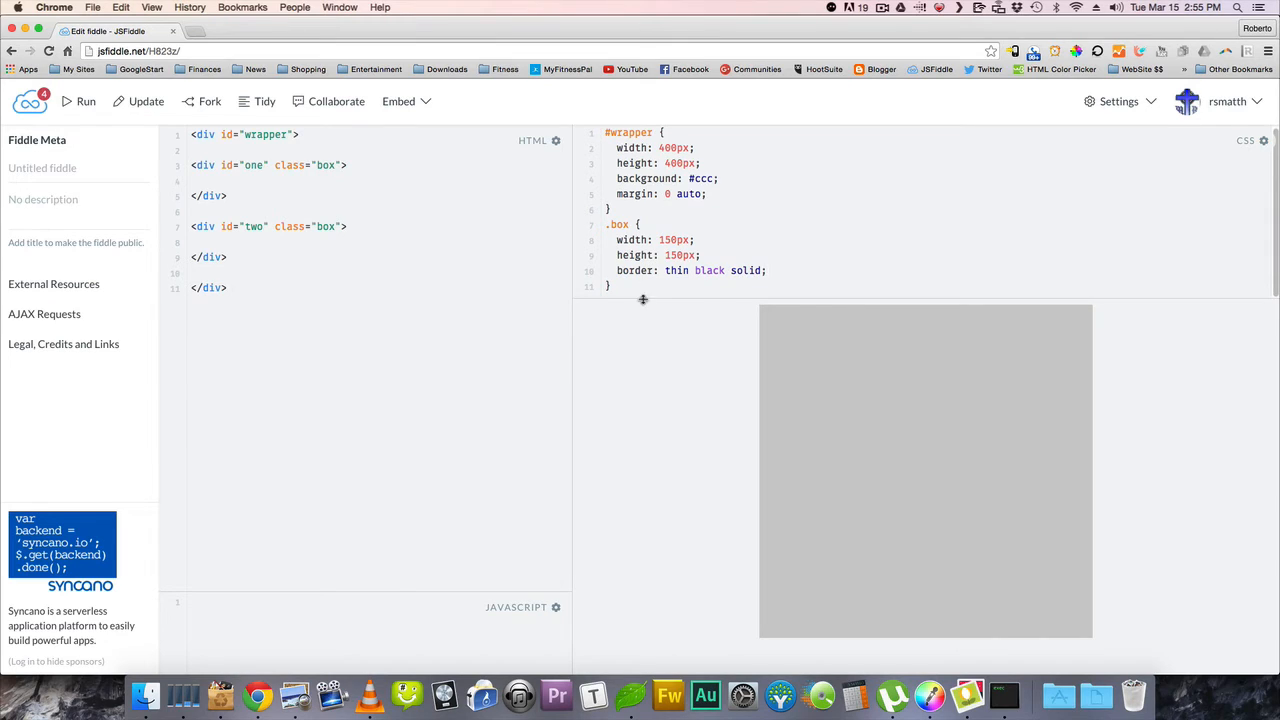
{"action": "scroll", "scroll_direction": "down", "scroll_amount": 3}
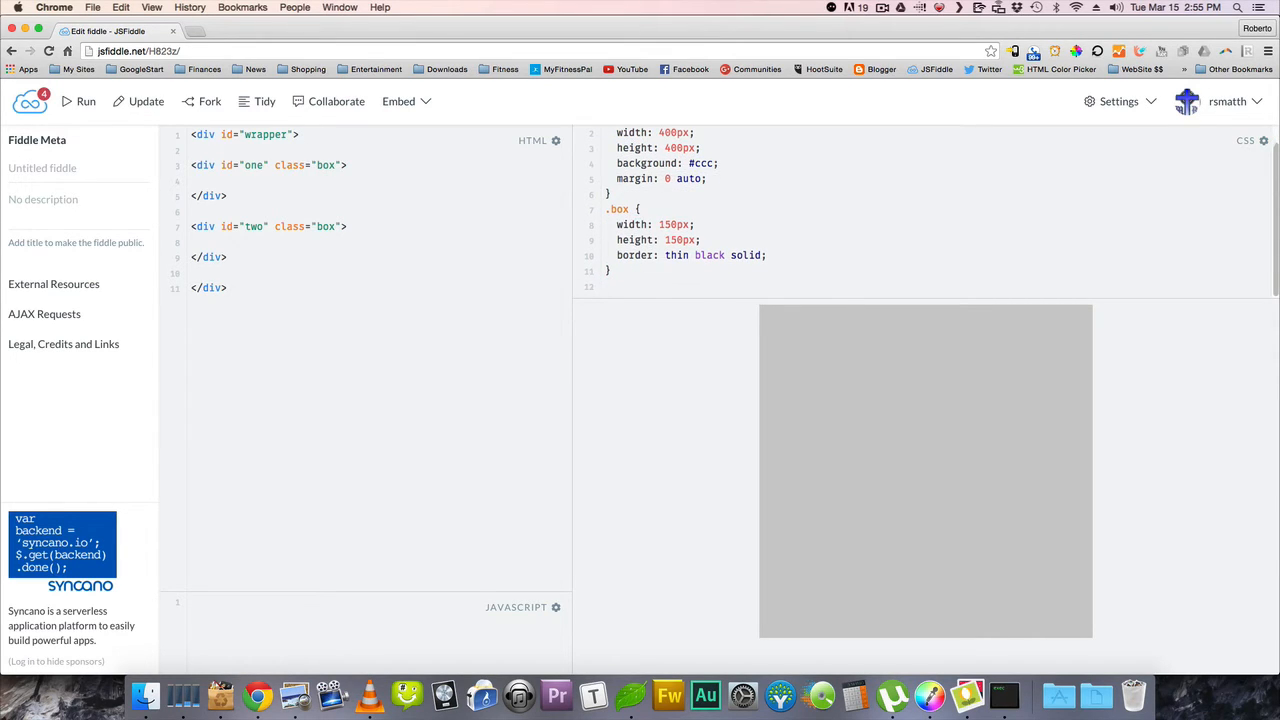
- Give the #one rule a red background
{"action": "type", "text": "#"}
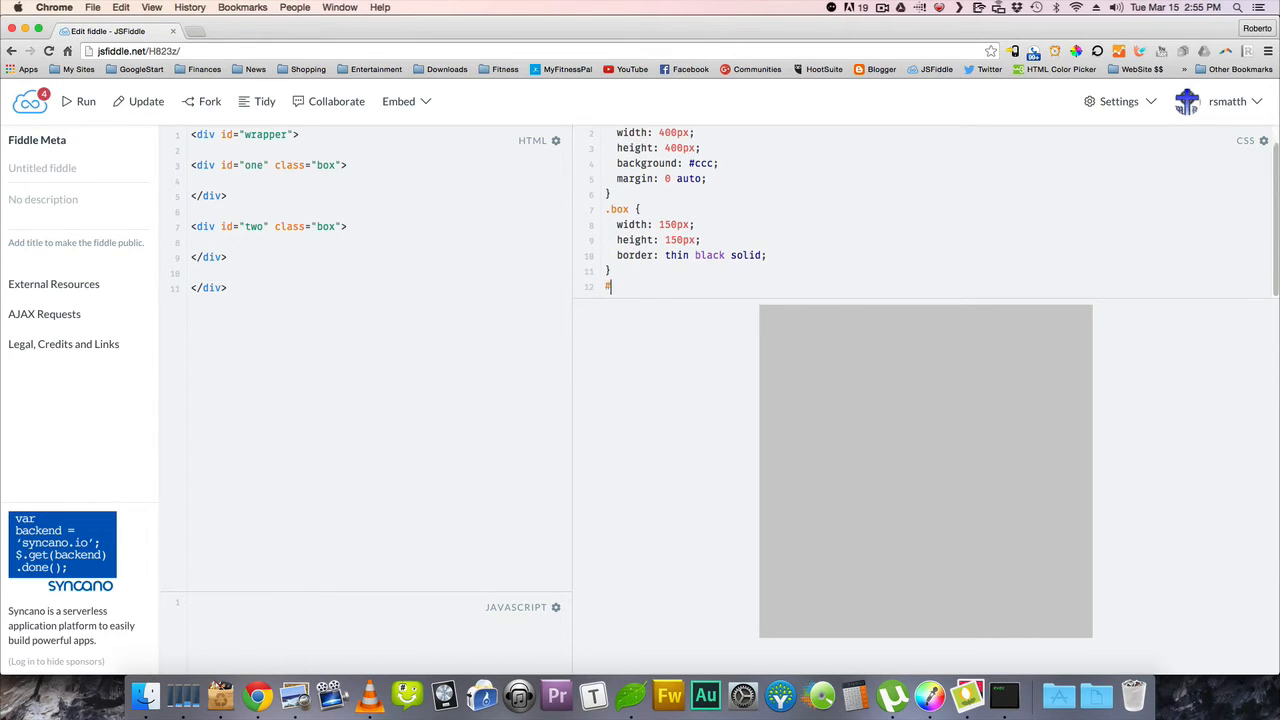
{"action": "type", "text": "one {"}
{"action": "type", "text": "bac"}
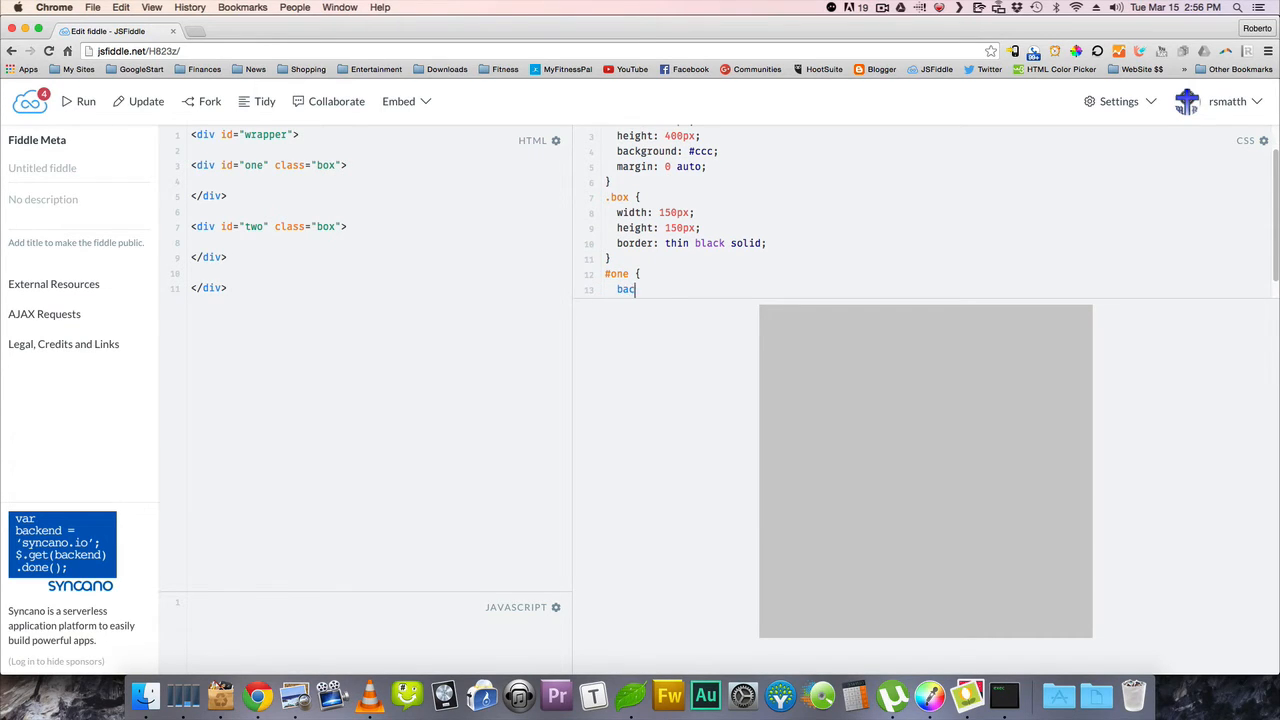
{"action": "type", "text": "kground: red;"}
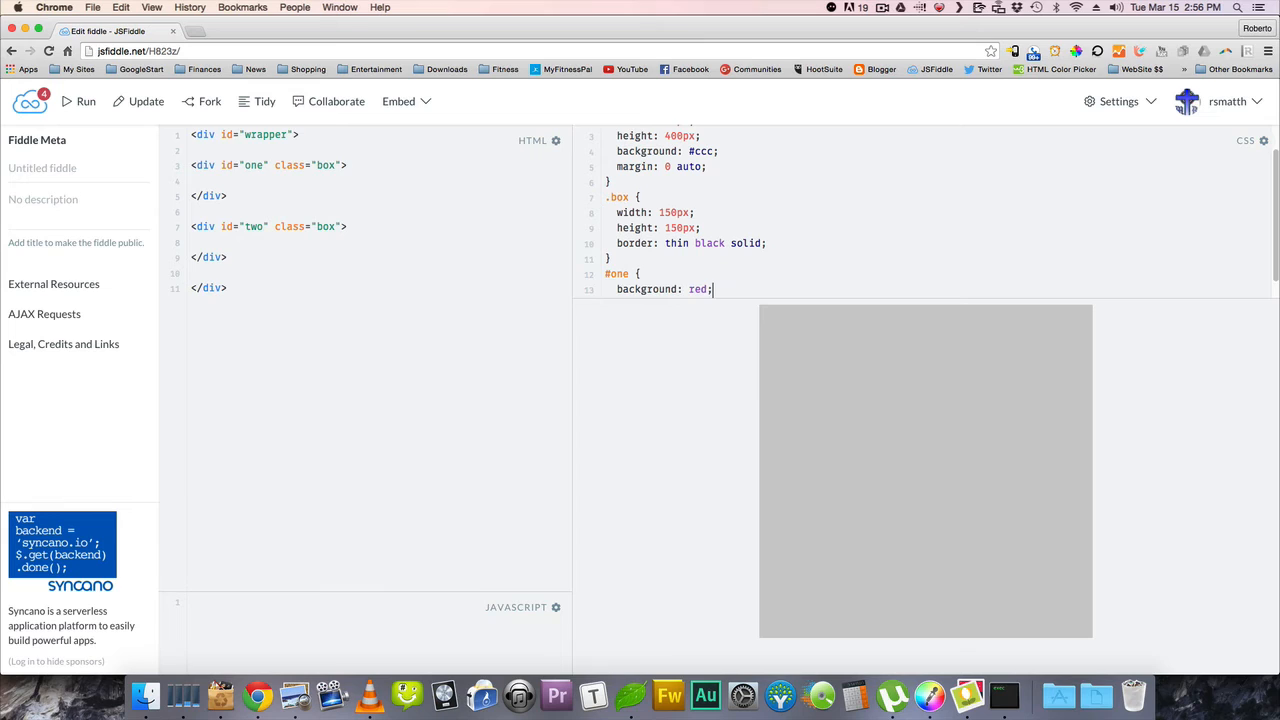
{"action": "key", "text": "Enter"}
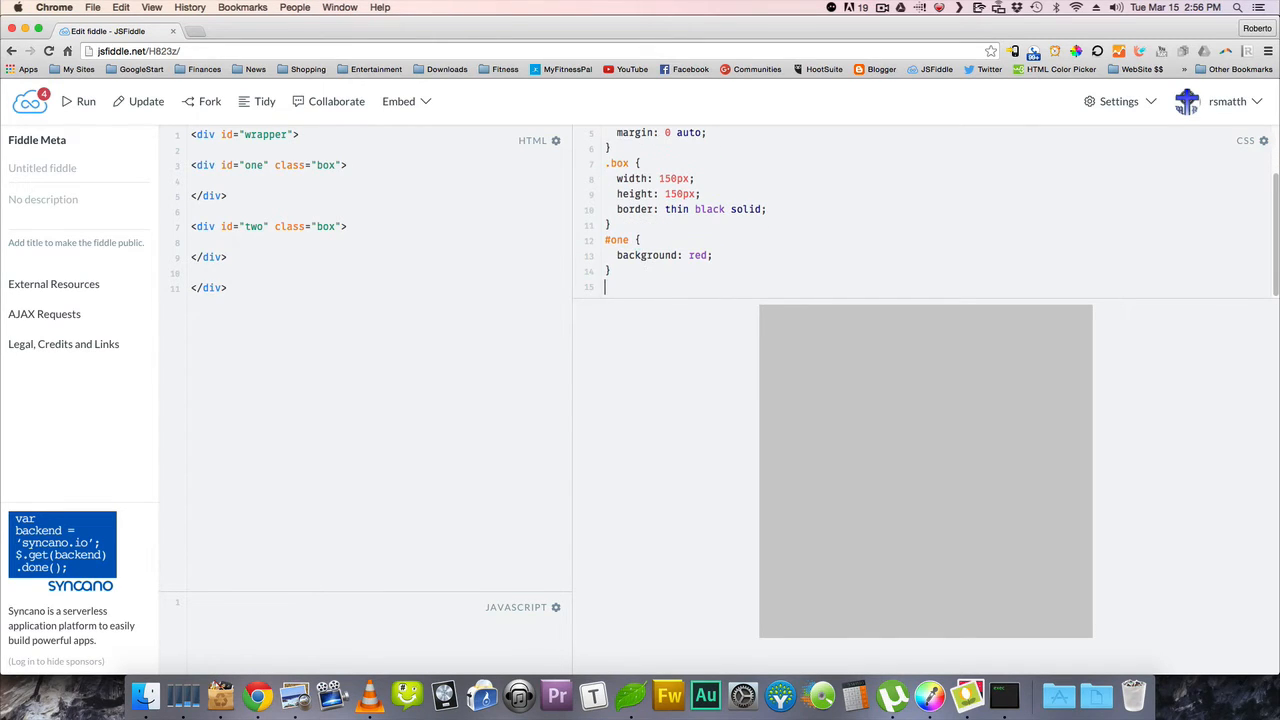
- Add a #two rule with a blue background and refresh the preview
{"action": "type", "text": "#tw"}
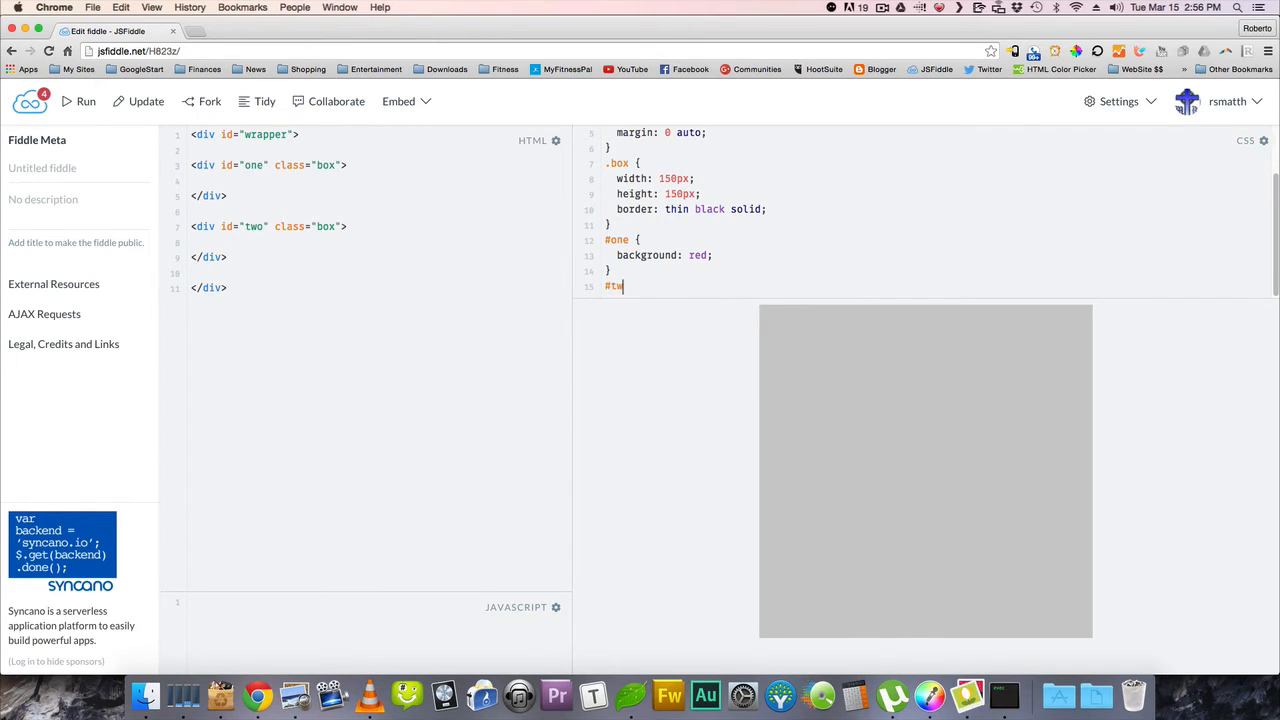
{"action": "type", "text": "o {"}
{"action": "type", "text": "backgro"}
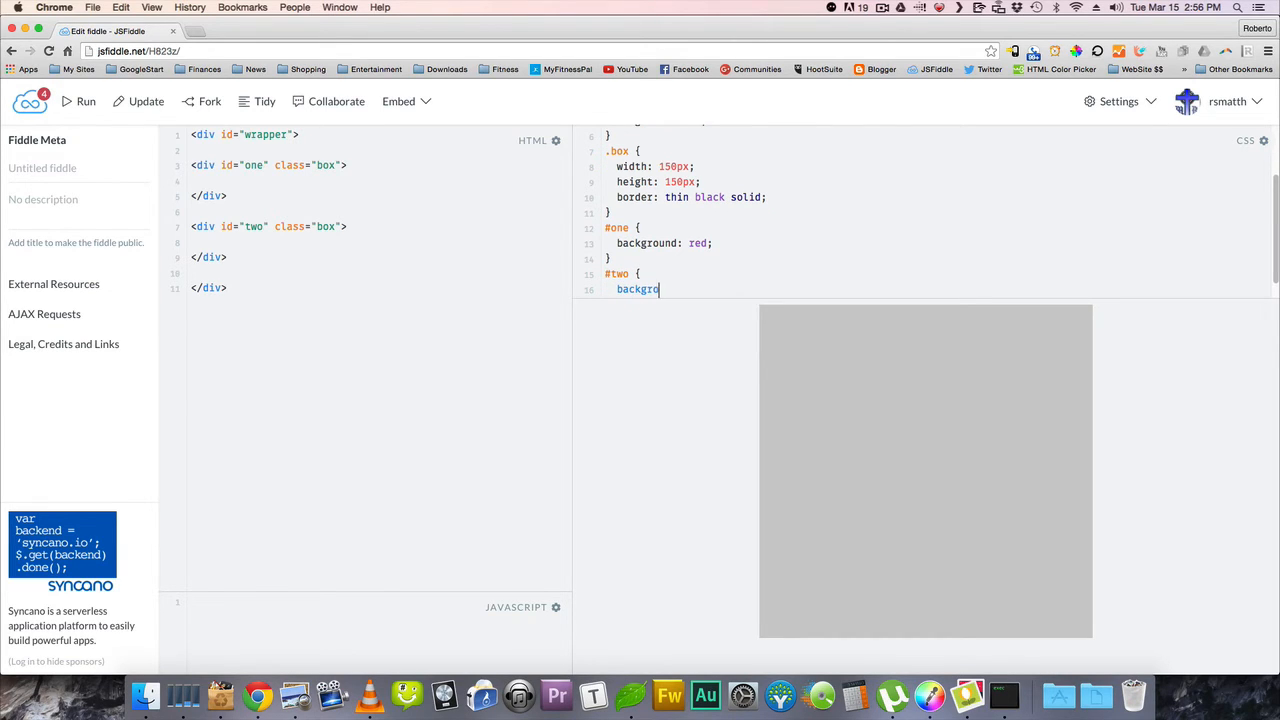
{"action": "type", "text": "und: blue"}
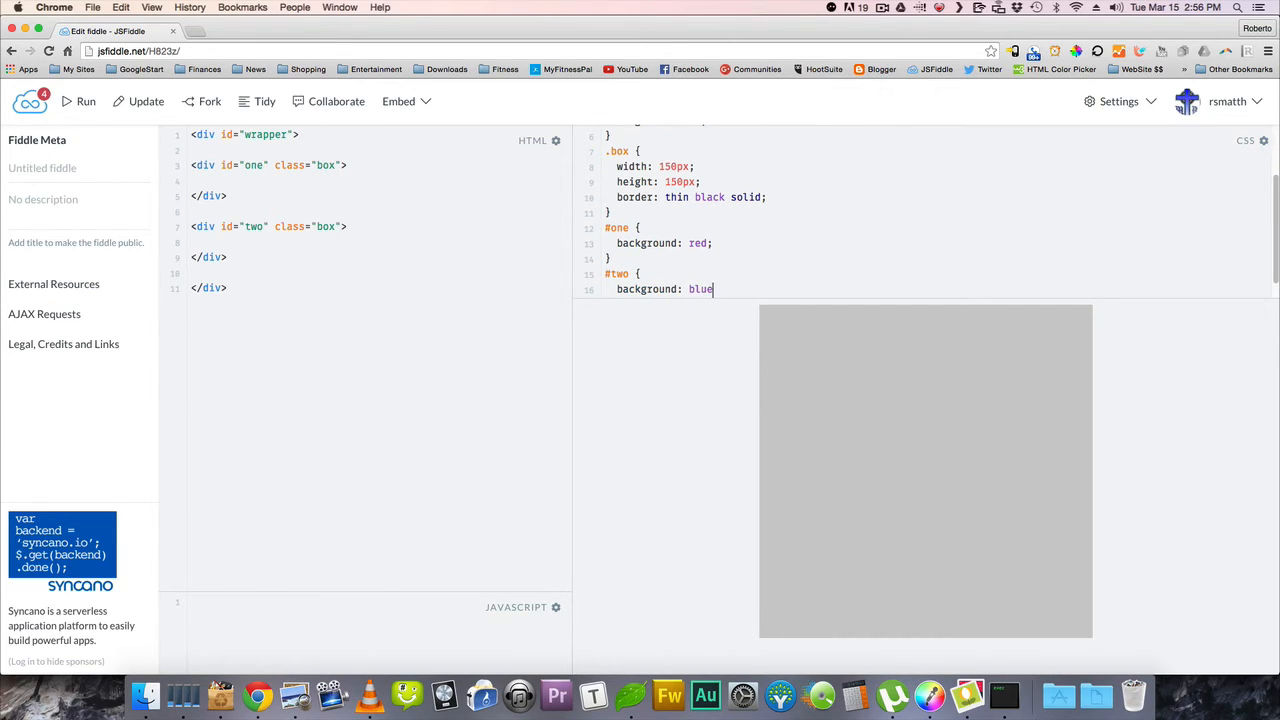
{"action": "left_click", "coordinate": [86, 101]}
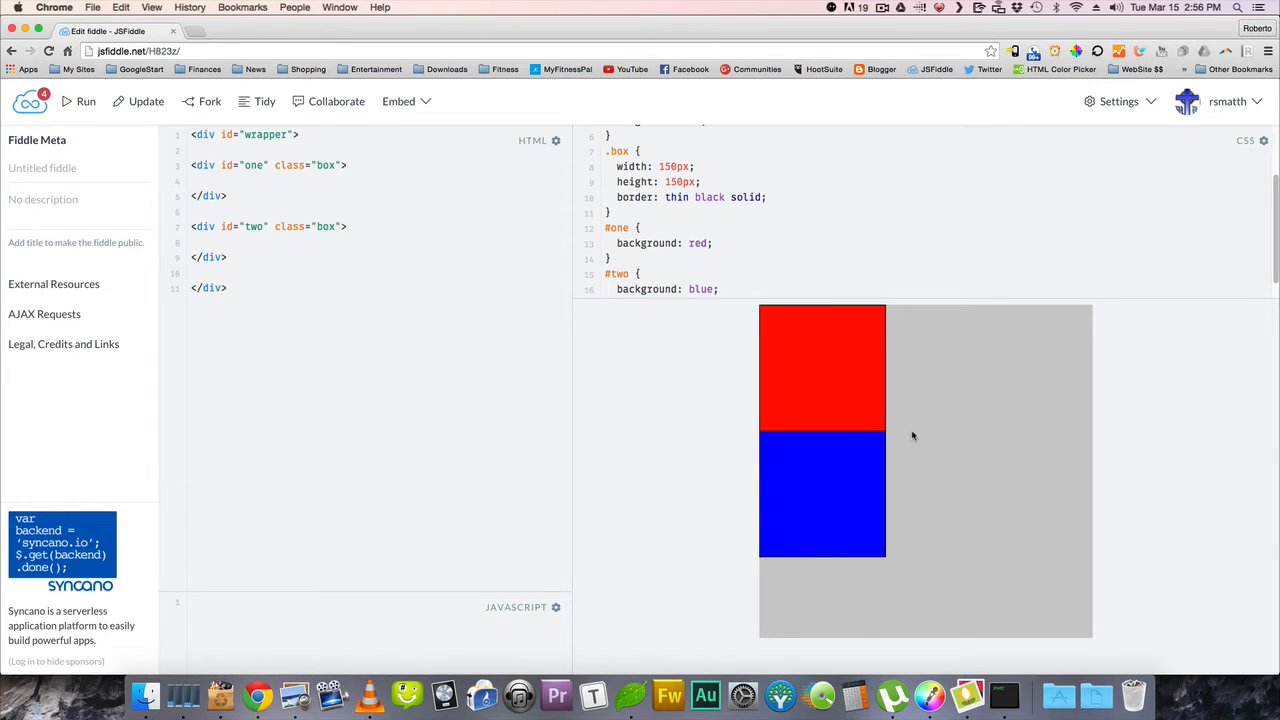
{"action": "mouse_move", "coordinate": [888, 428]}
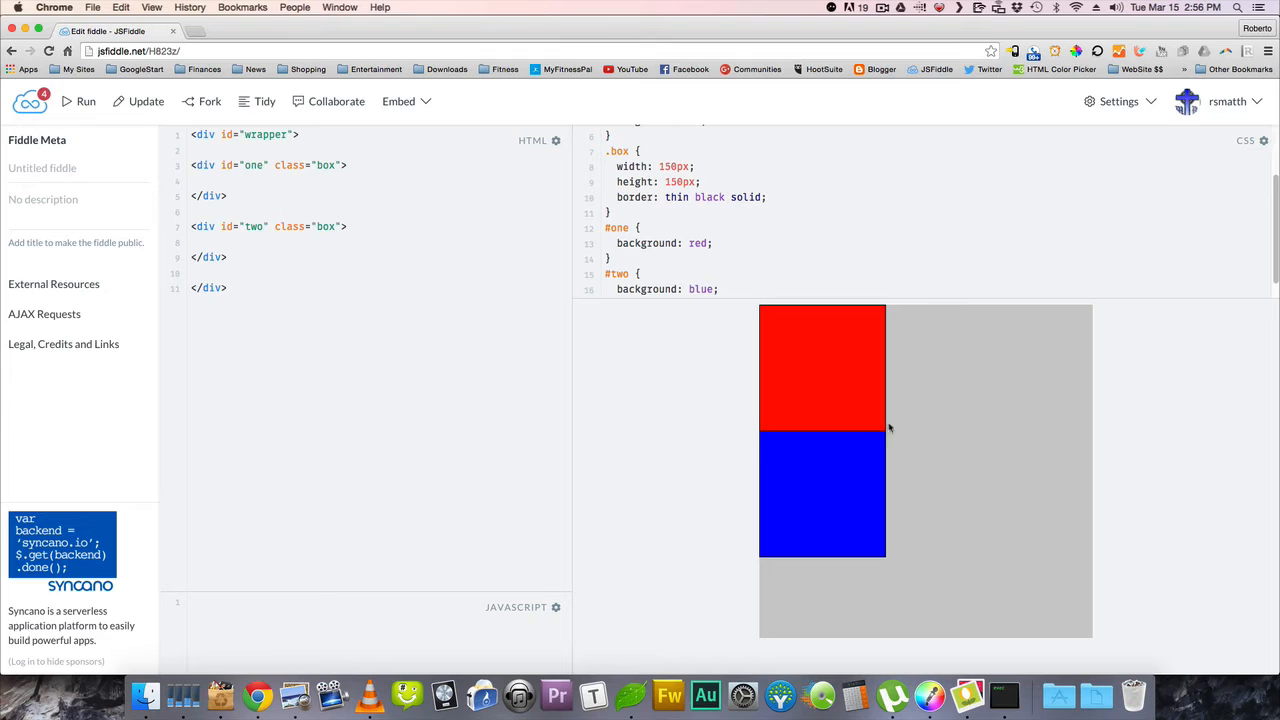
{"action": "scroll", "scroll_direction": "down", "scroll_amount": 3}
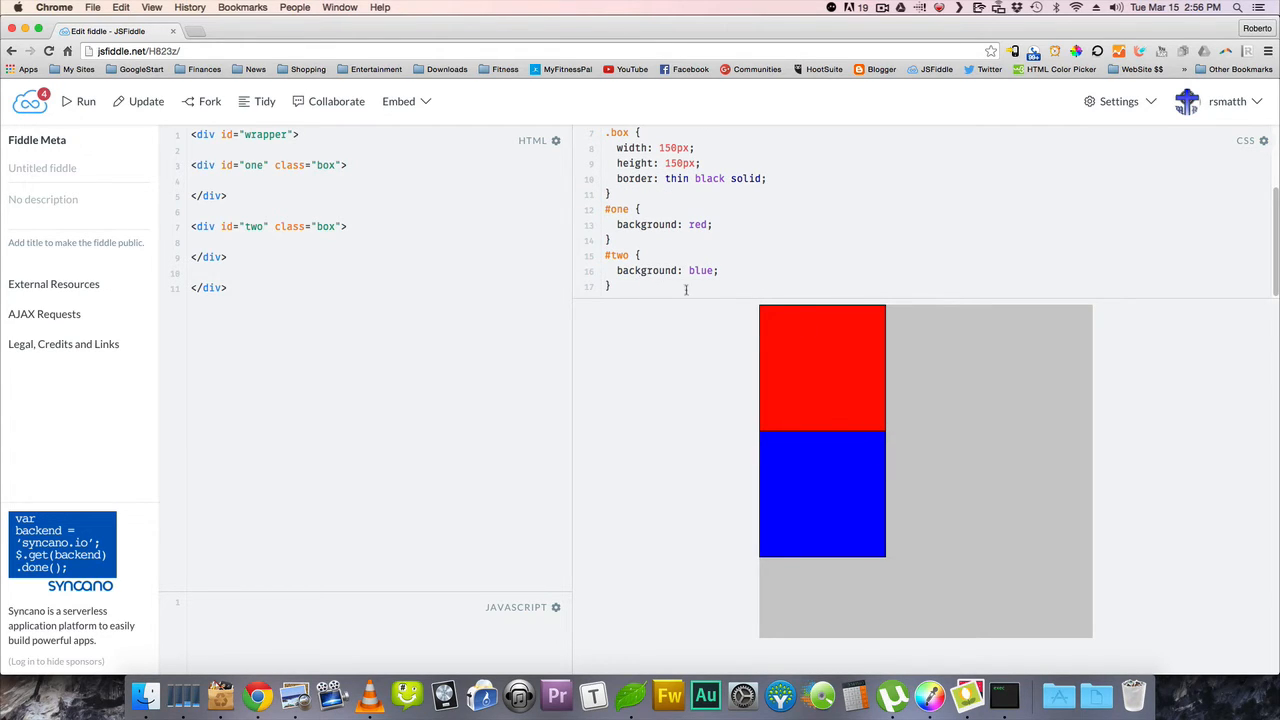
{"action": "mouse_move", "coordinate": [770, 350]}
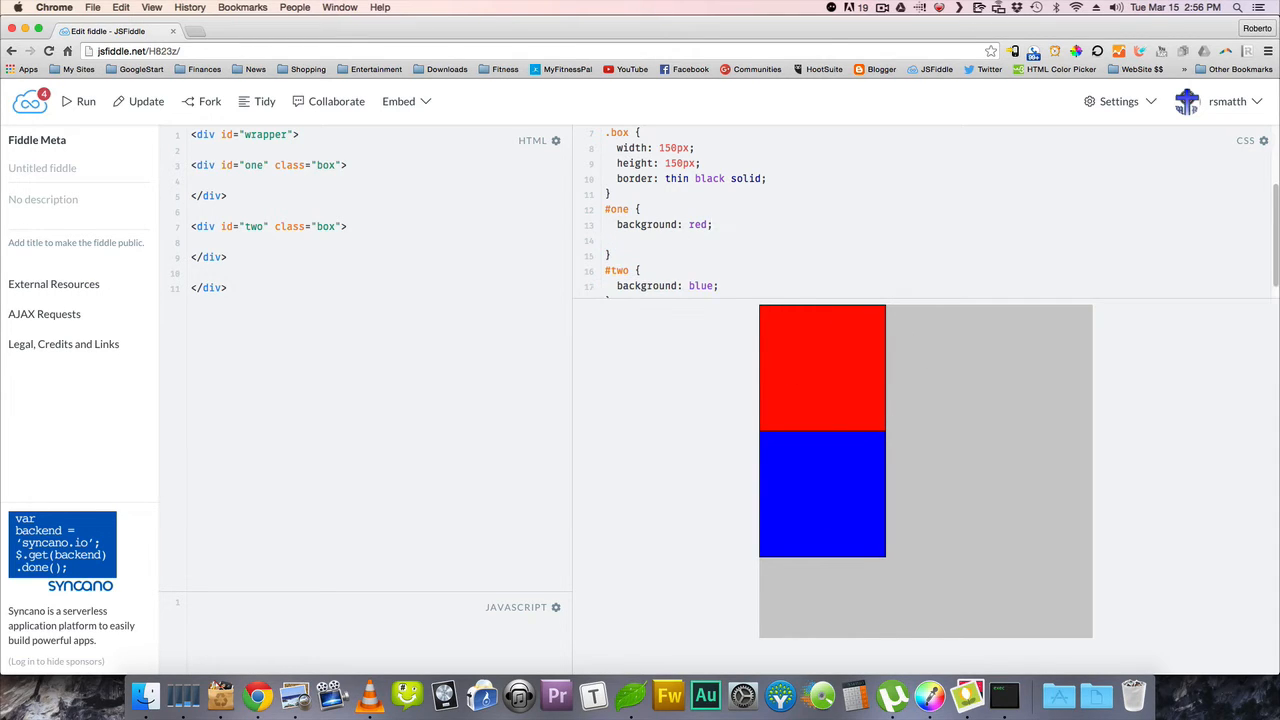
- Add float: left to #one and #two, refreshing the preview after each
{"action": "type", "text": "flo"}
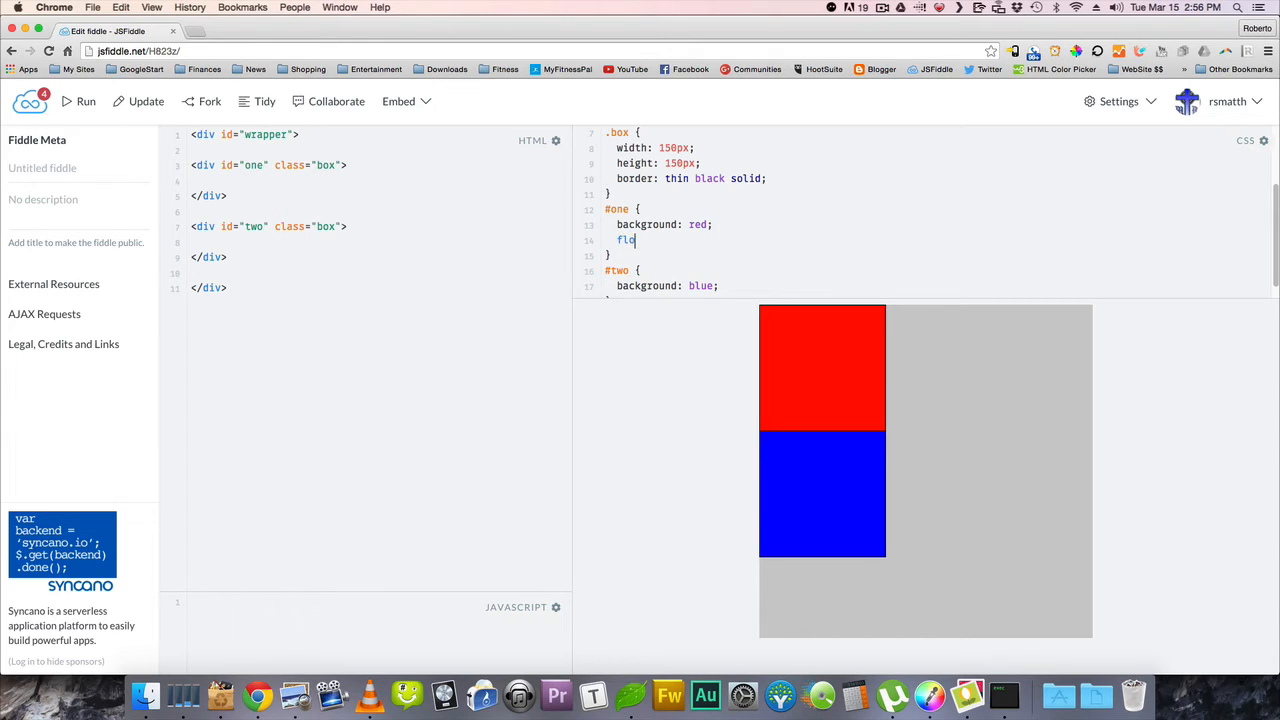
{"action": "type", "text": "oat: lf"}
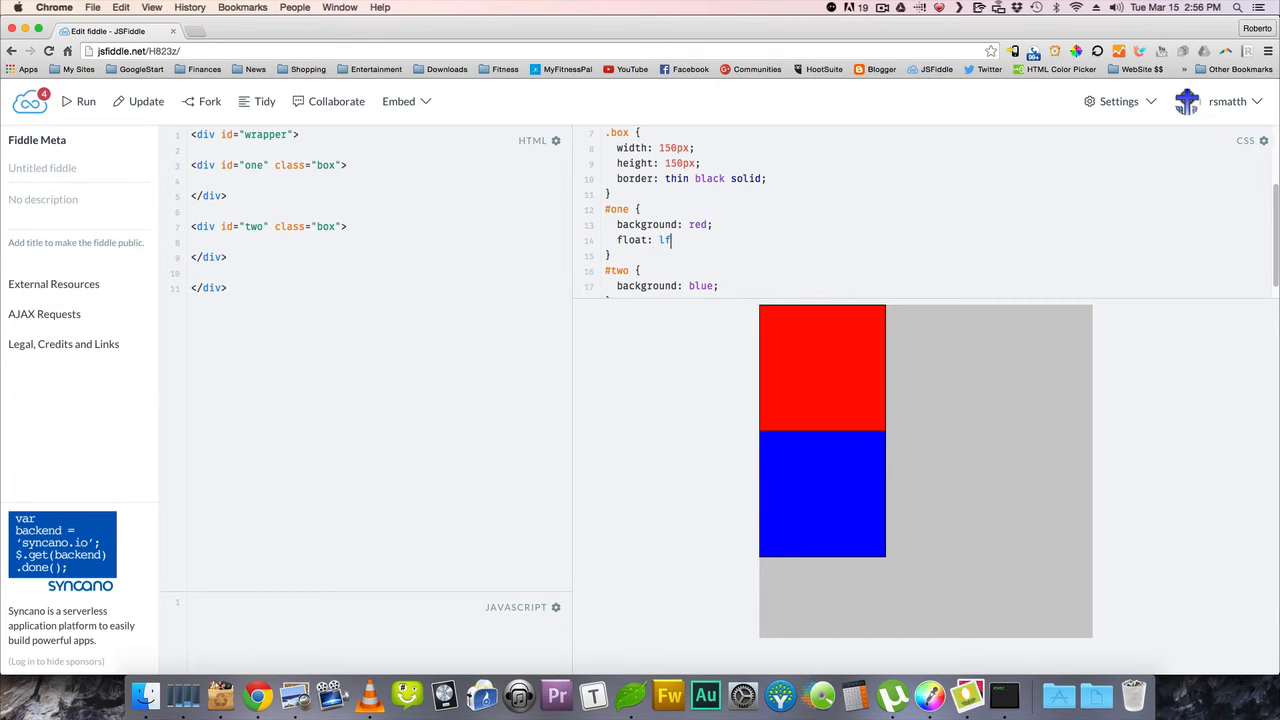
{"action": "type", "text": "eft;"}
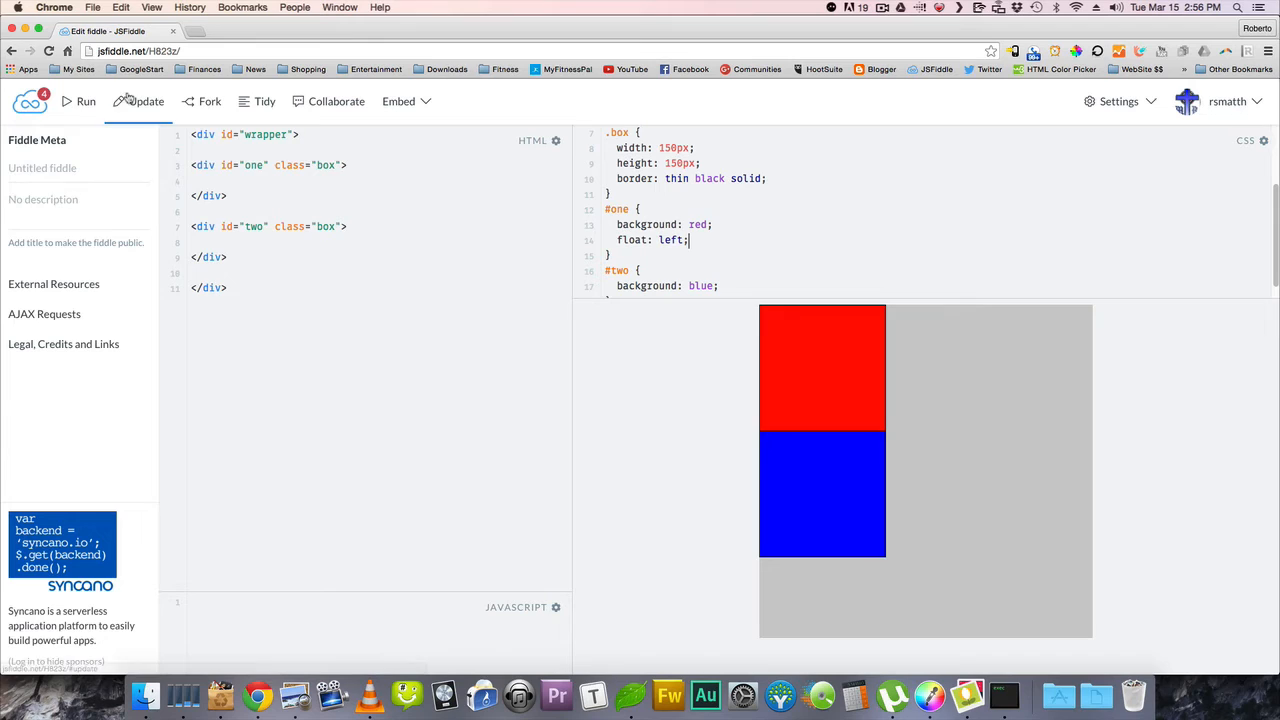
{"action": "left_click", "coordinate": [146, 101]}
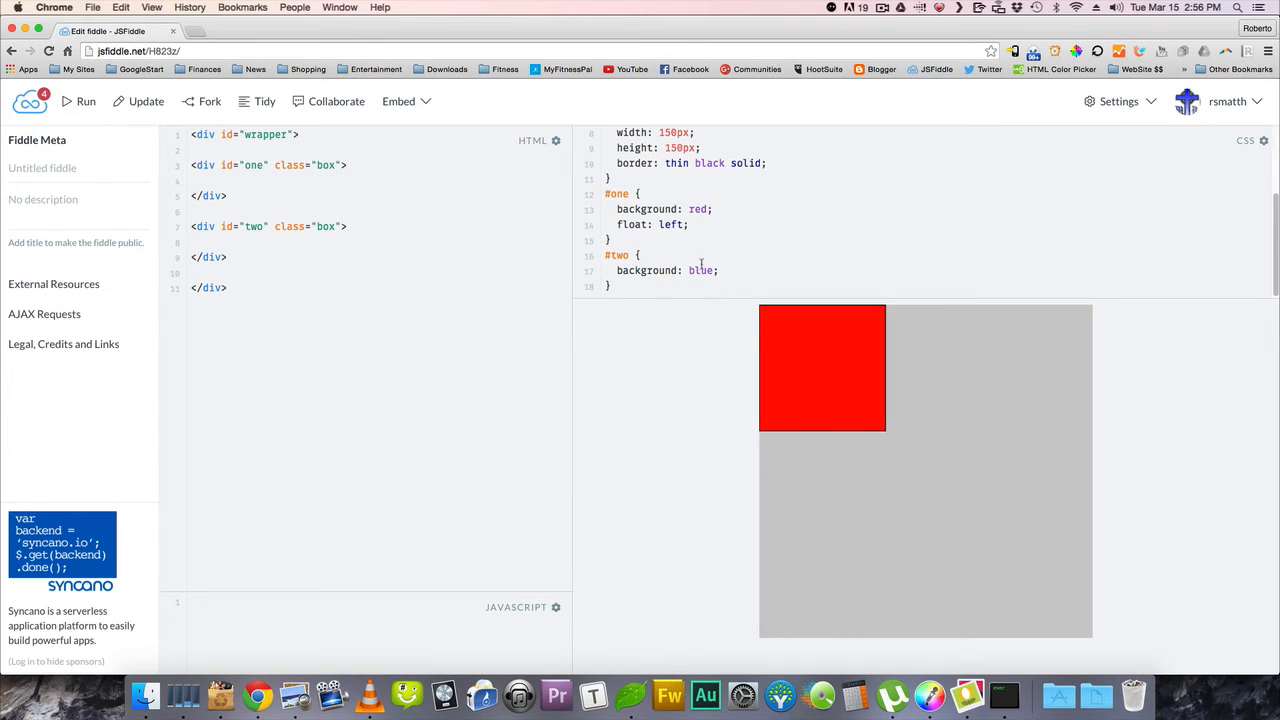
{"action": "type", "text": "f"}
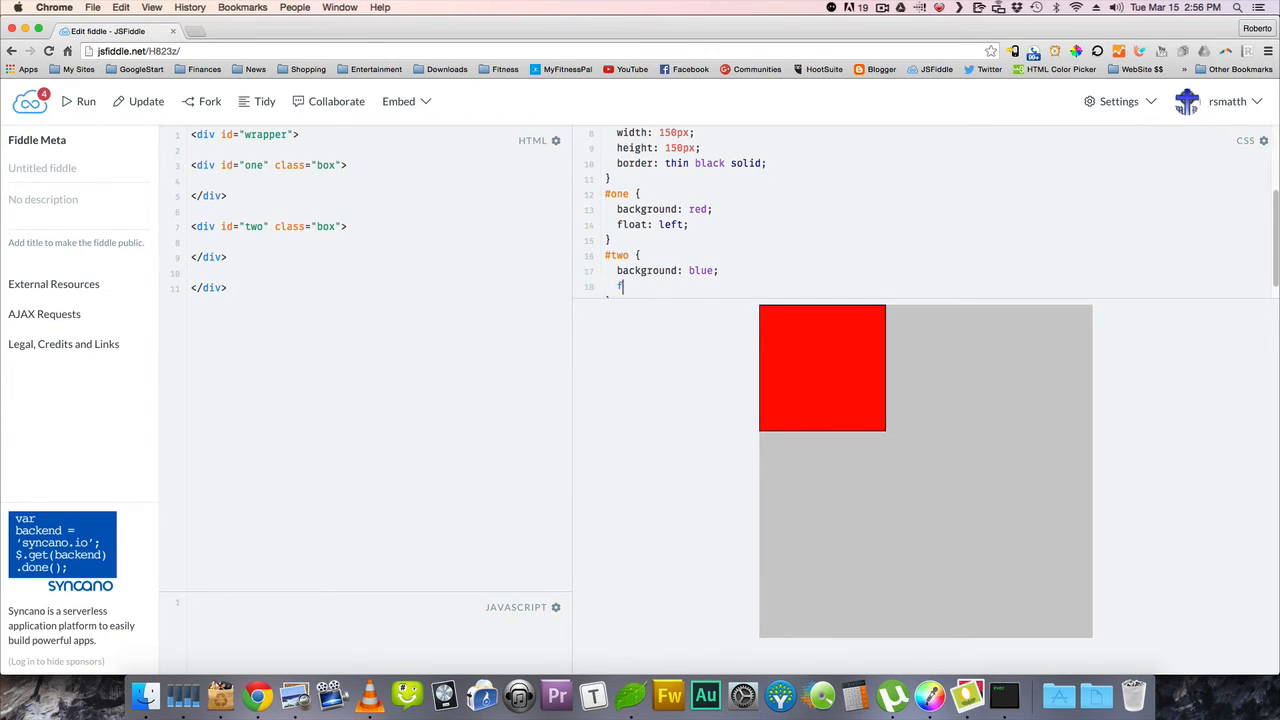
{"action": "type", "text": "loat: left;"}
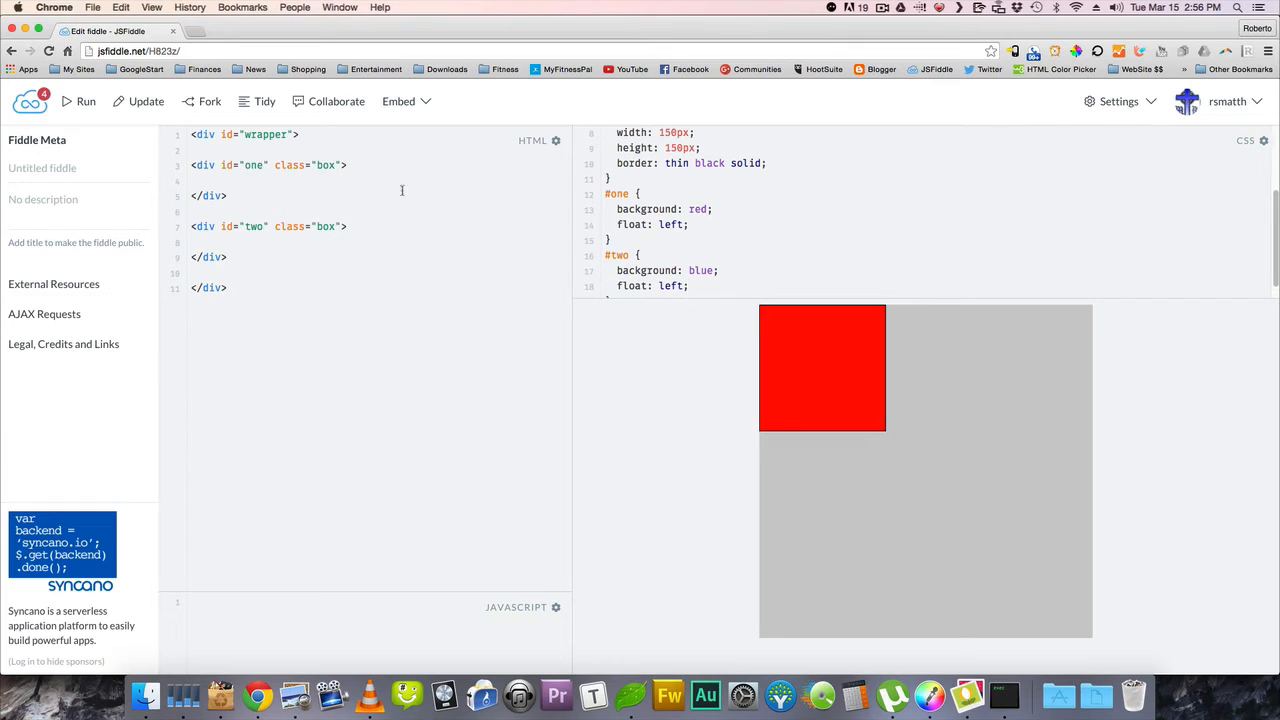
{"action": "left_click", "coordinate": [85, 101]}
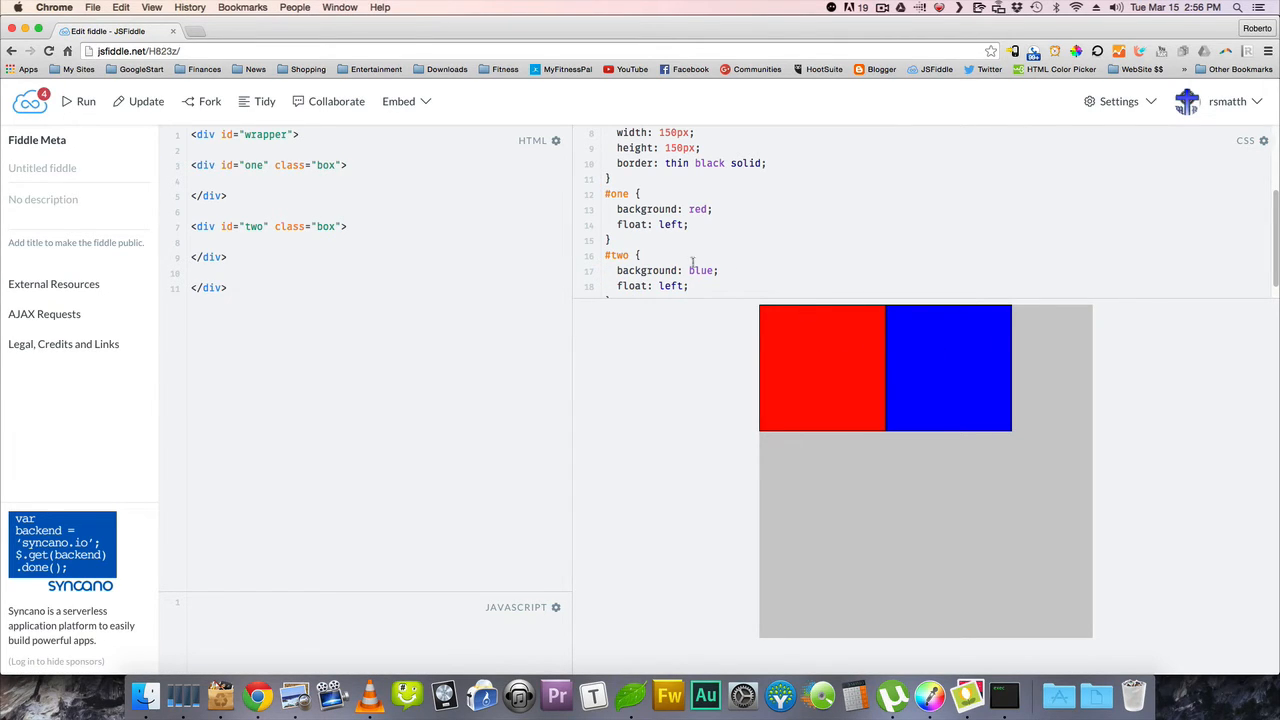
{"action": "scroll", "scroll_direction": "down", "scroll_amount": 3}
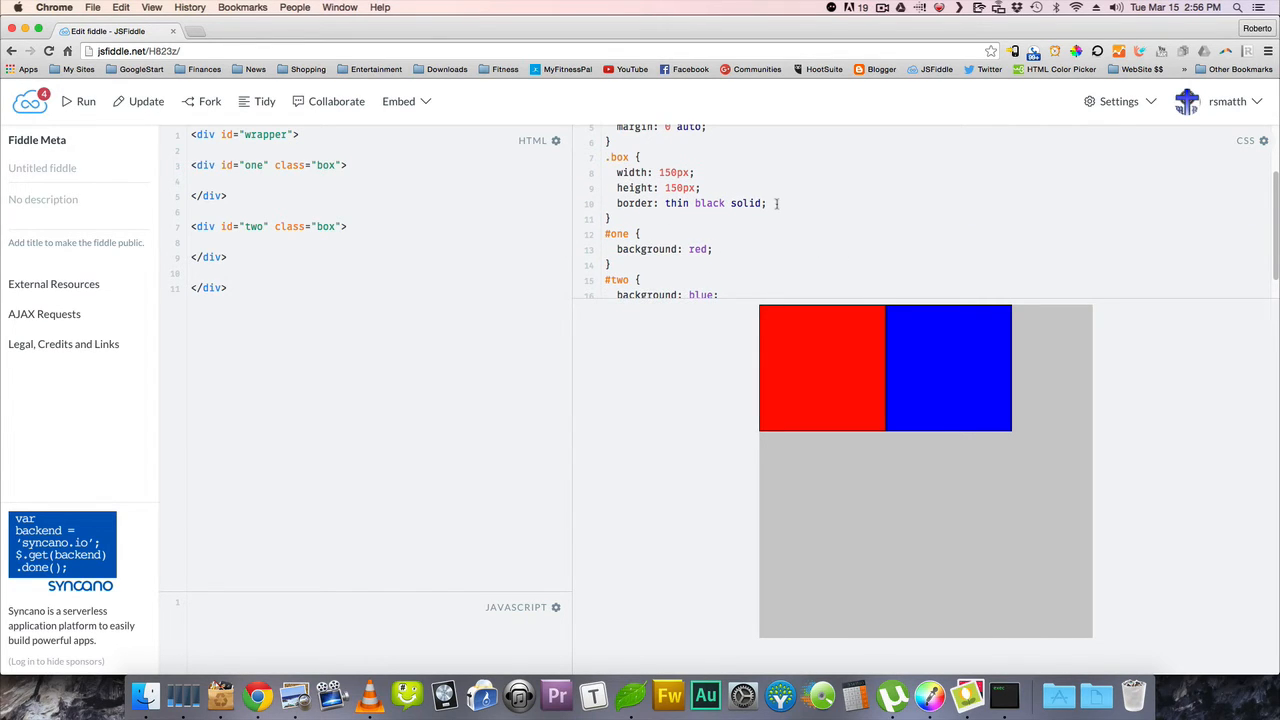
- Add display: inline-block to the .box rule and refresh the preview
{"action": "key", "text": "enter"}
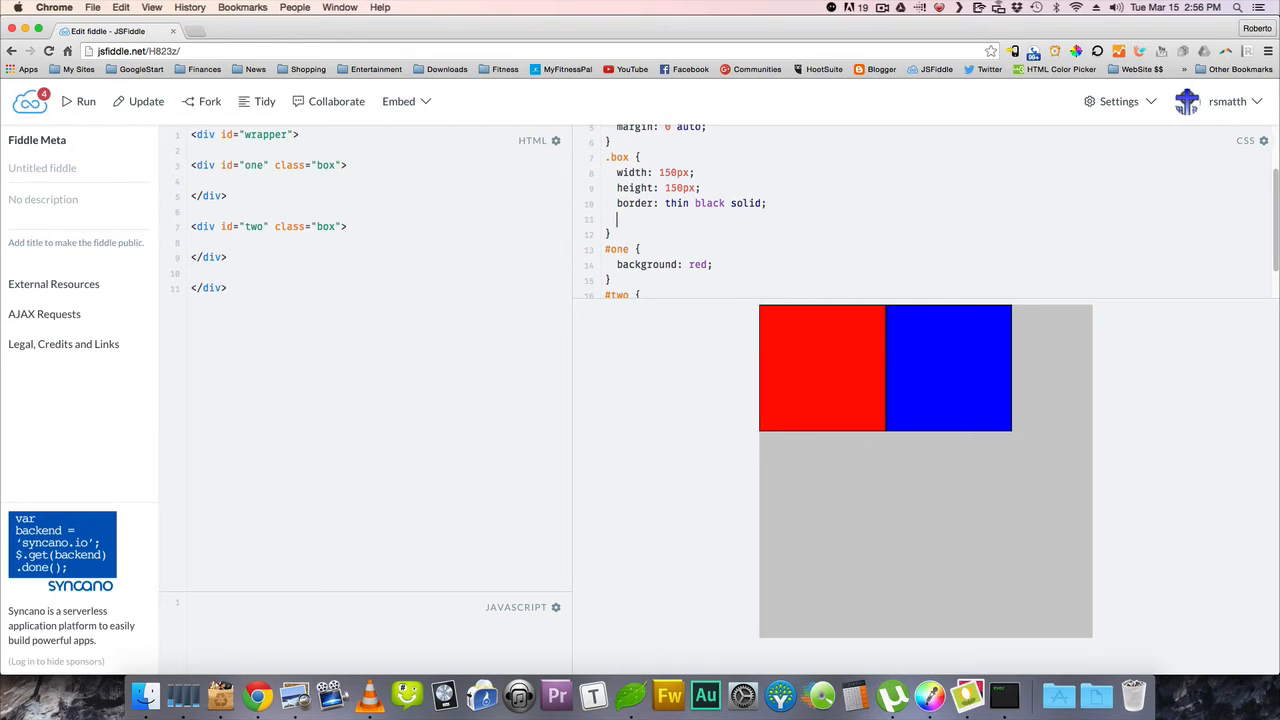
{"action": "type", "text": "display:"}
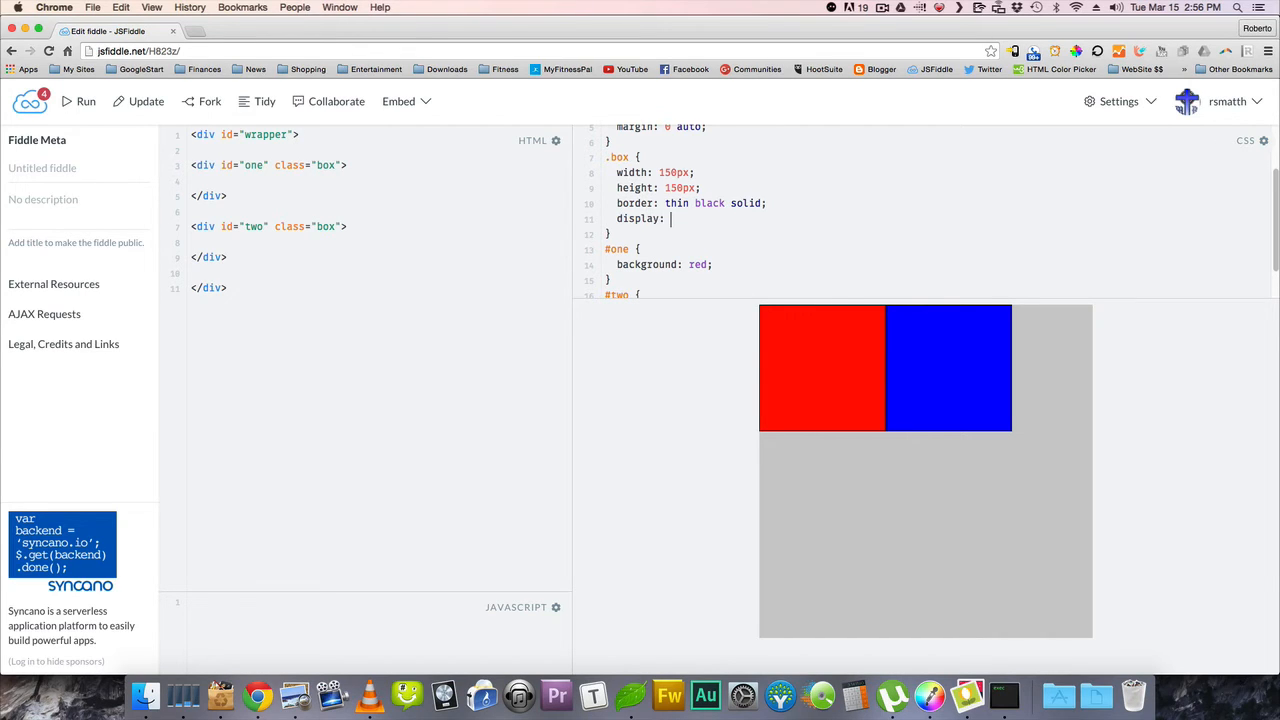
{"action": "type", "text": "inline-bl"}
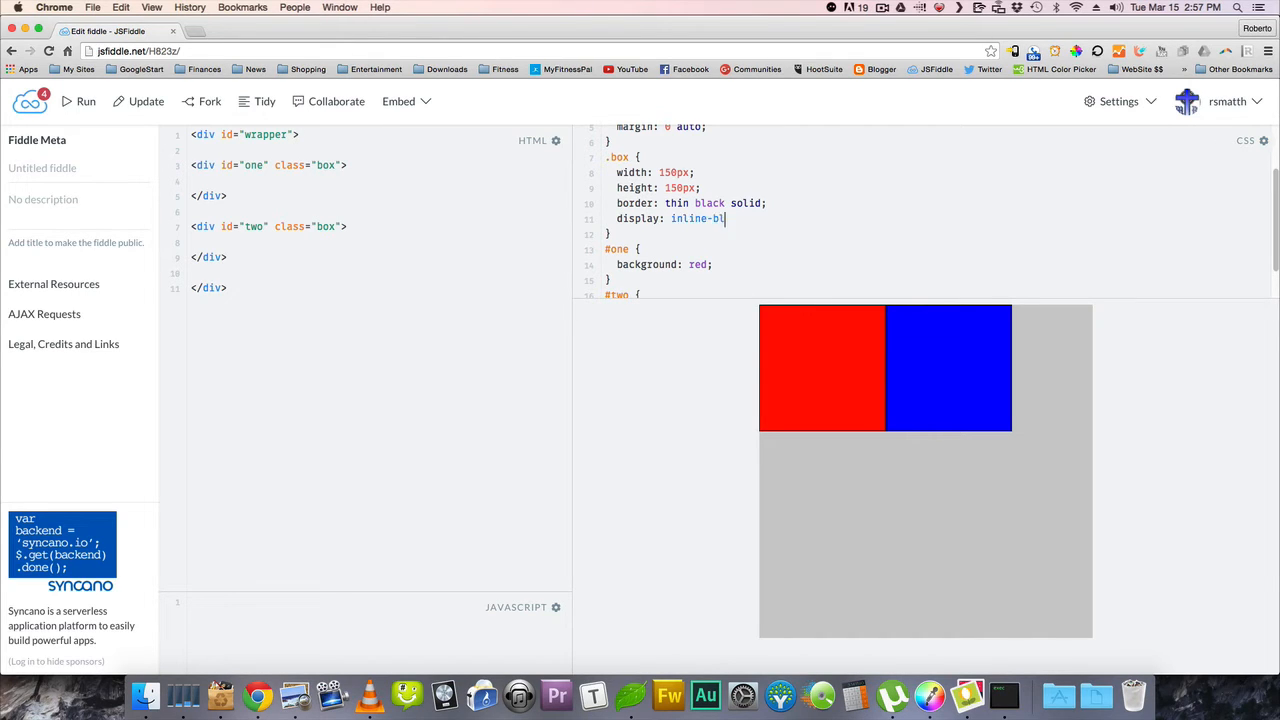
{"action": "type", "text": "ock;"}
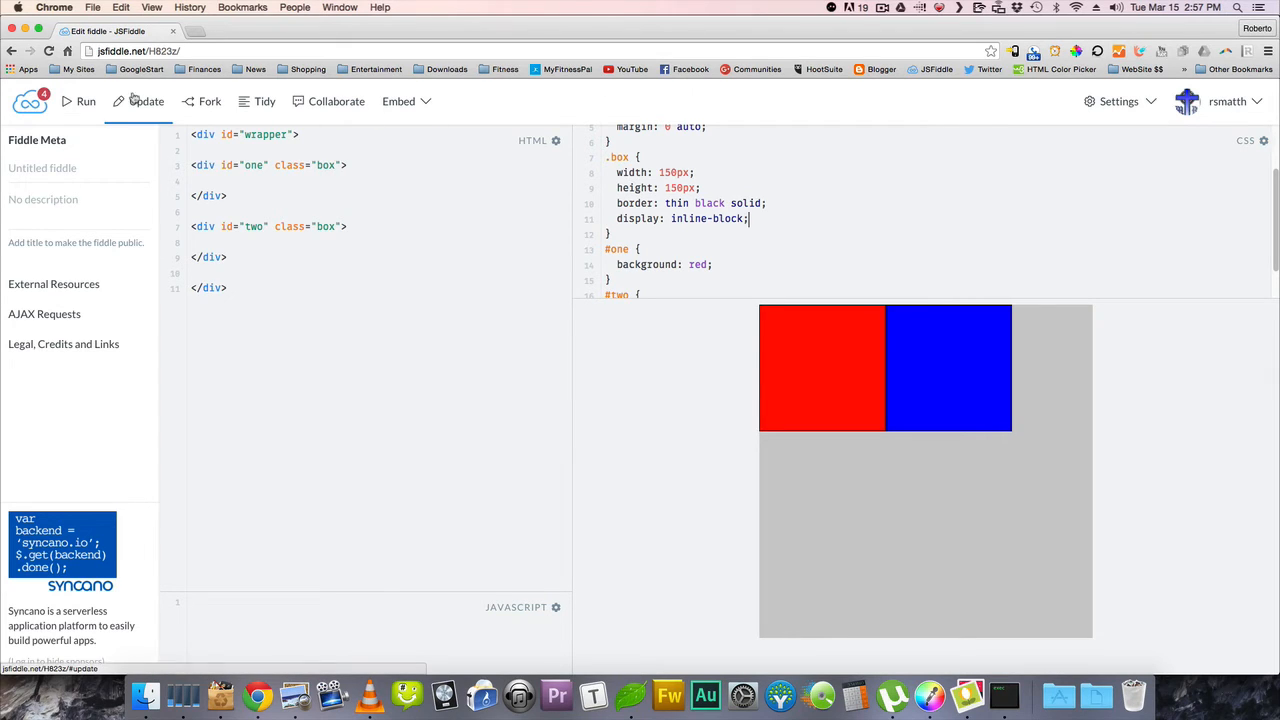
{"action": "left_click", "coordinate": [146, 101]}
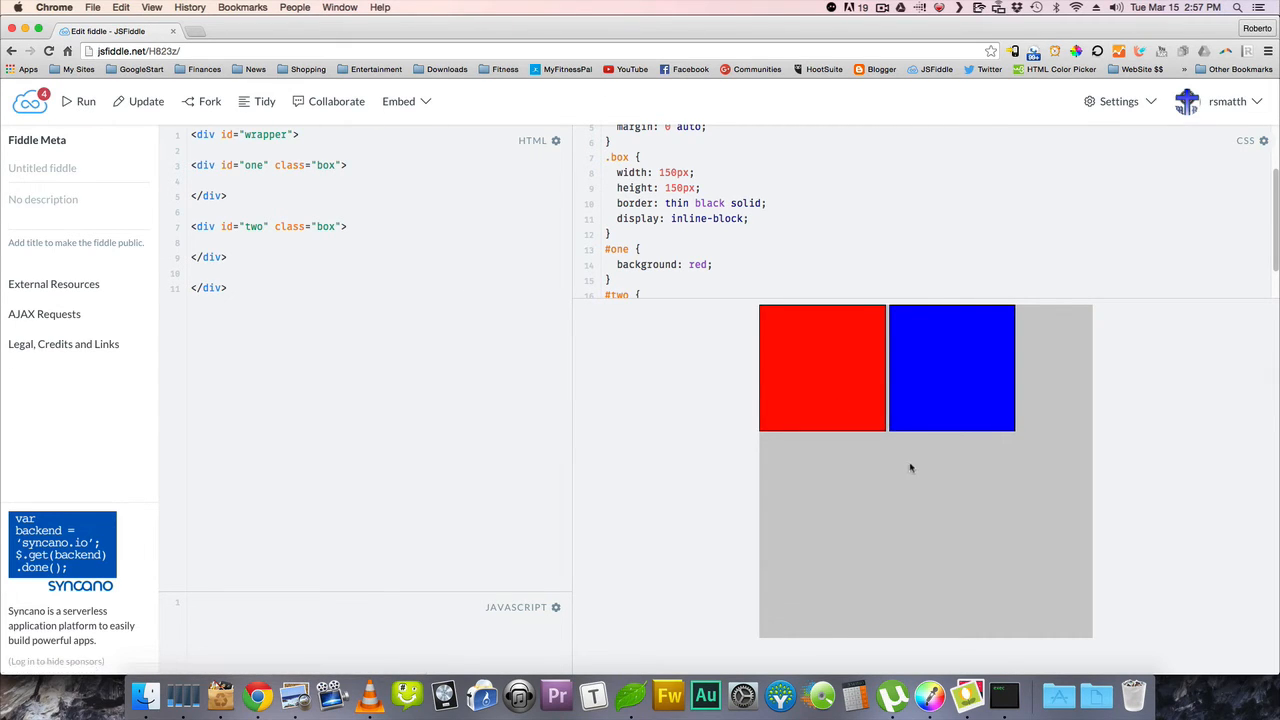
{"action": "mouse_move", "coordinate": [984, 407]}
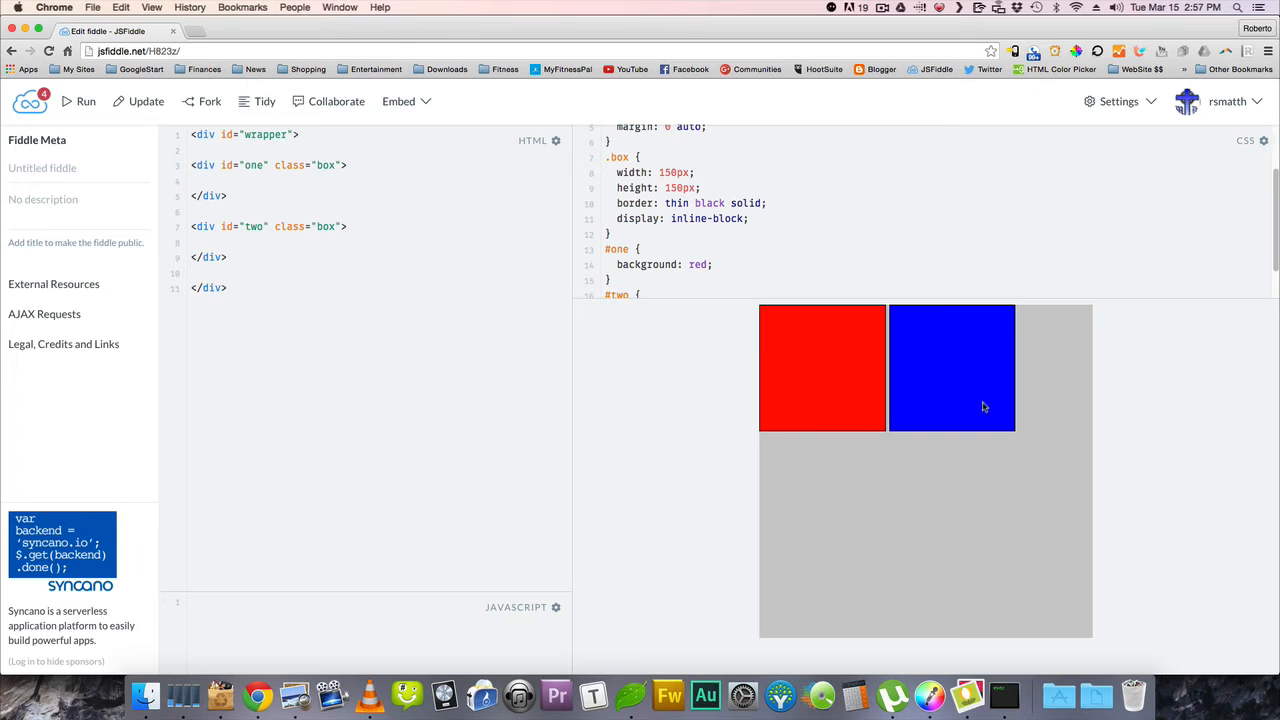
{"action": "mouse_move", "coordinate": [896, 381]}
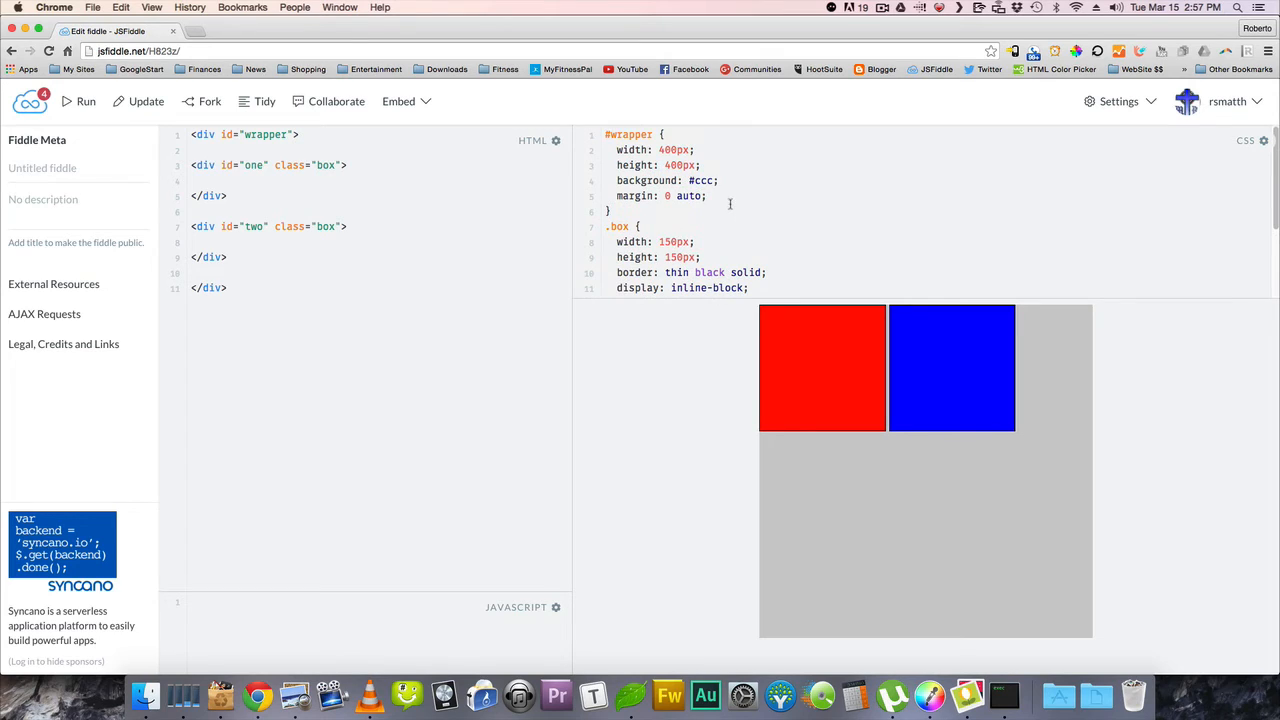
- Add text-align to the #wrapper rule and rerun the fiddle to center the boxes
{"action": "type", "text": "tex"}
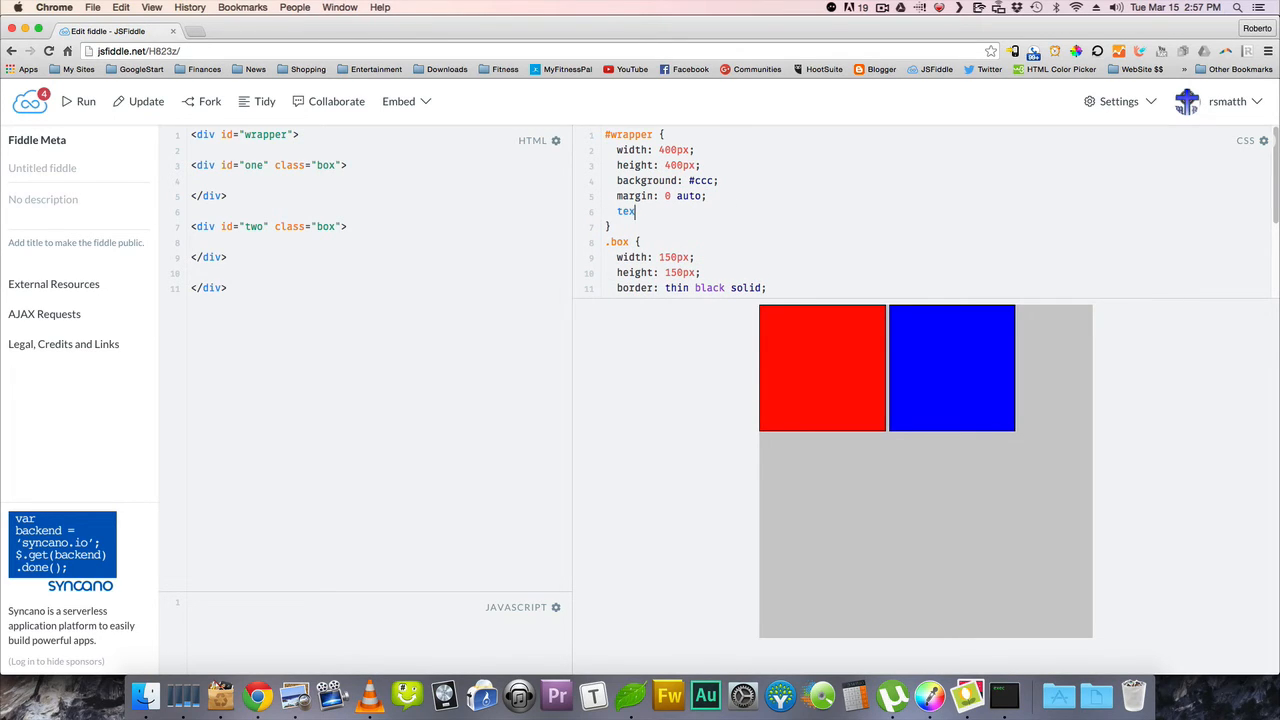
{"action": "type", "text": "t-align: center;"}
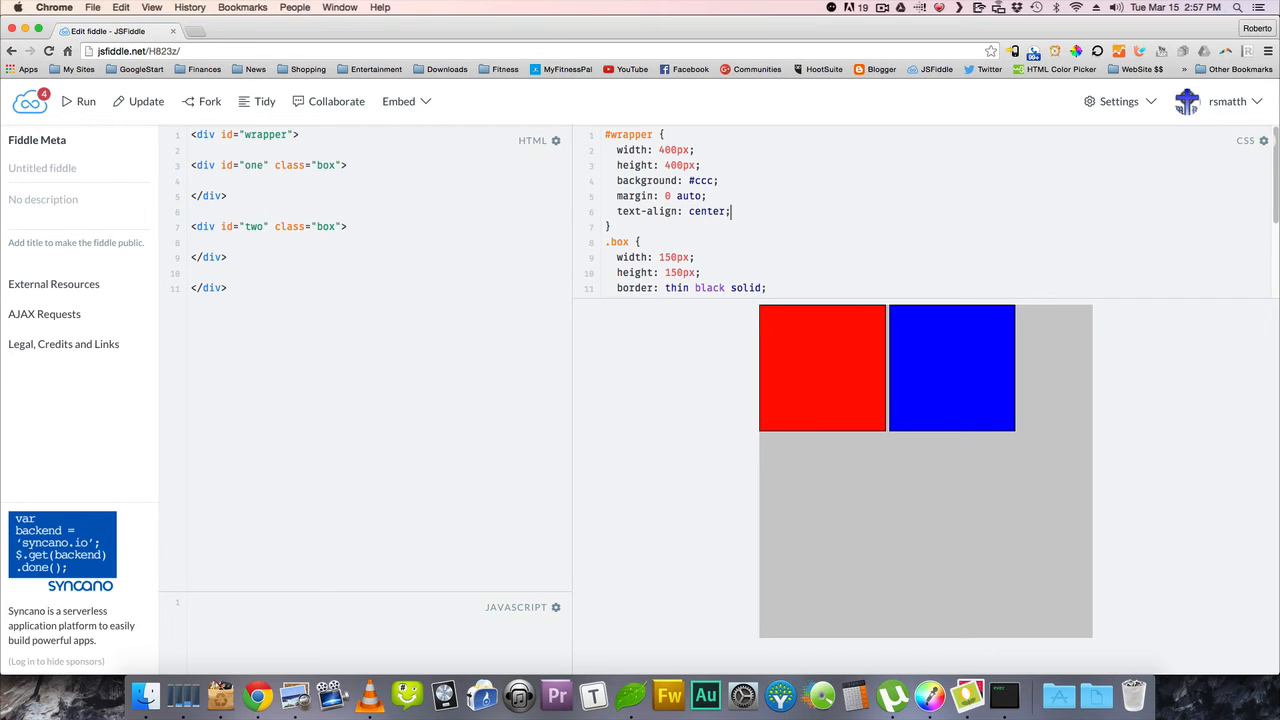
{"action": "left_click", "coordinate": [79, 101]}
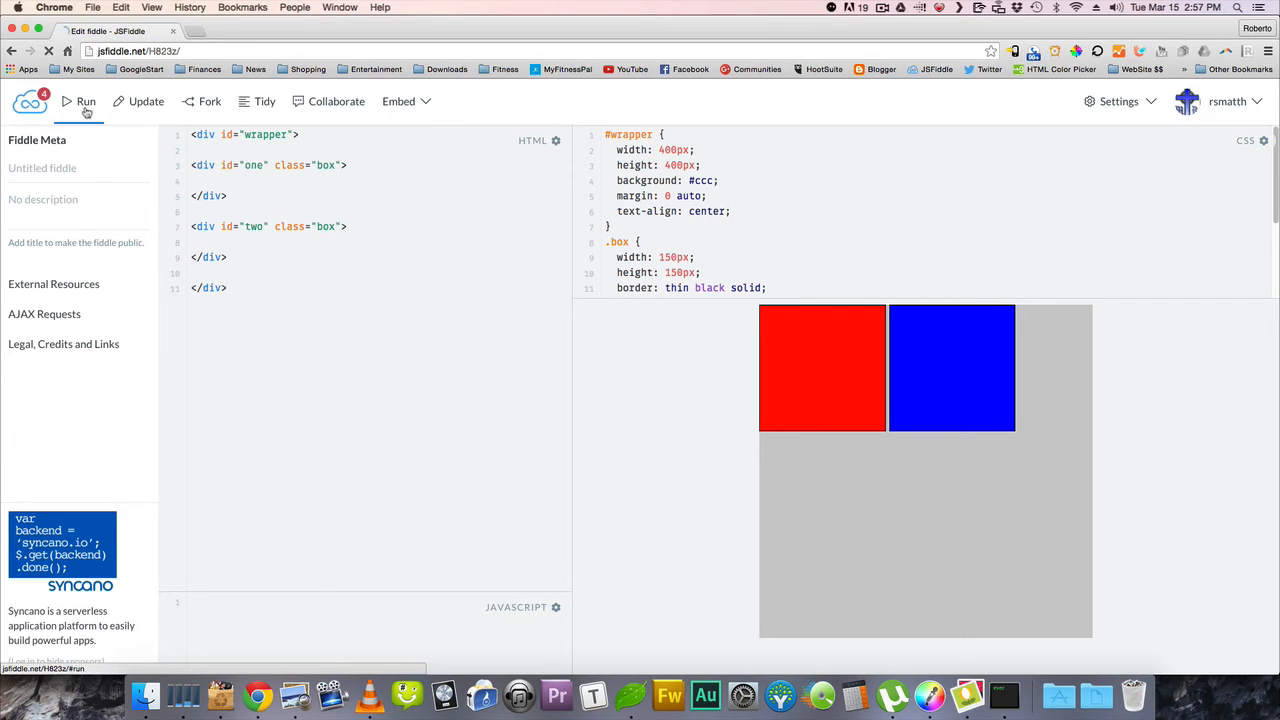
{"action": "left_click", "coordinate": [85, 101]}
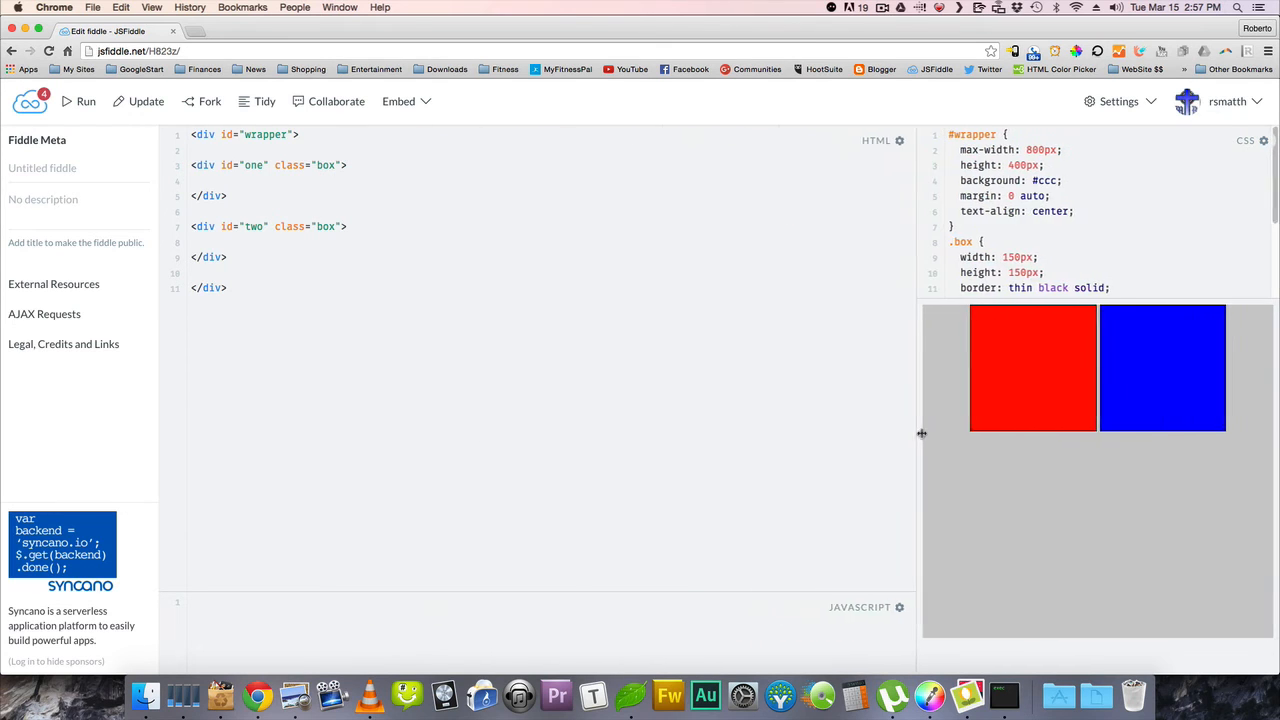
- Widen the result pane and add display: inline-block to the .box rule
{"action": "left_click_drag", "start_coordinate": [920, 433], "coordinate": [933, 449]}
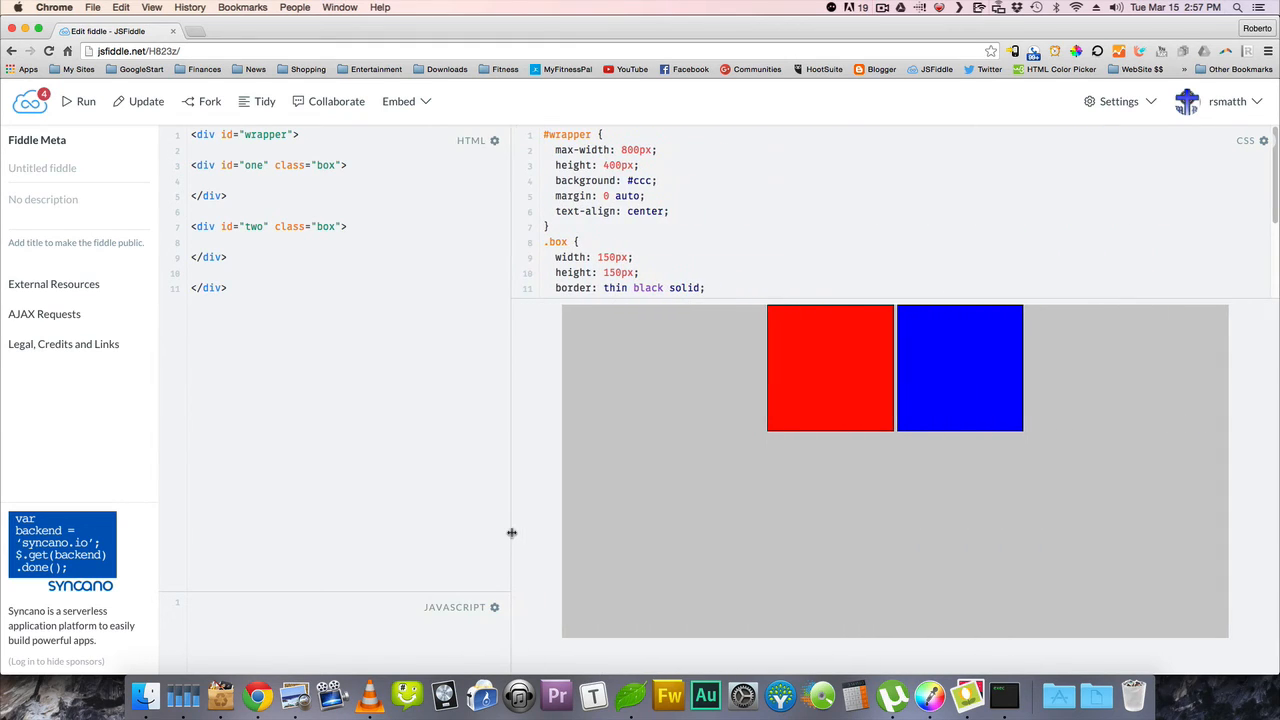
{"action": "mouse_move", "coordinate": [747, 269]}
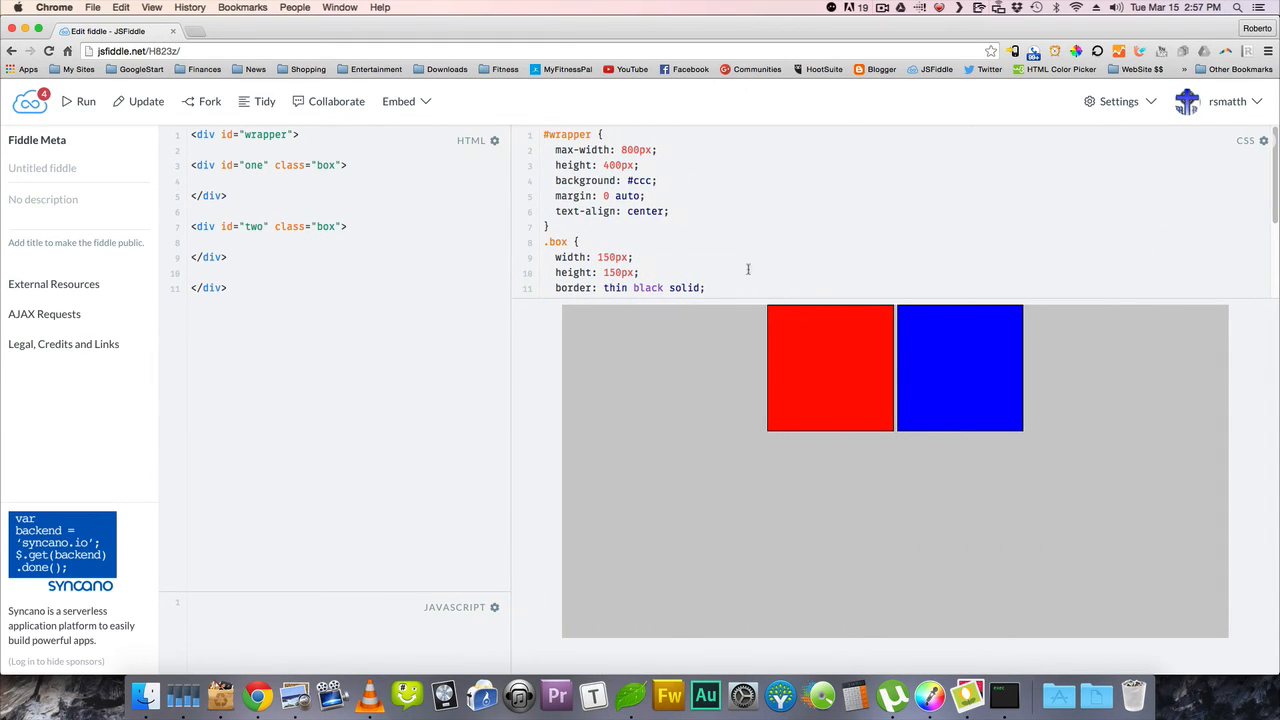
{"action": "type", "text": "display: inline-block;"}
{"action": "type", "text": "3"}
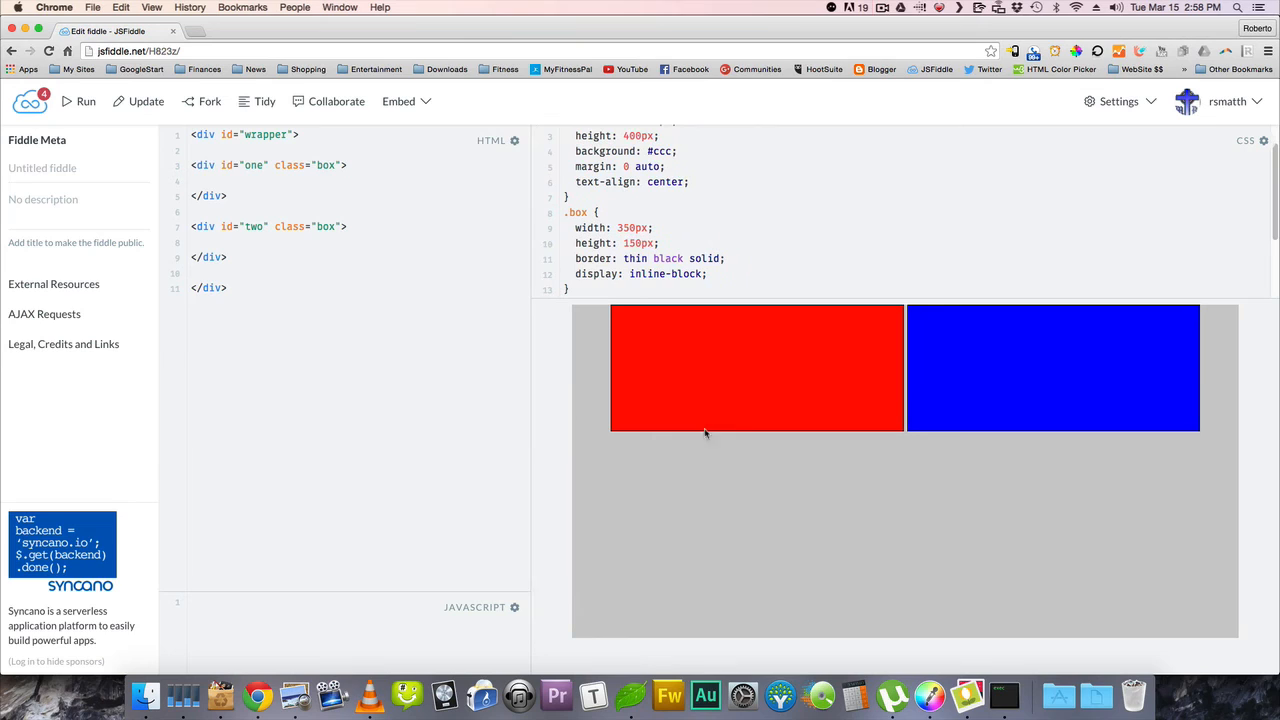
{"action": "mouse_move", "coordinate": [998, 404]}
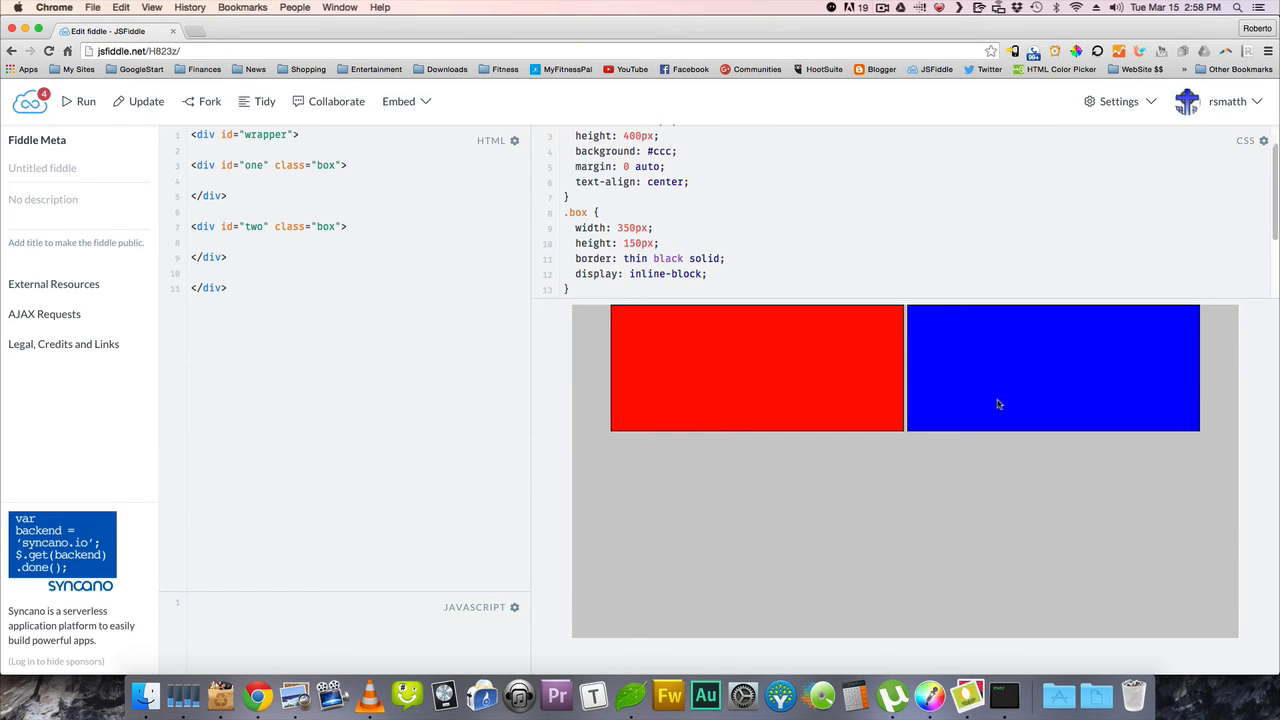
{"action": "mouse_move", "coordinate": [848, 360]}
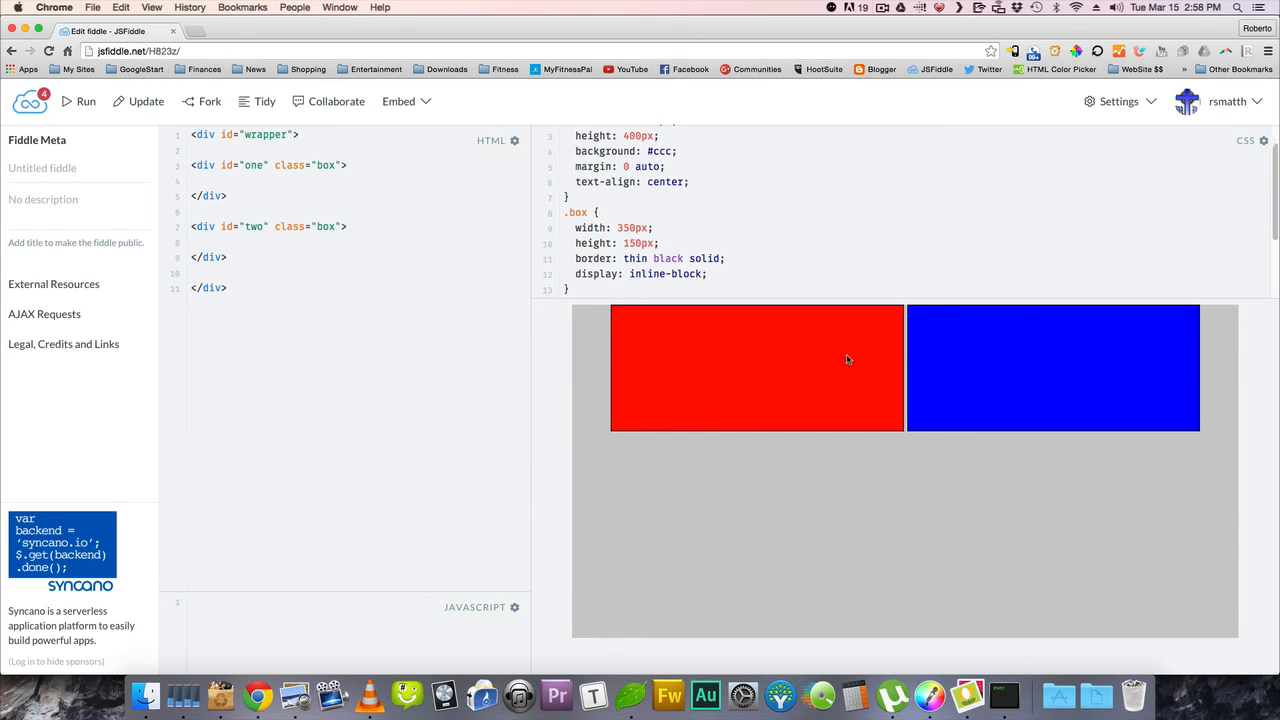
{"action": "mouse_move", "coordinate": [966, 377]}
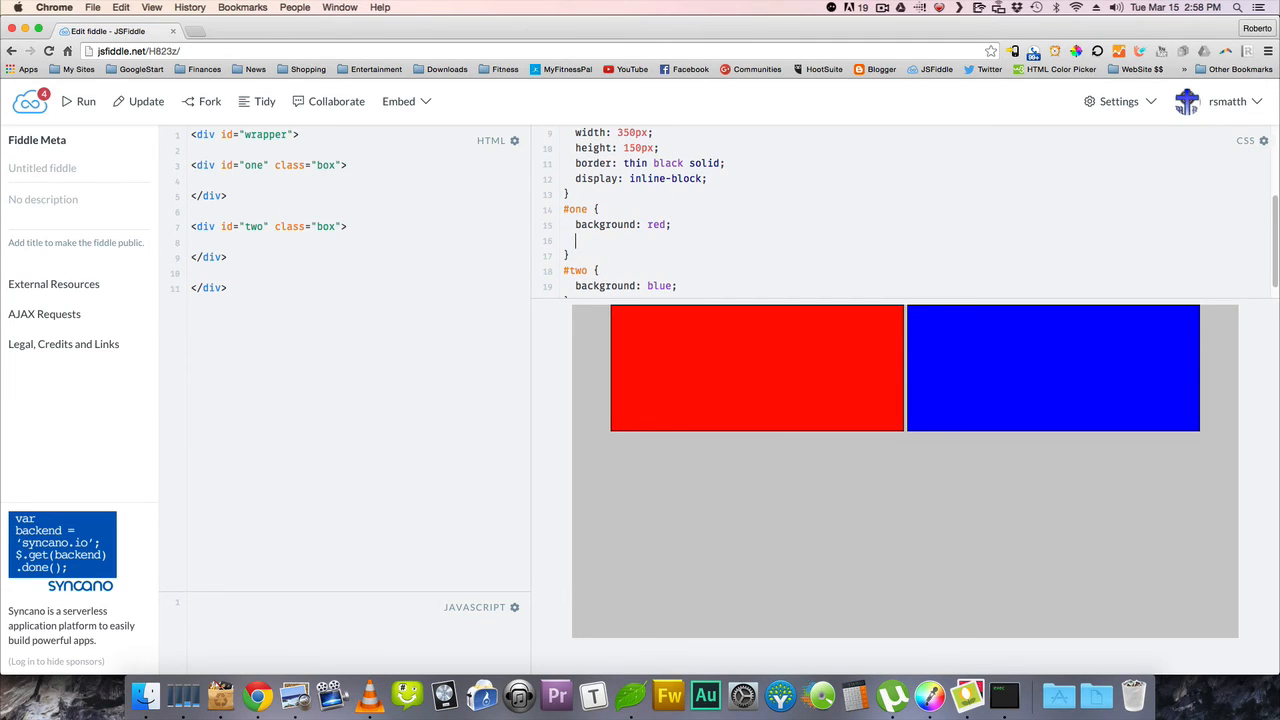
- Add width: 25% to the #one rule and run the fiddle
{"action": "type", "text": "wi"}
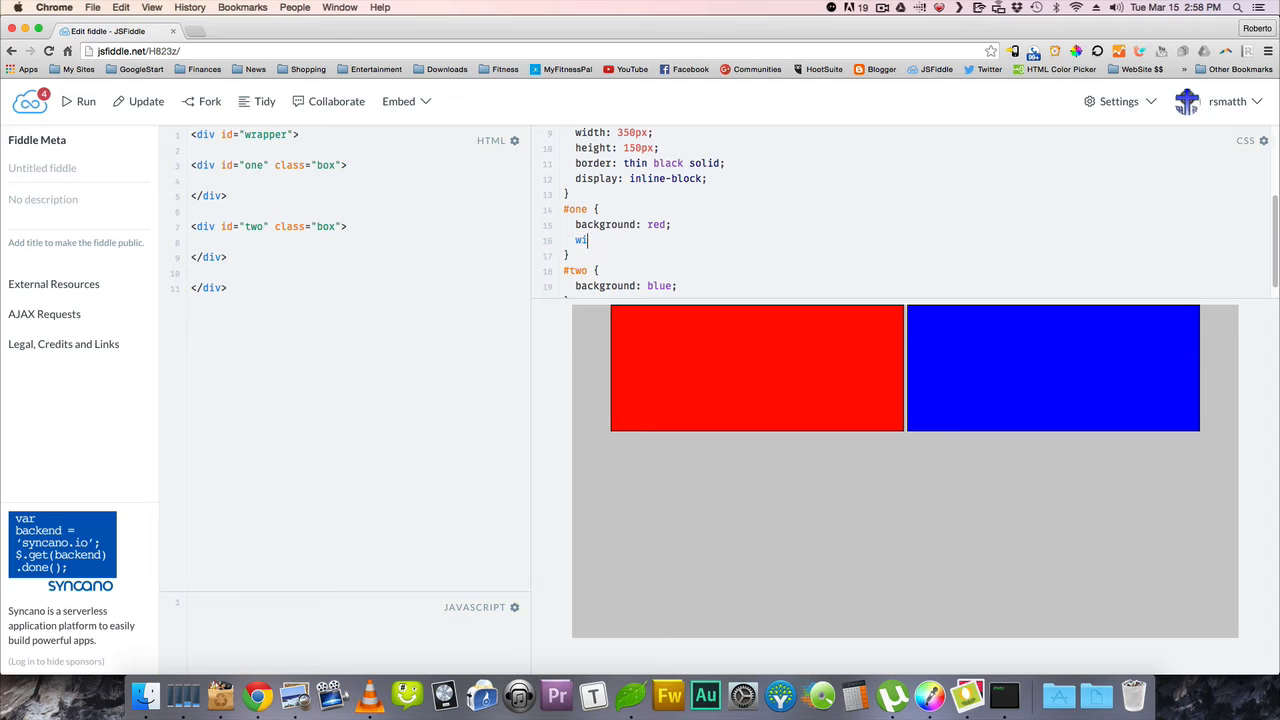
{"action": "type", "text": "dth:"}
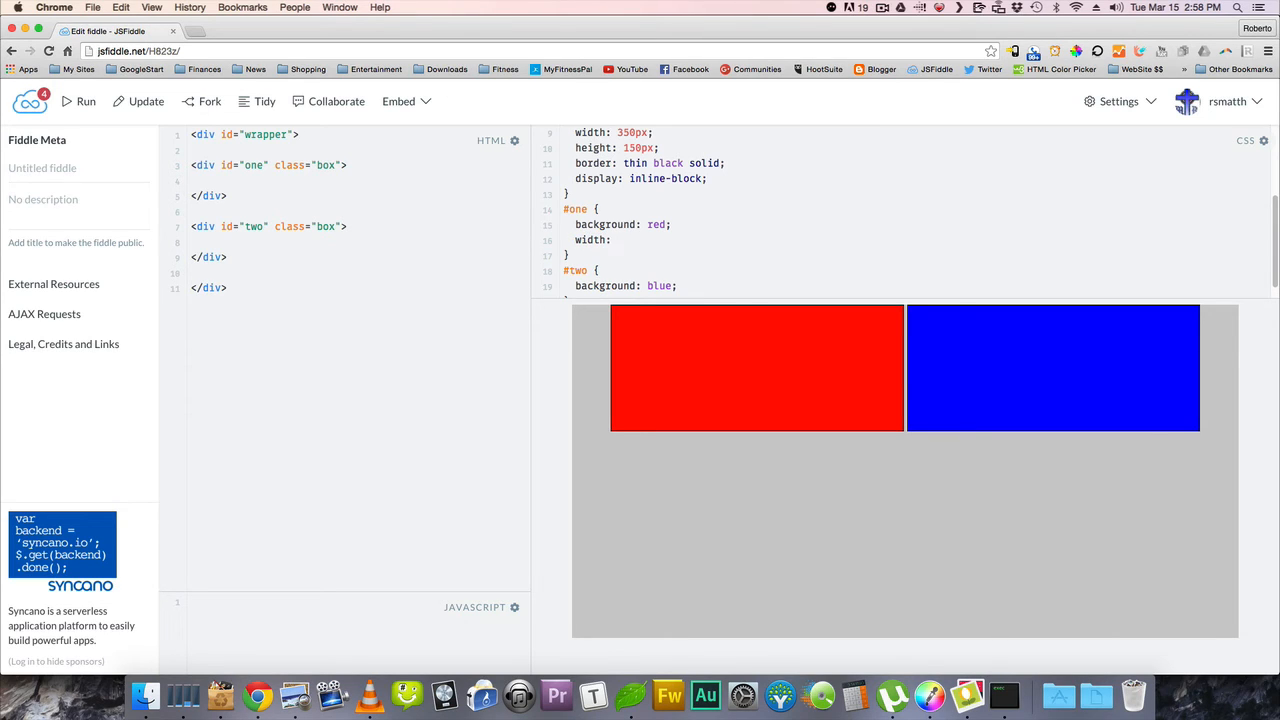
{"action": "type", "text": "25"}
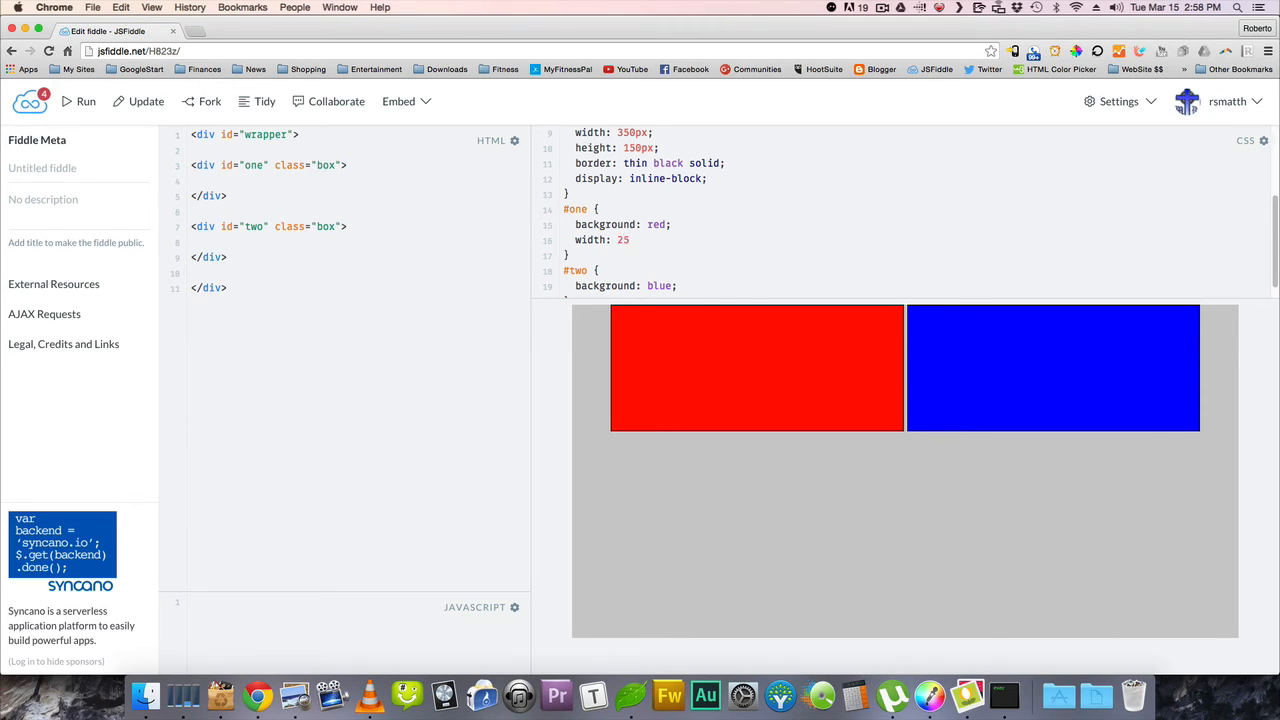
{"action": "type", "text": "%"}
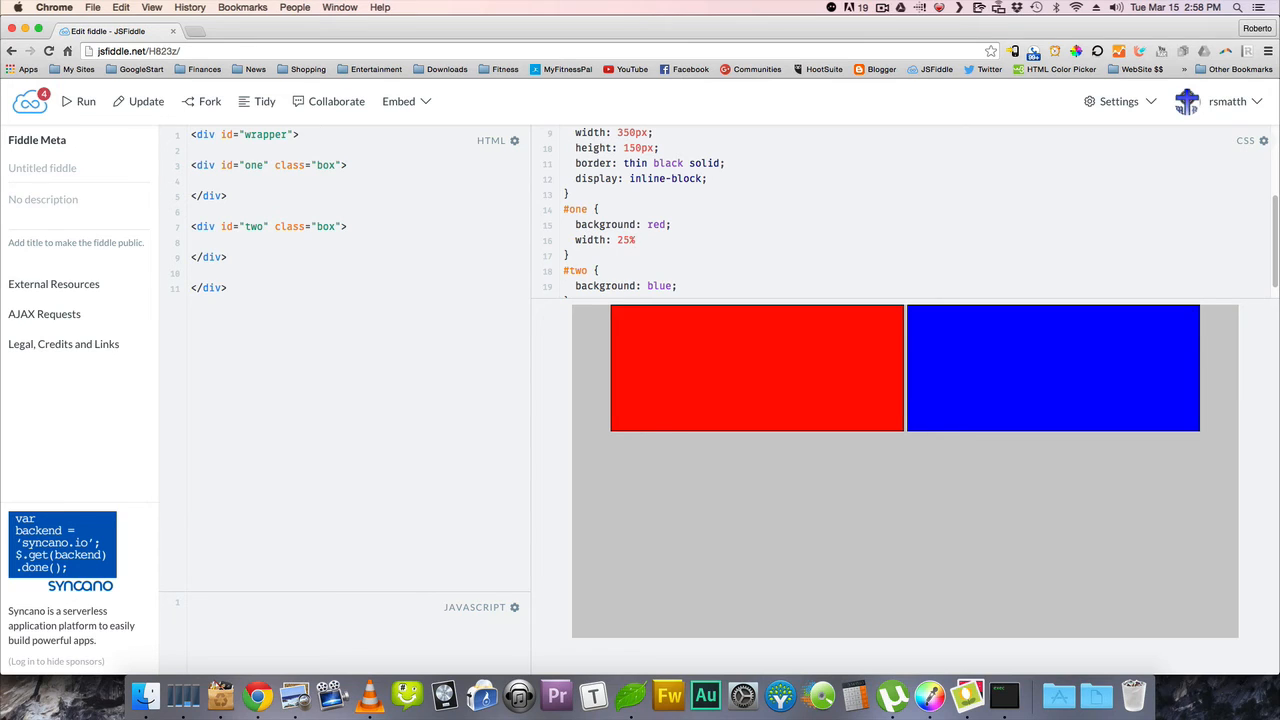
{"action": "left_click", "coordinate": [78, 101]}
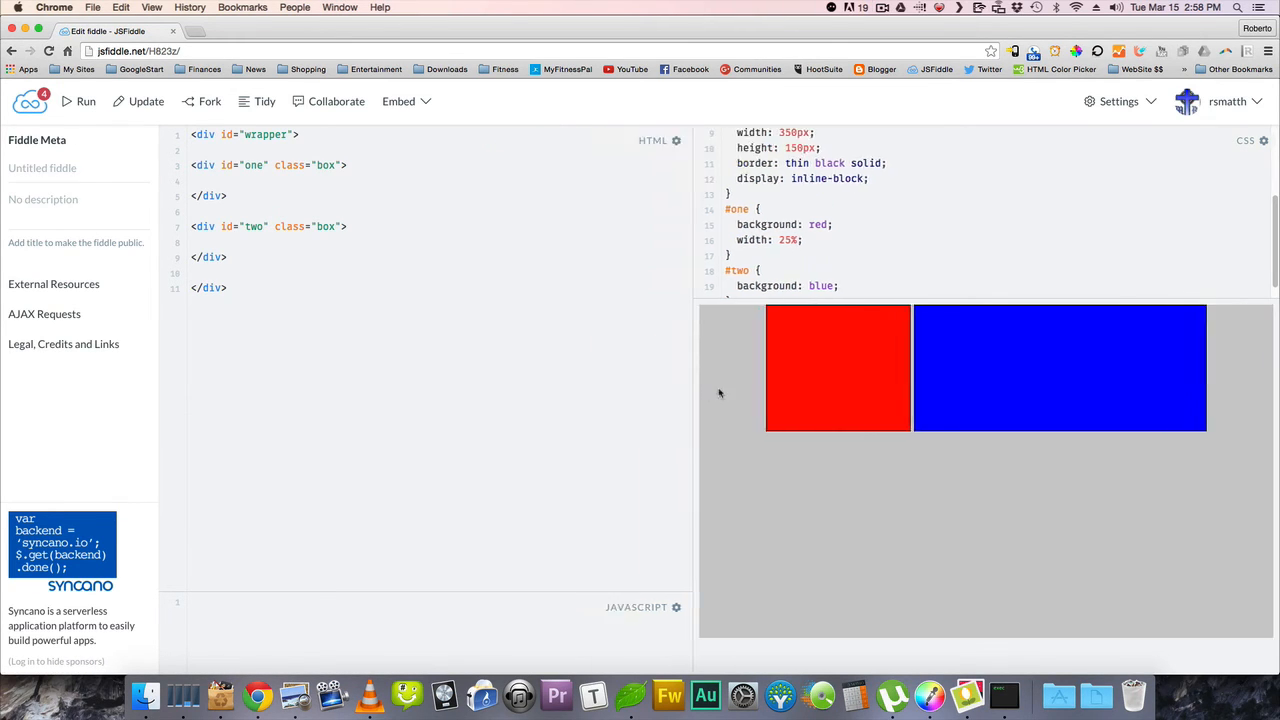
- Drag the result pane divider back and forth to test the layout at different widths
{"action": "left_click_drag", "start_coordinate": [695, 400], "coordinate": [607, 400]}
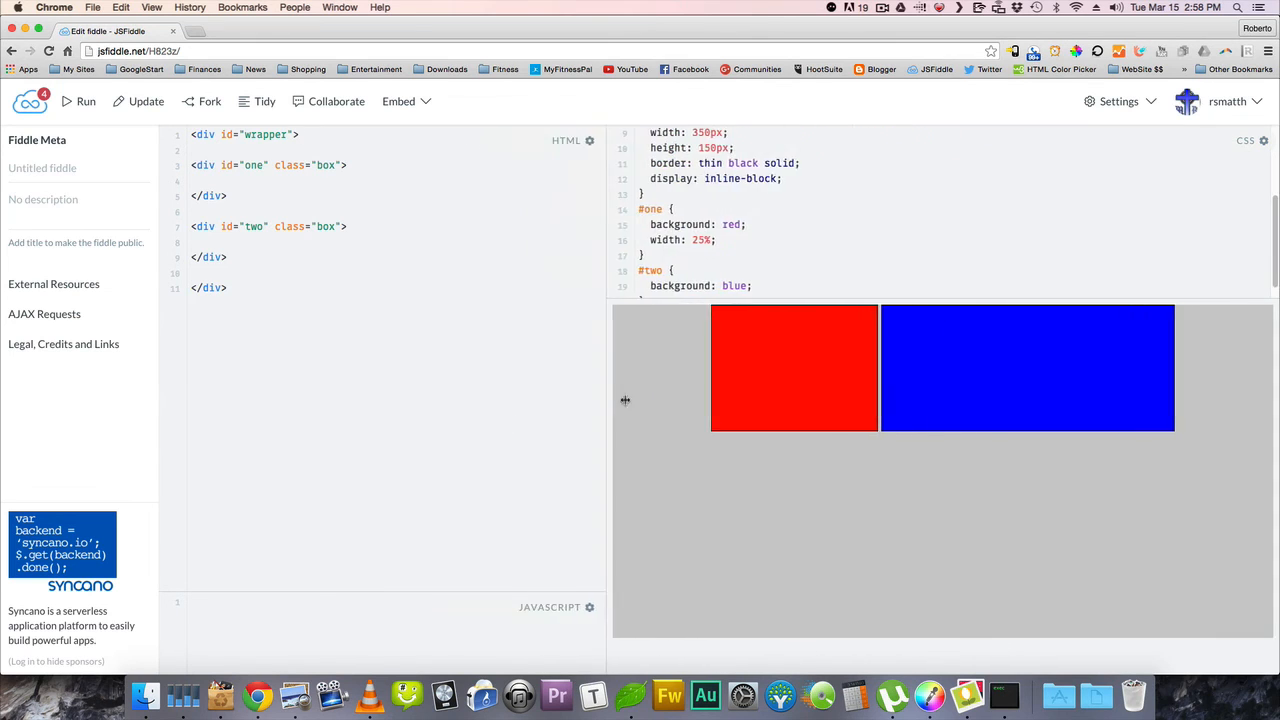
{"action": "left_click_drag", "start_coordinate": [605, 400], "coordinate": [845, 410]}
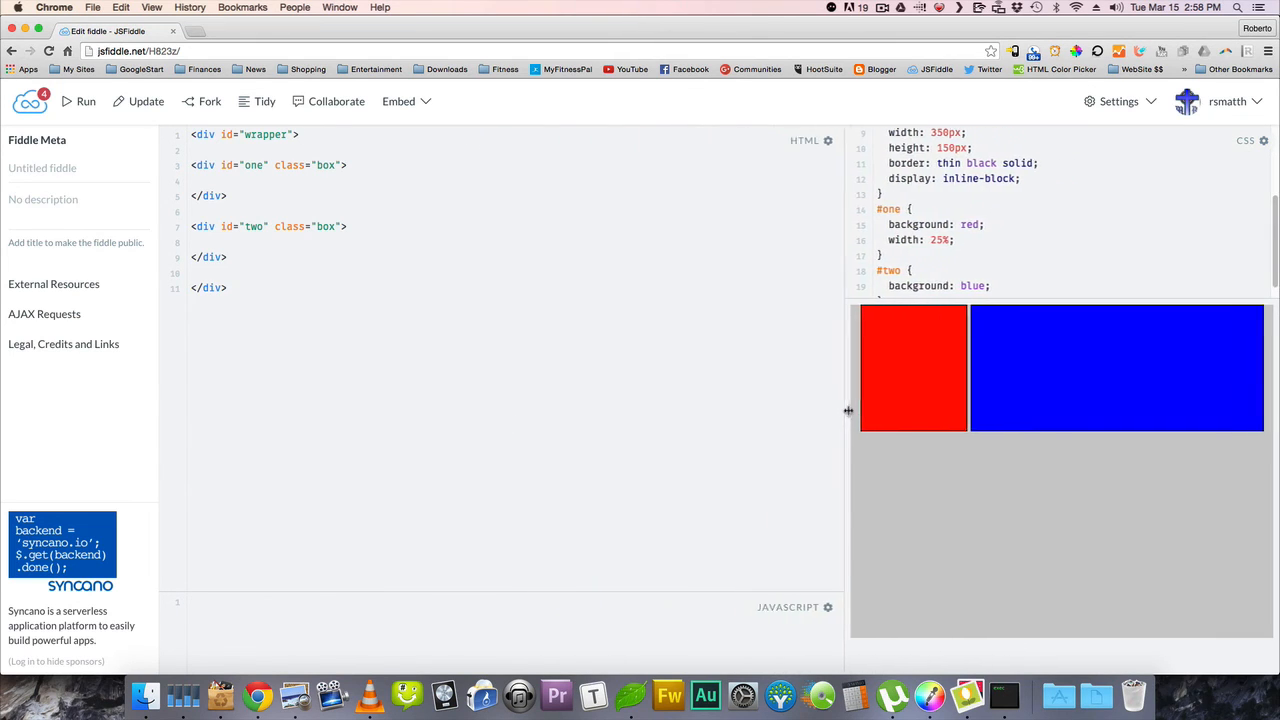
{"action": "left_click_drag", "start_coordinate": [848, 410], "coordinate": [658, 410]}
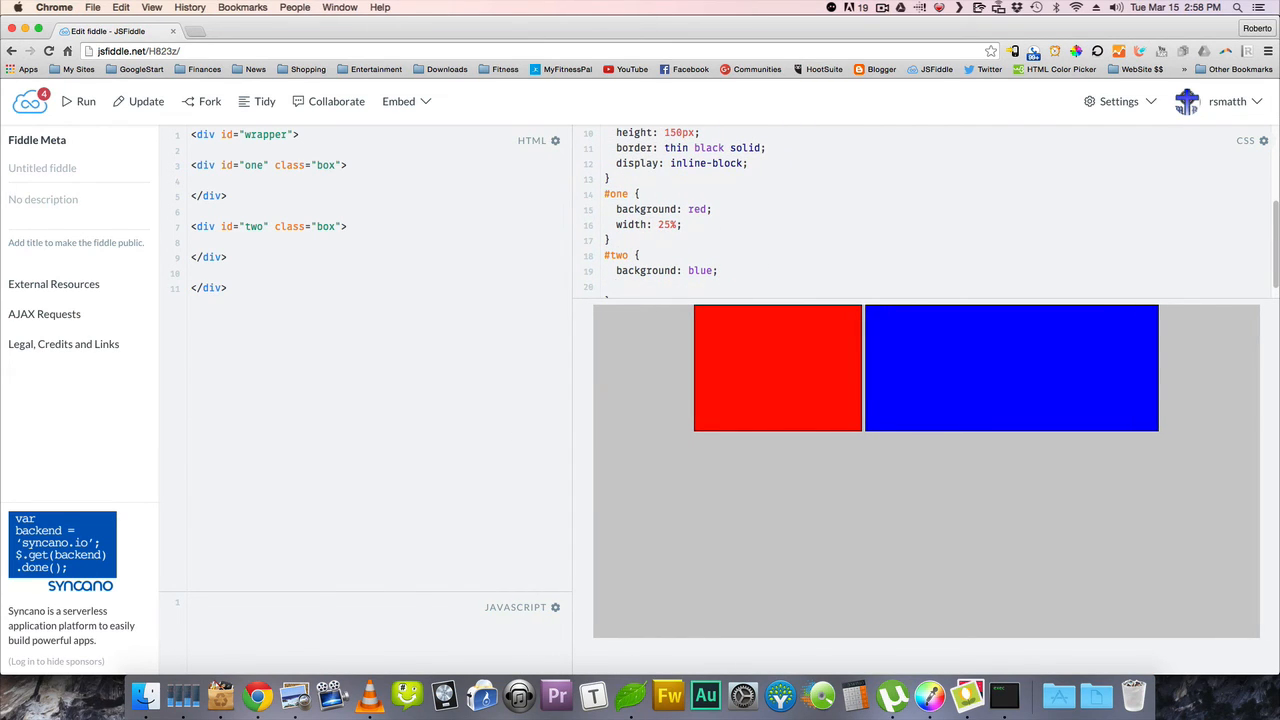
- Give #two a width of 75%, then reduce it to 65% and widen the result pane
{"action": "type", "text": "width:"}
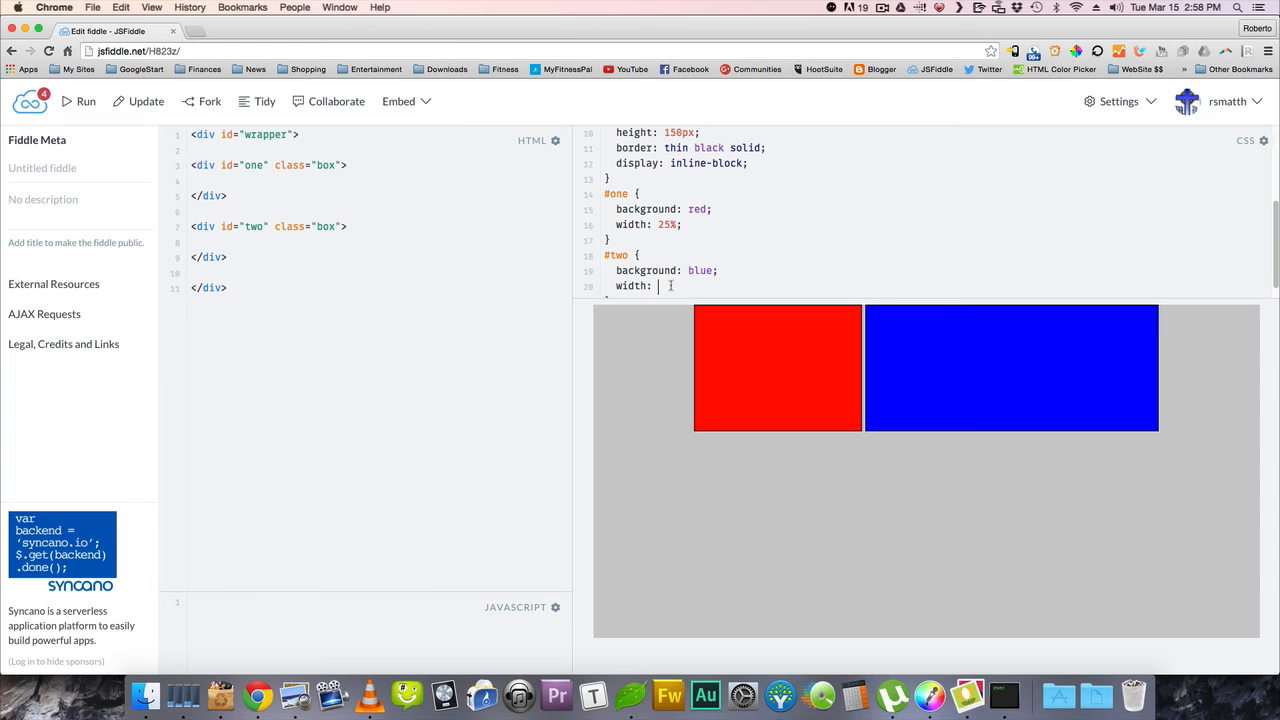
{"action": "type", "text": "75%;"}
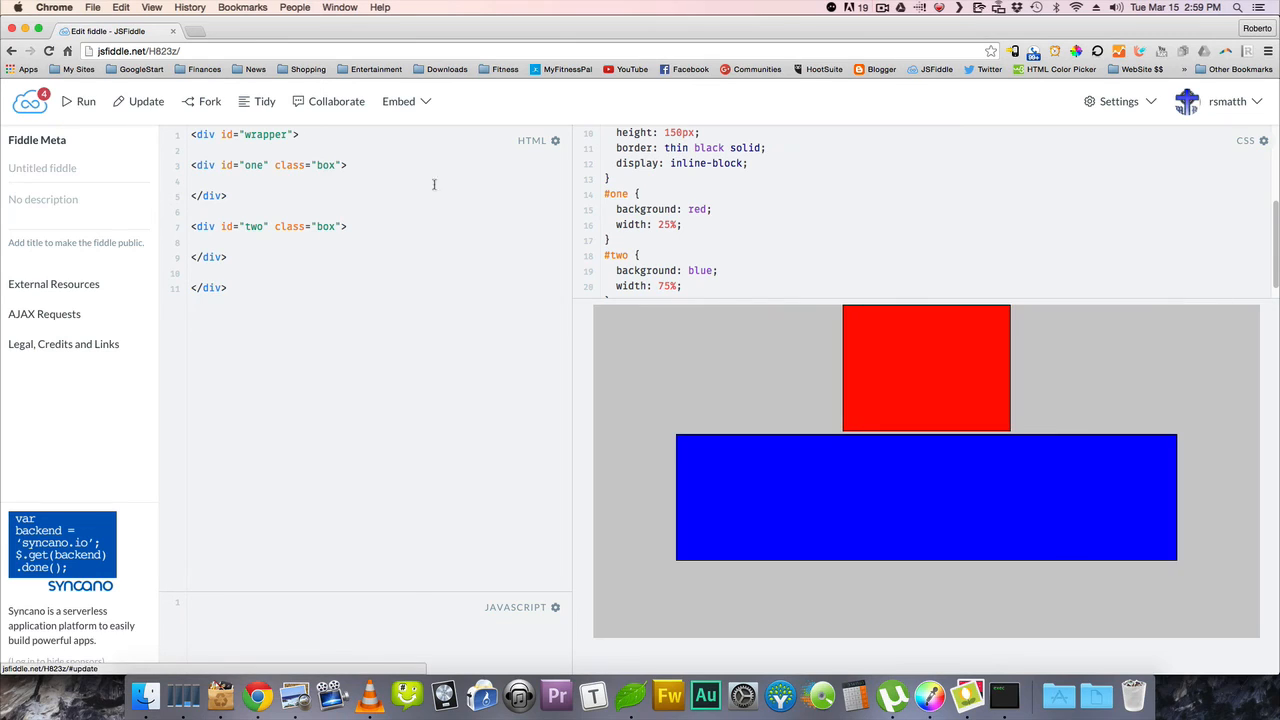
{"action": "mouse_move", "coordinate": [975, 443]}
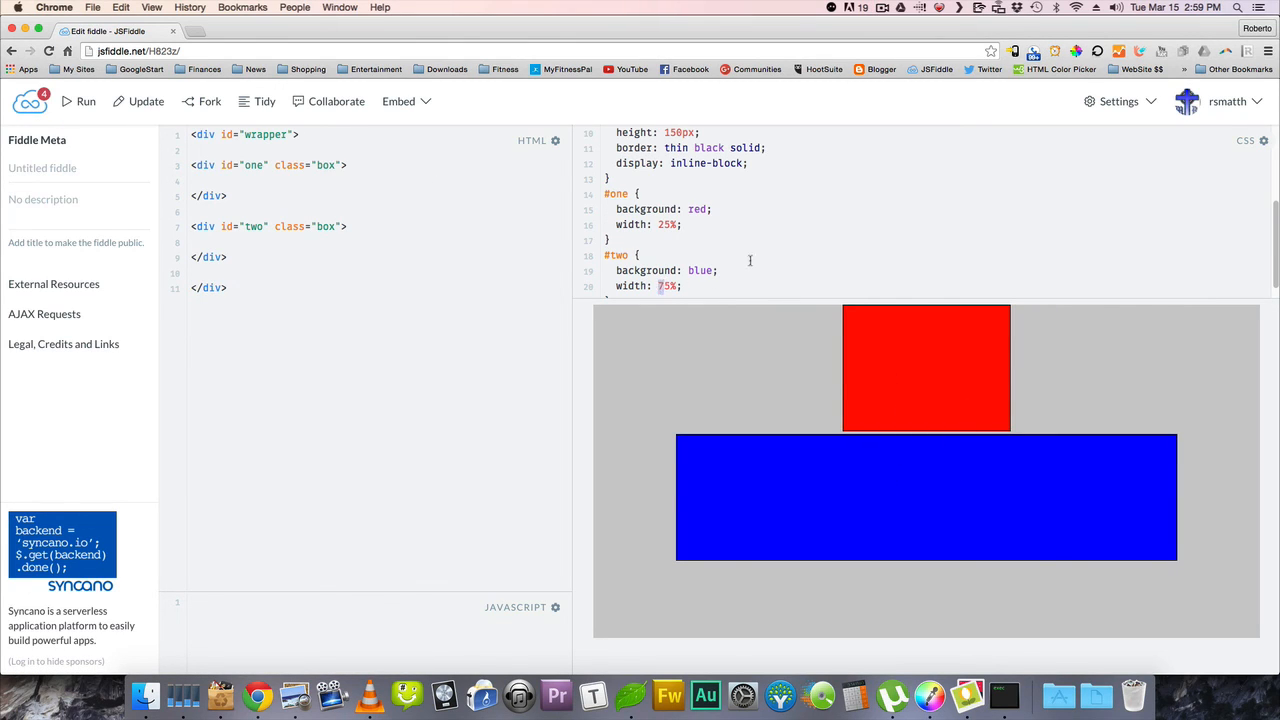
{"action": "type", "text": "65"}
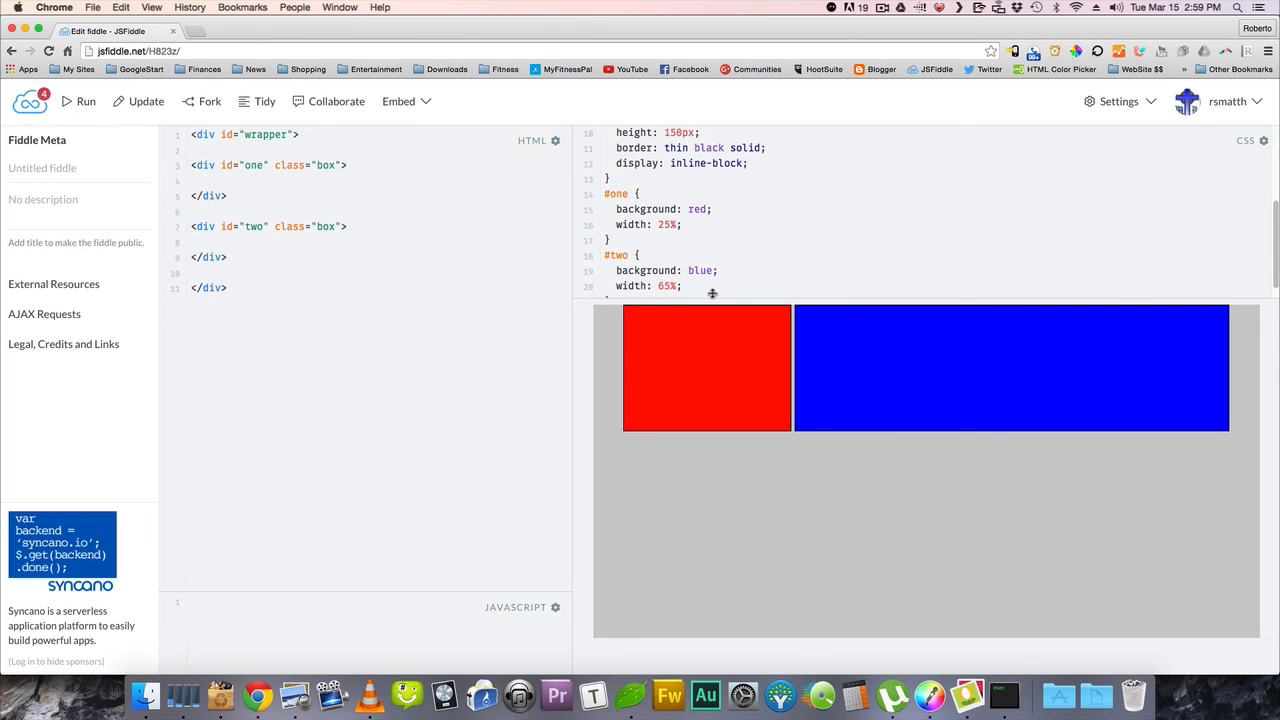
{"action": "mouse_move", "coordinate": [571, 387]}
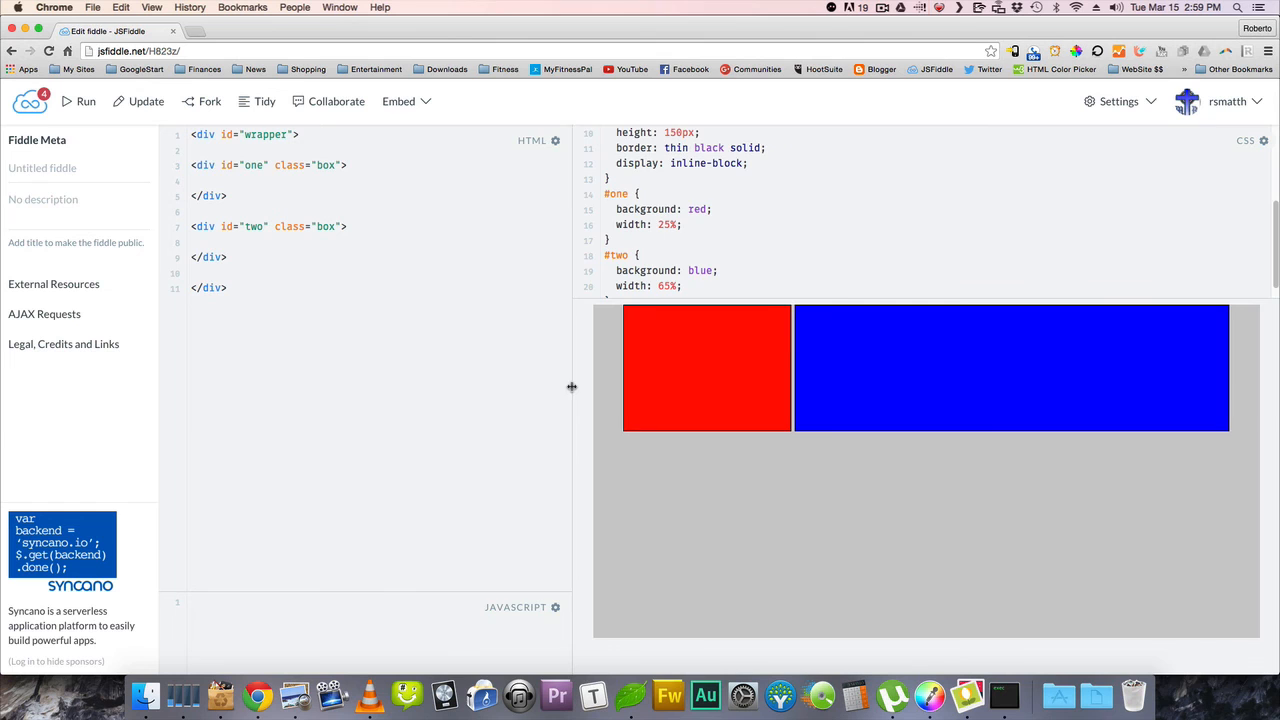
{"action": "left_click_drag", "start_coordinate": [571, 387], "coordinate": [885, 387]}
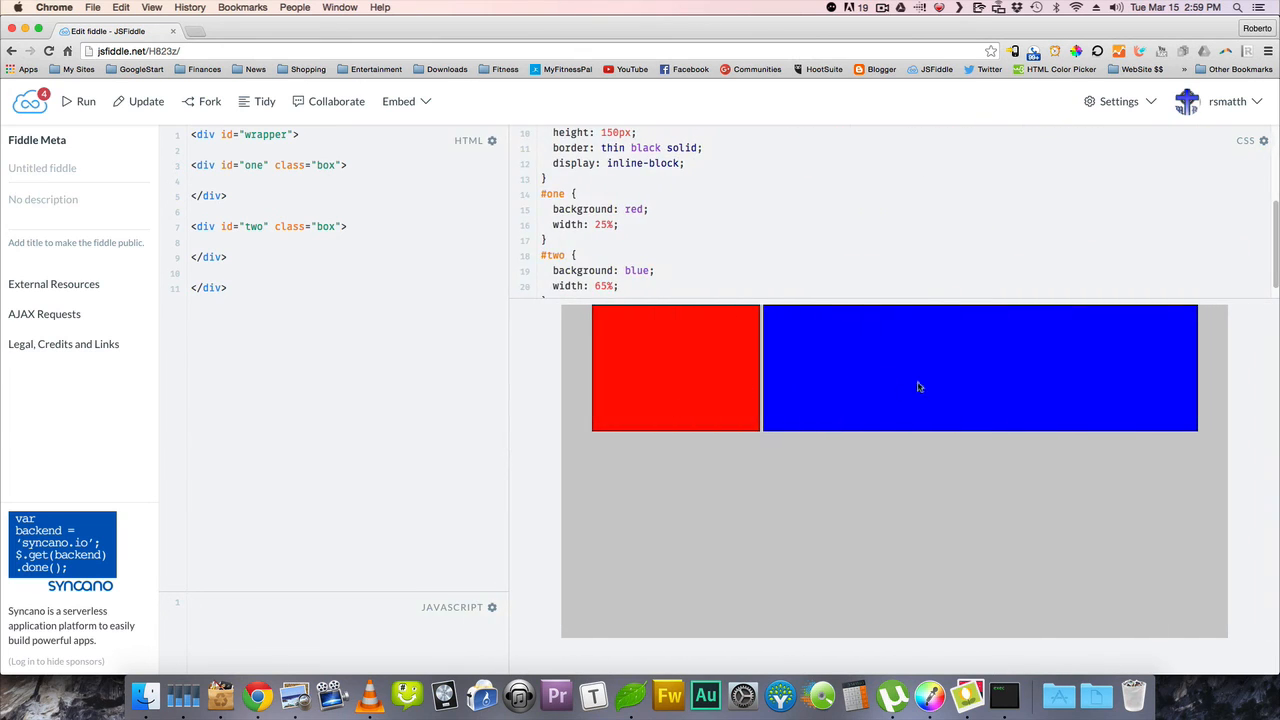
{"action": "mouse_move", "coordinate": [880, 349]}
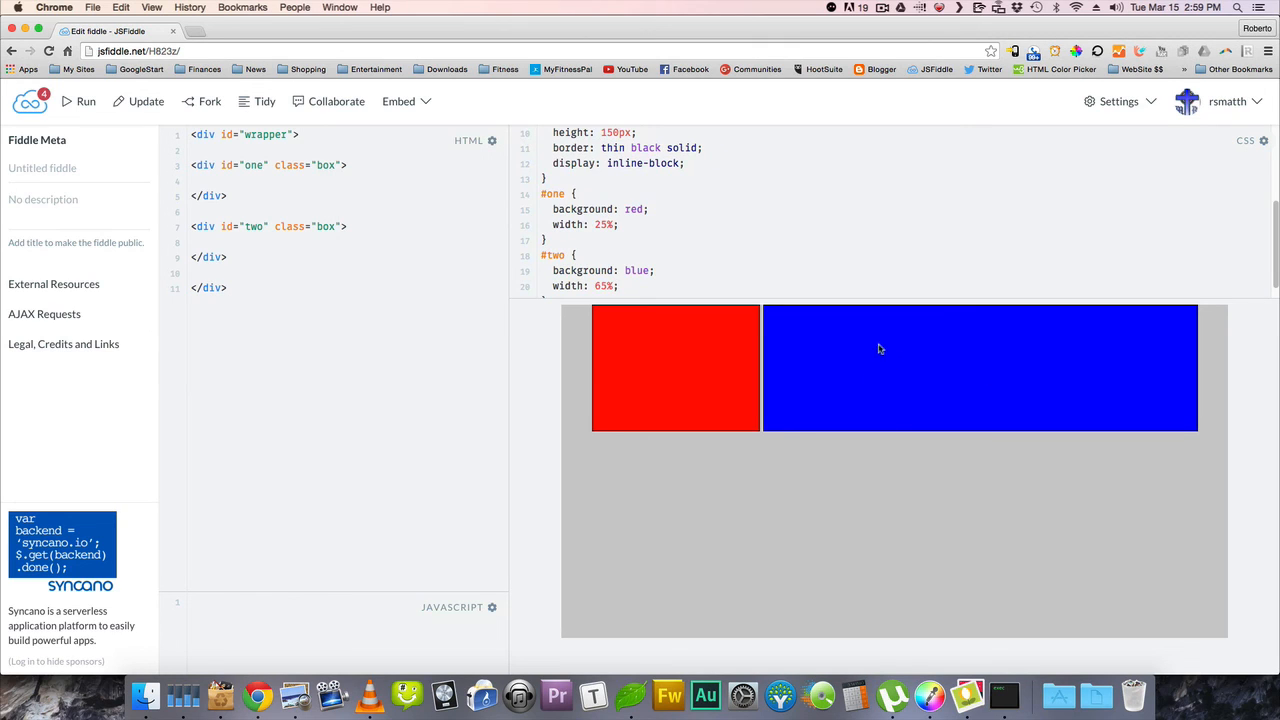
{"action": "mouse_move", "coordinate": [610, 368]}
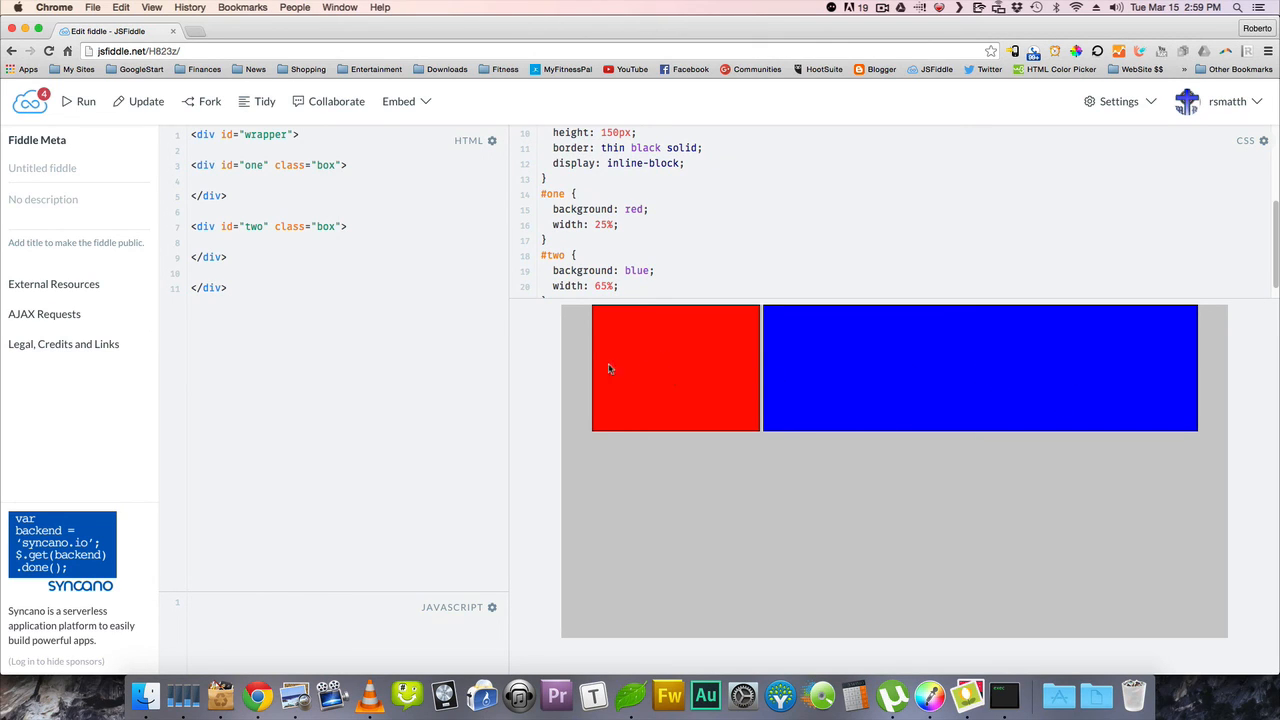
{"action": "mouse_move", "coordinate": [518, 366]}
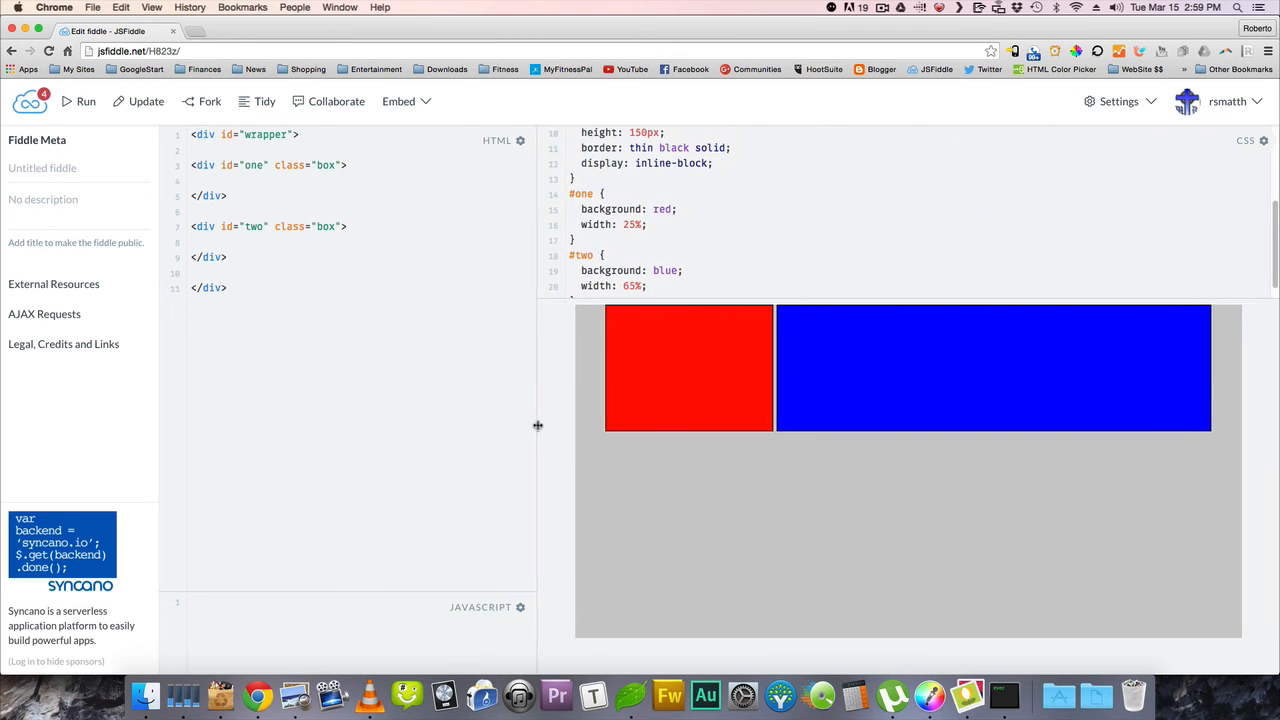
{"action": "mouse_move", "coordinate": [693, 342]}
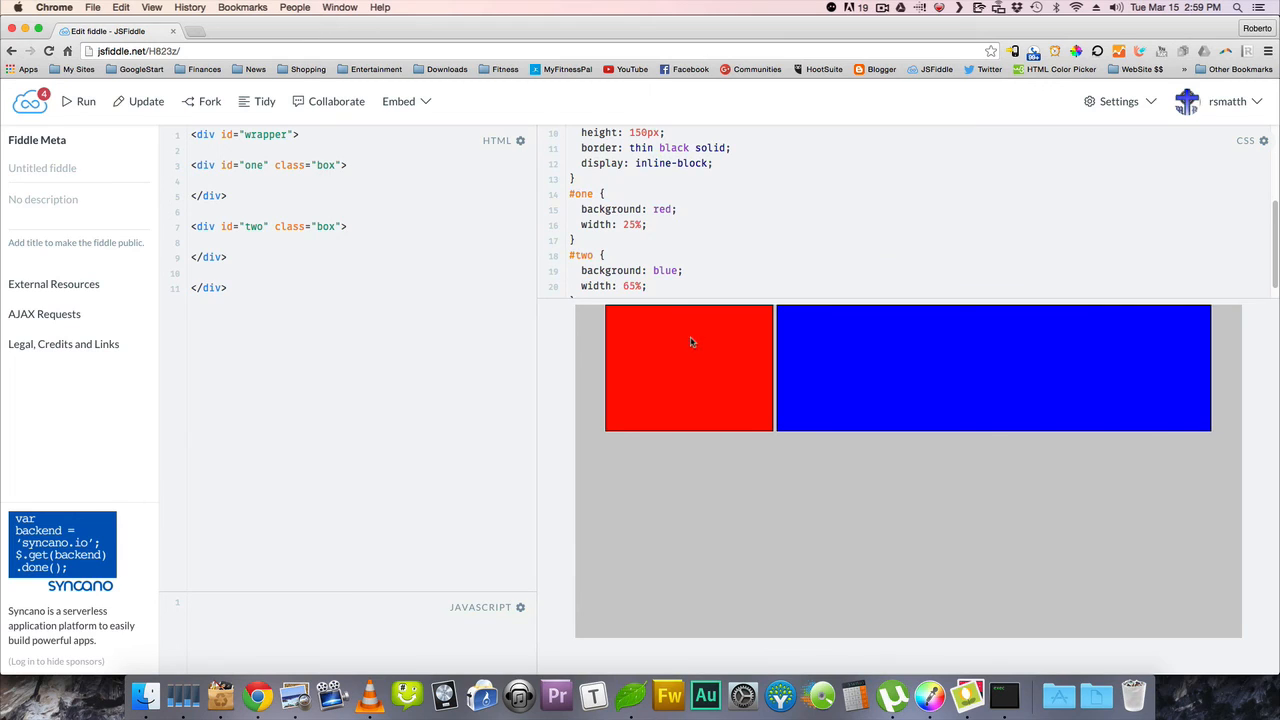